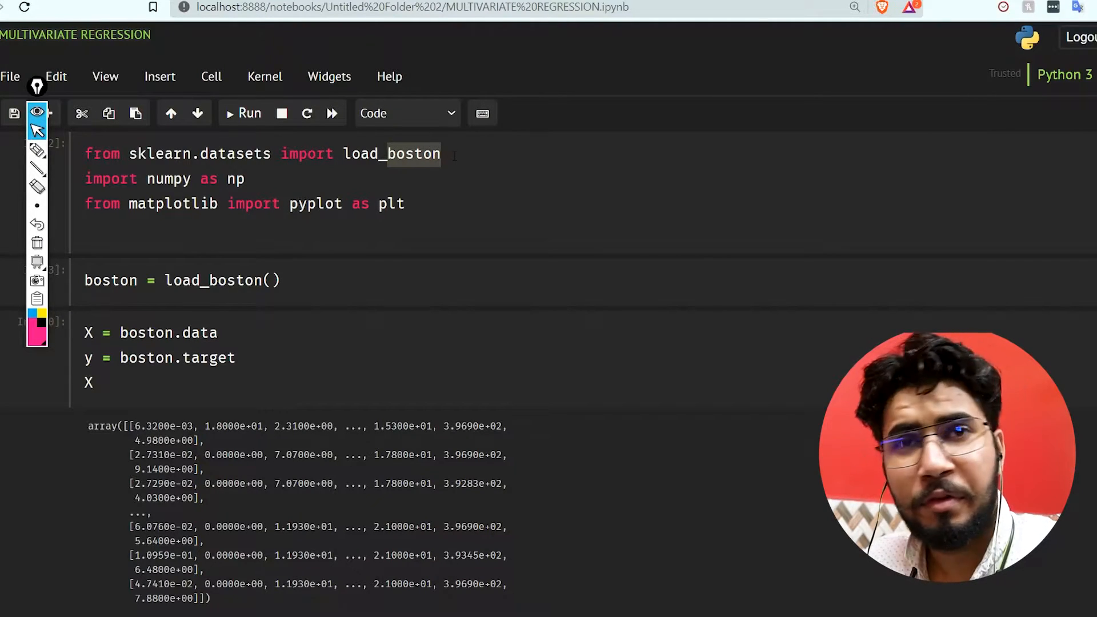
Review the r2_score and lr.score results, then switch to the Untitled1 notebook.
{"action": "scroll", "scroll_direction": "down", "scroll_amount": 3}
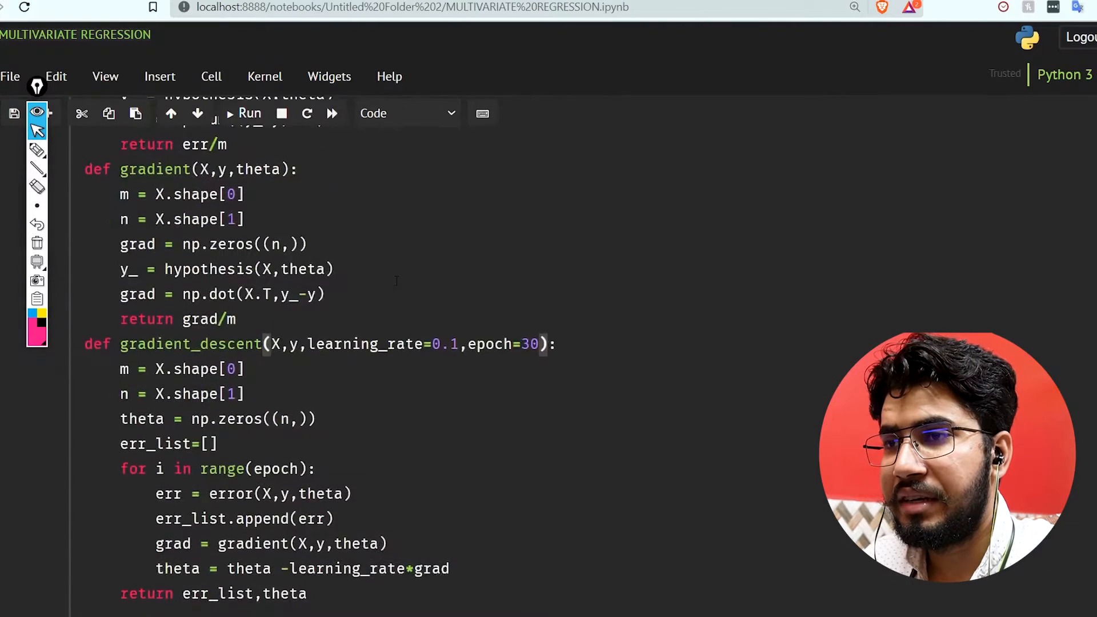
{"action": "scroll", "scroll_direction": "down", "scroll_amount": 3}
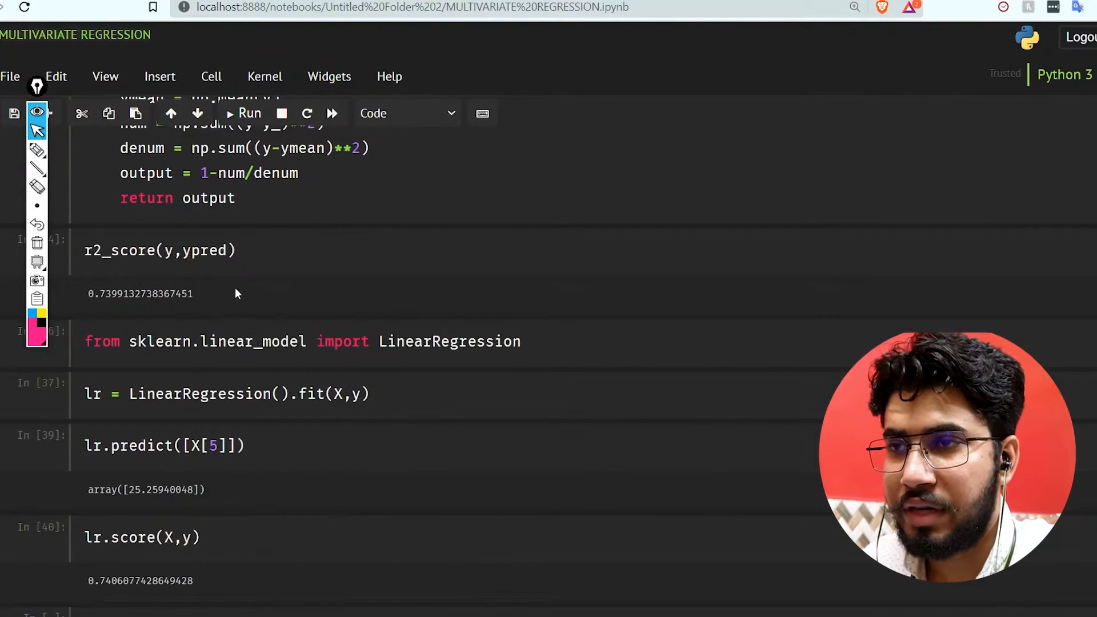
{"action": "double_click", "coordinate": [139, 294]}
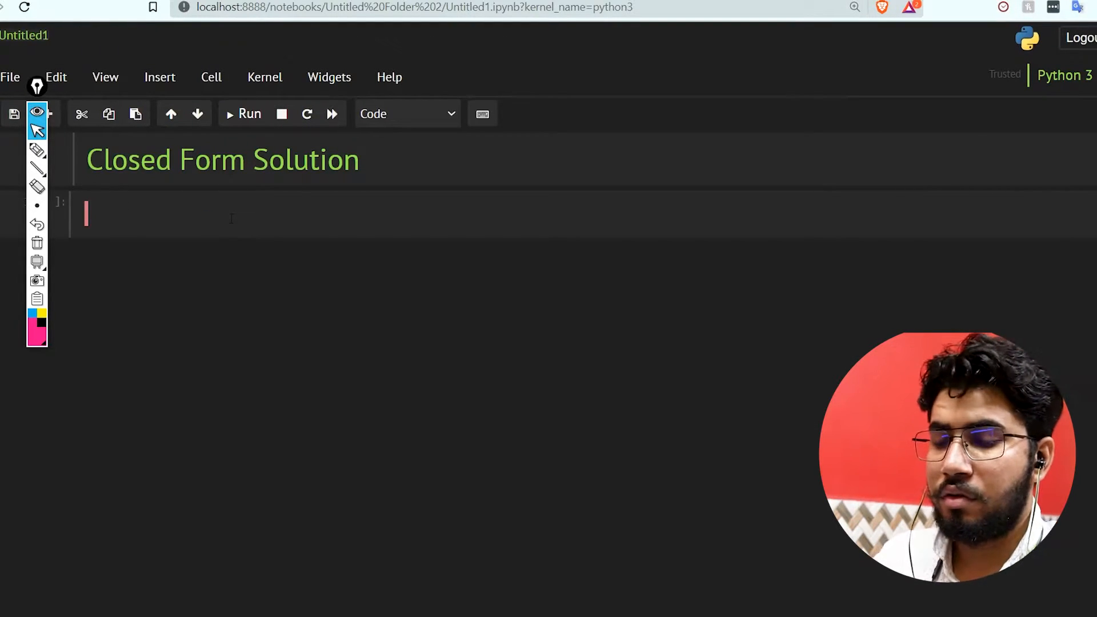
Import load_boston from sklearn.datasets and numpy as np, and run the cell.
{"action": "type", "text": "from sklearn."}
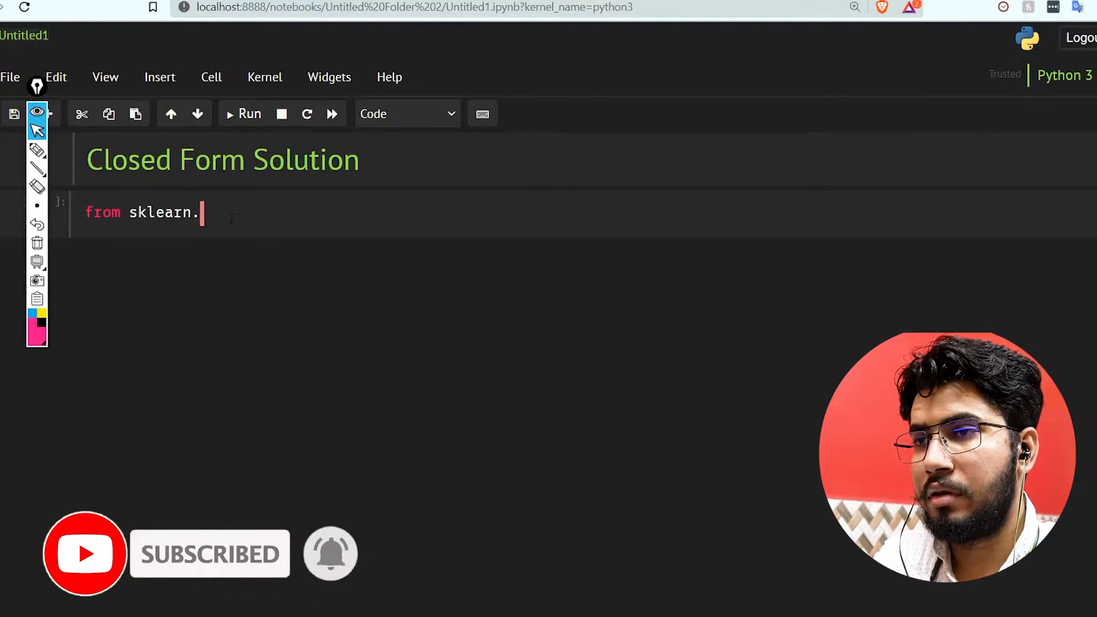
{"action": "type", "text": "d"}
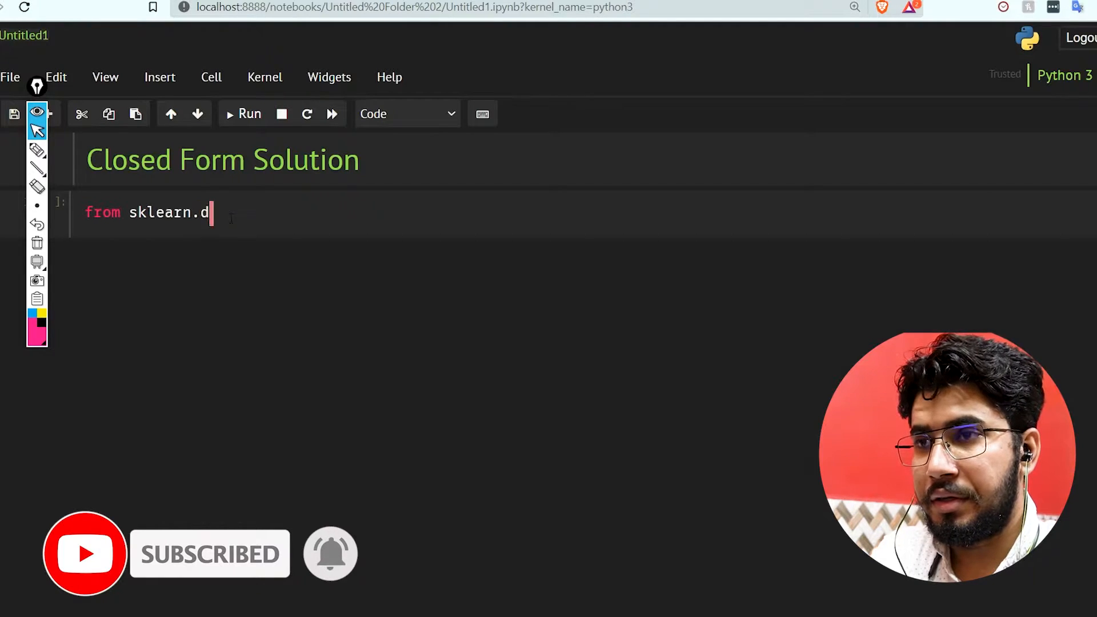
{"action": "type", "text": "atasets imp"}
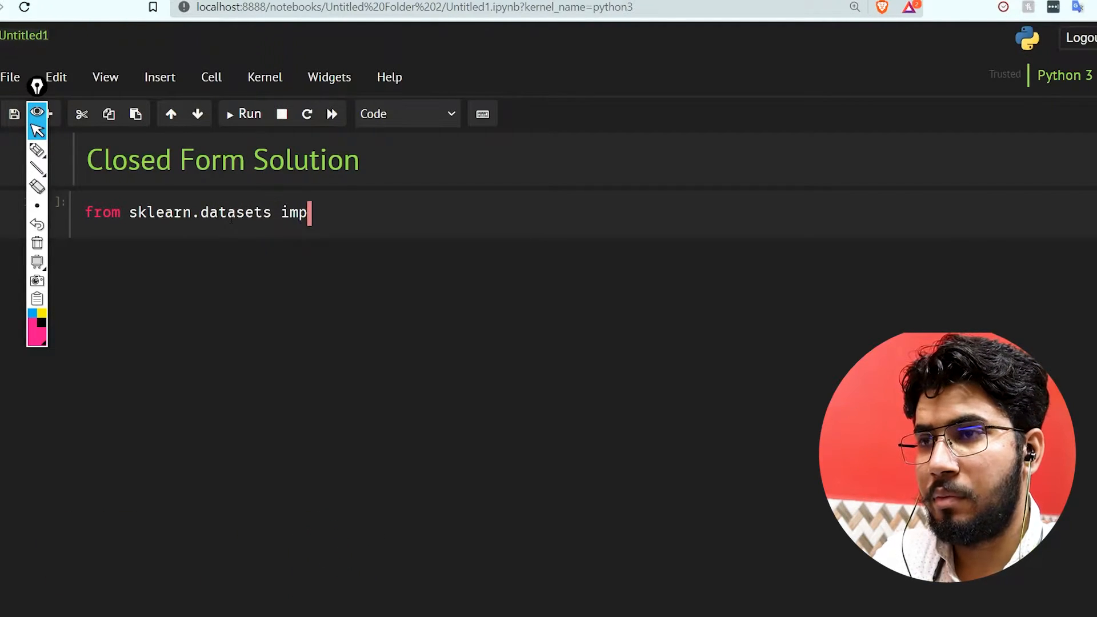
{"action": "type", "text": "ort load_bos"}
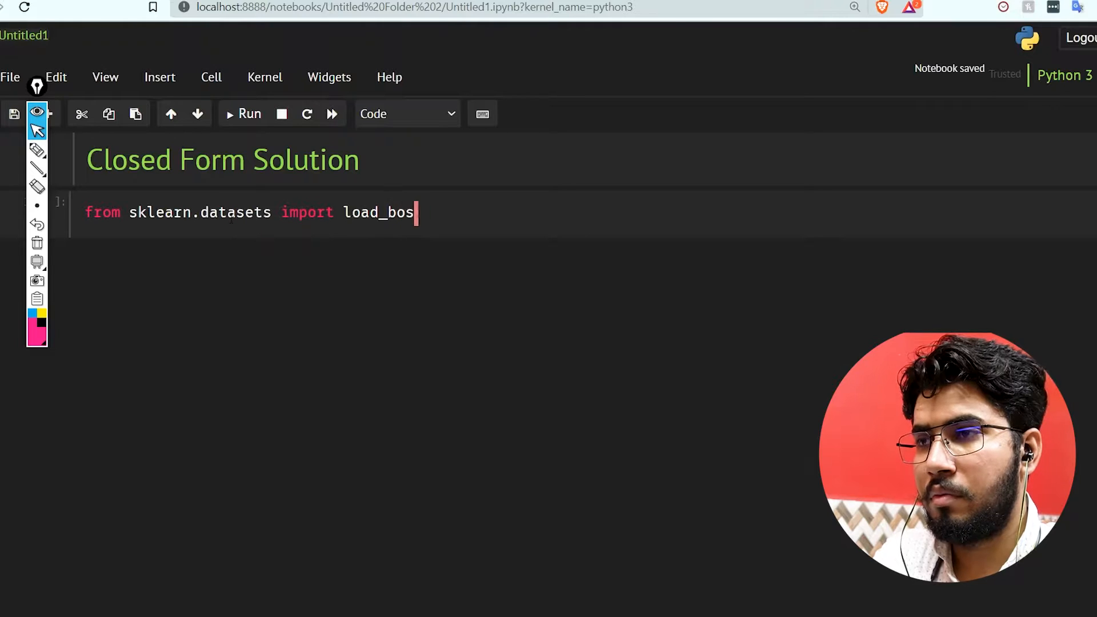
{"action": "type", "text": "ton"}
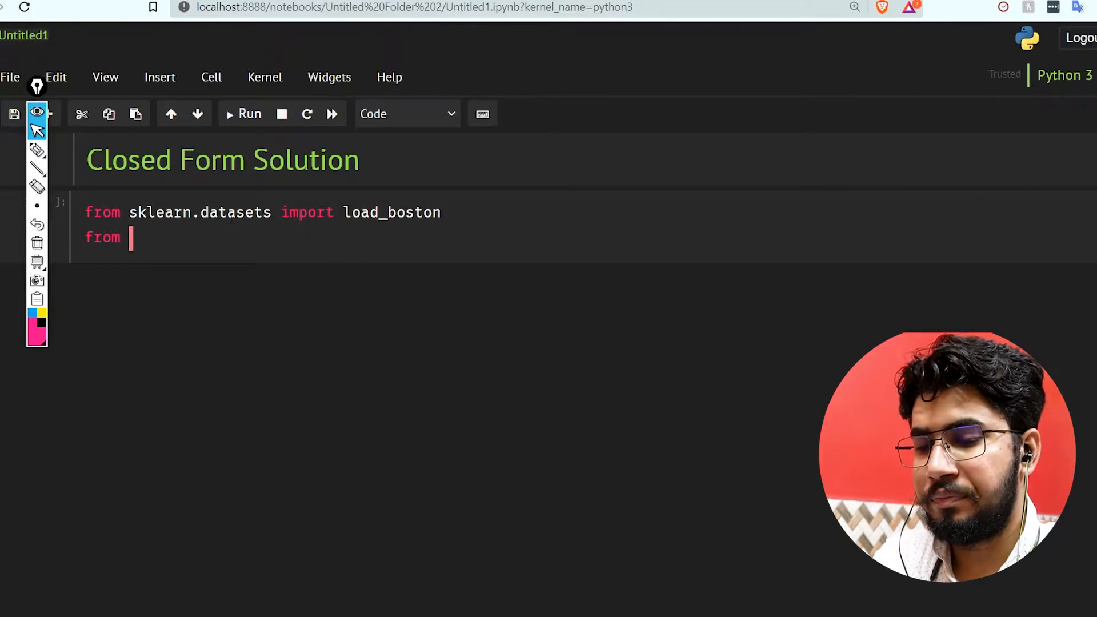
{"action": "type", "text": "nu"}
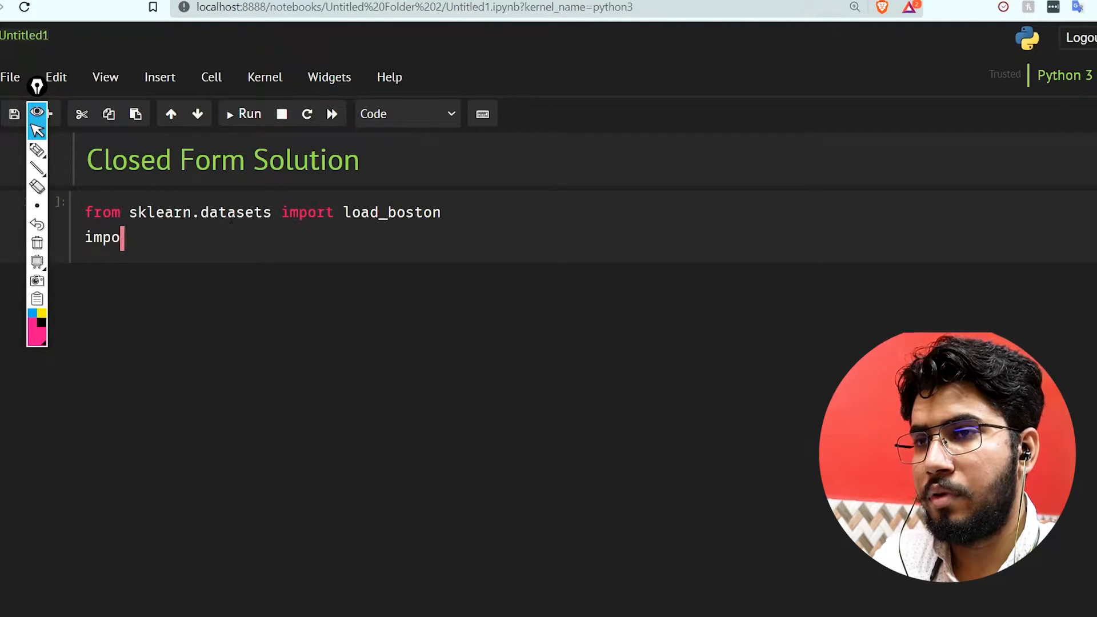
{"action": "type", "text": "rt numpy as np"}
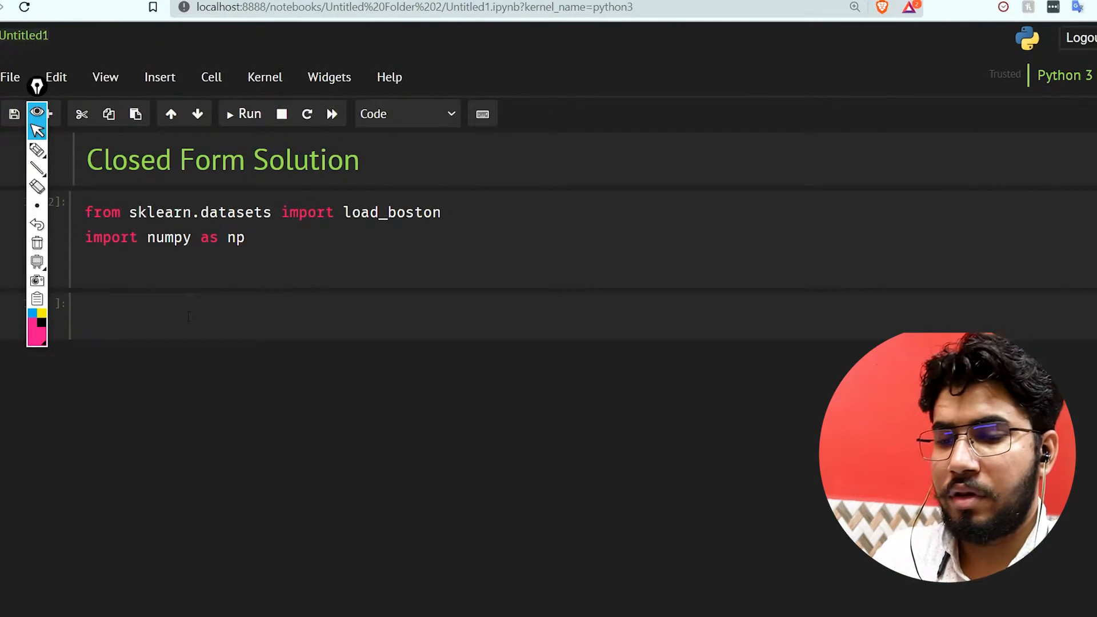
Load boston = load_boston() and assign X = boston.data, y = boston.target, then run.
{"action": "type", "text": "data ="}
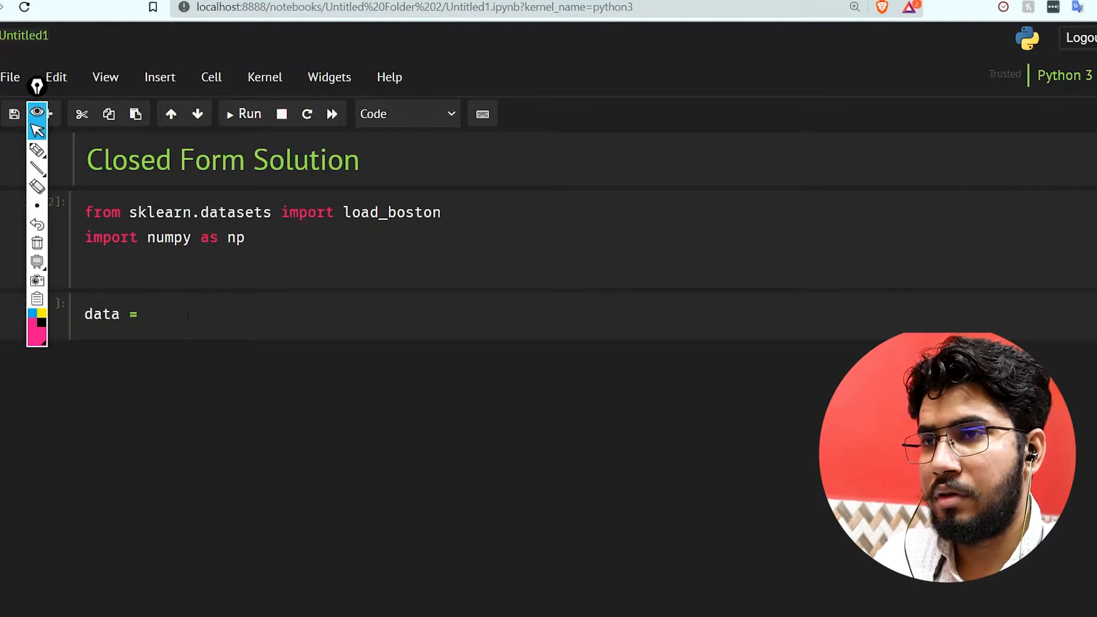
{"action": "type", "text": "l"}
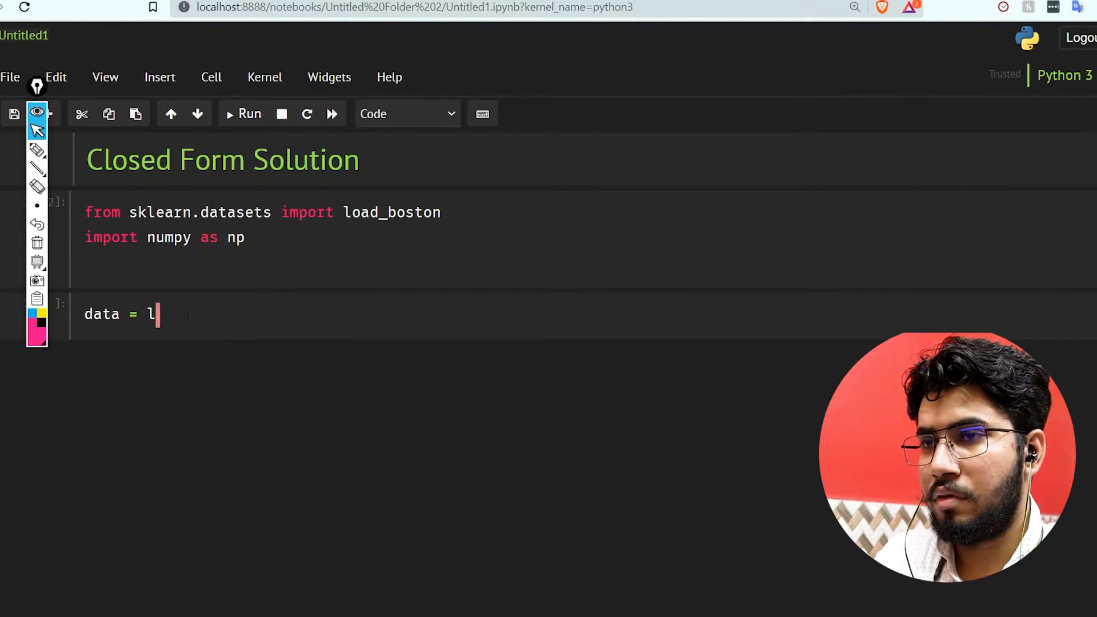
{"action": "type", "text": "boston"}
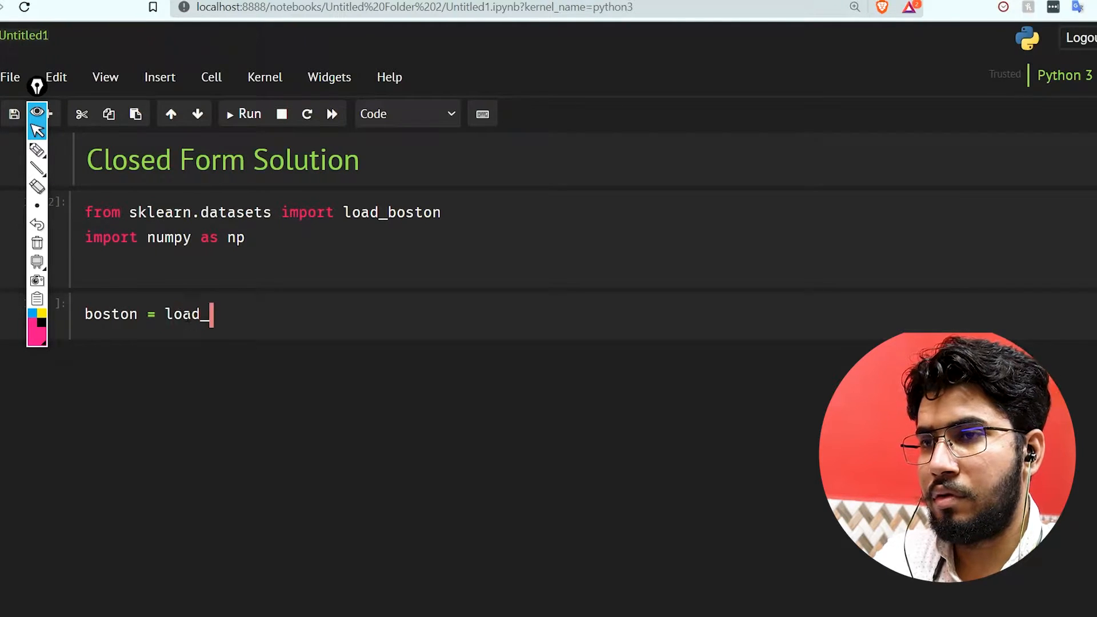
{"action": "type", "text": "boston()"}
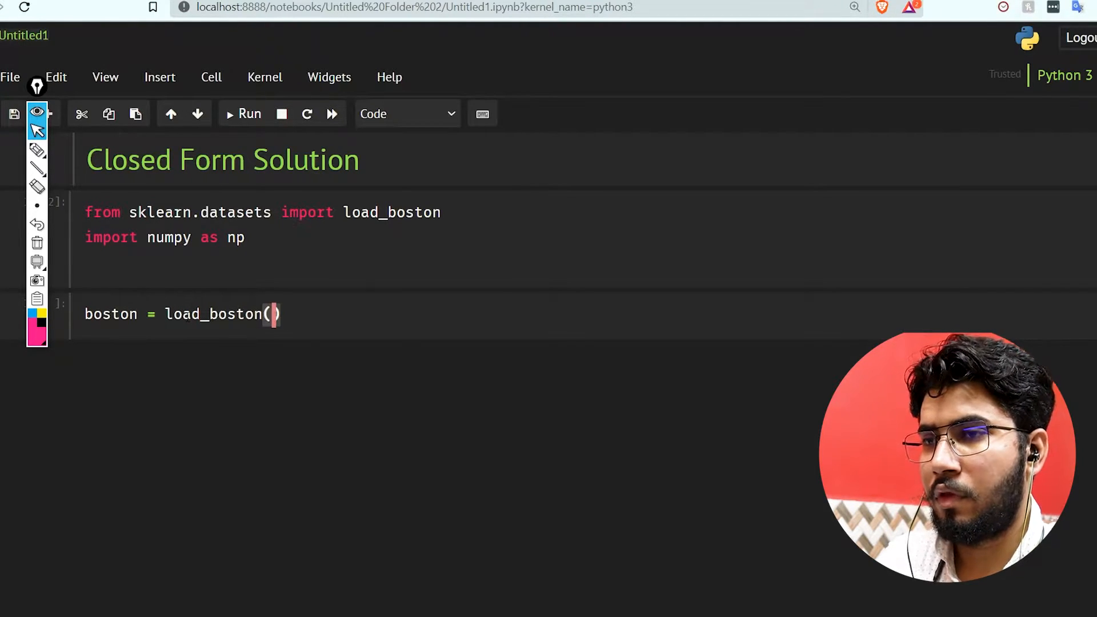
{"action": "type", "text": "X = boston"}
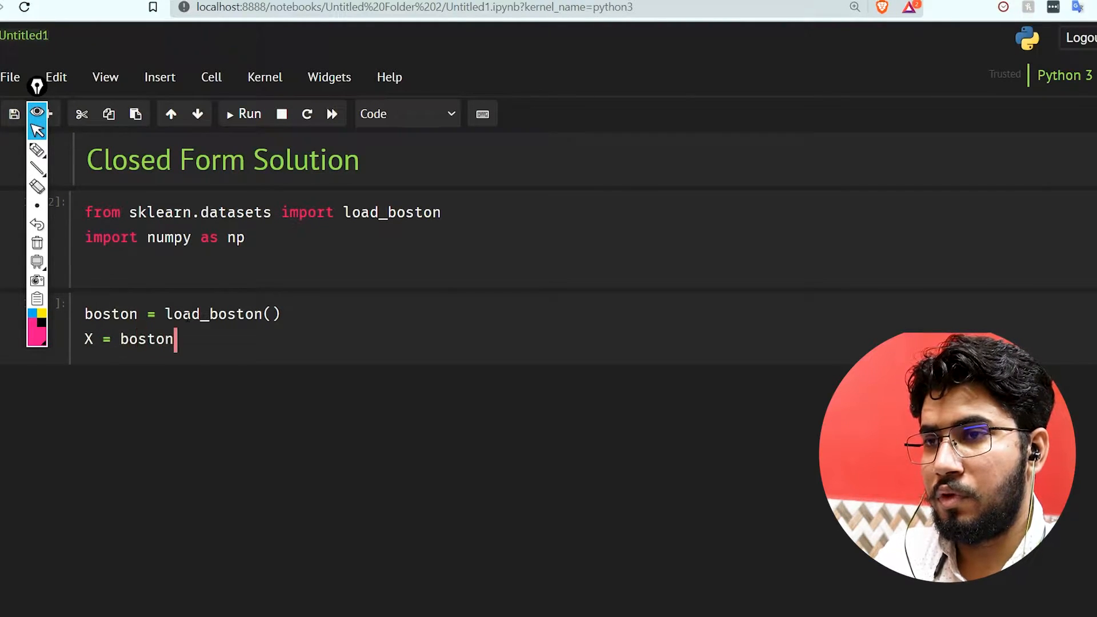
{"action": "type", "text": ".data"}
{"action": "type", "text": "y ="}
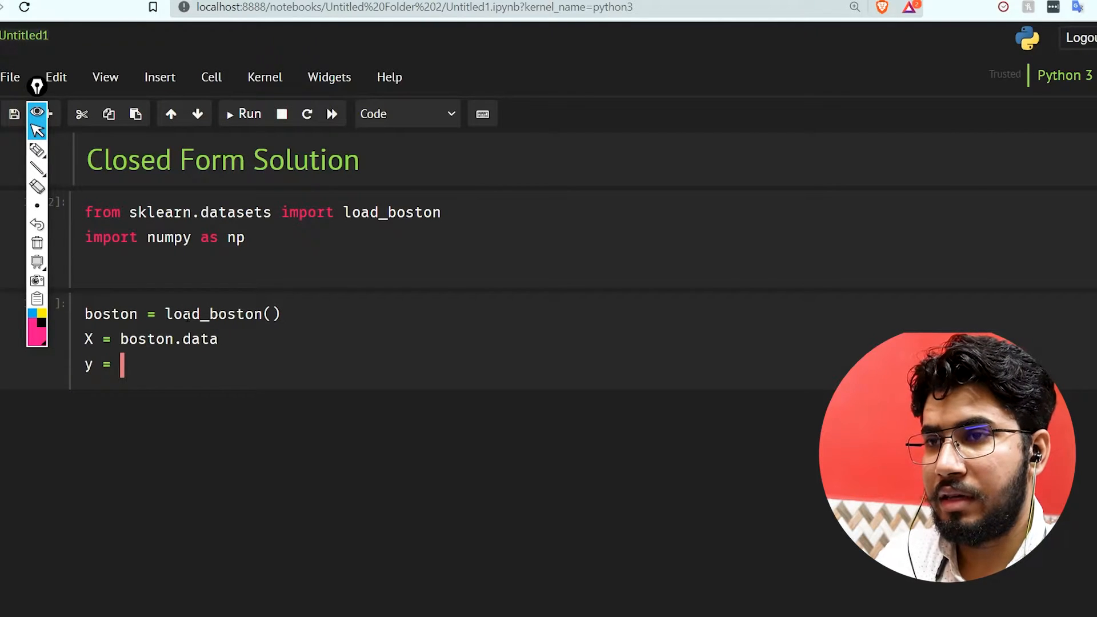
{"action": "type", "text": "boston.target"}
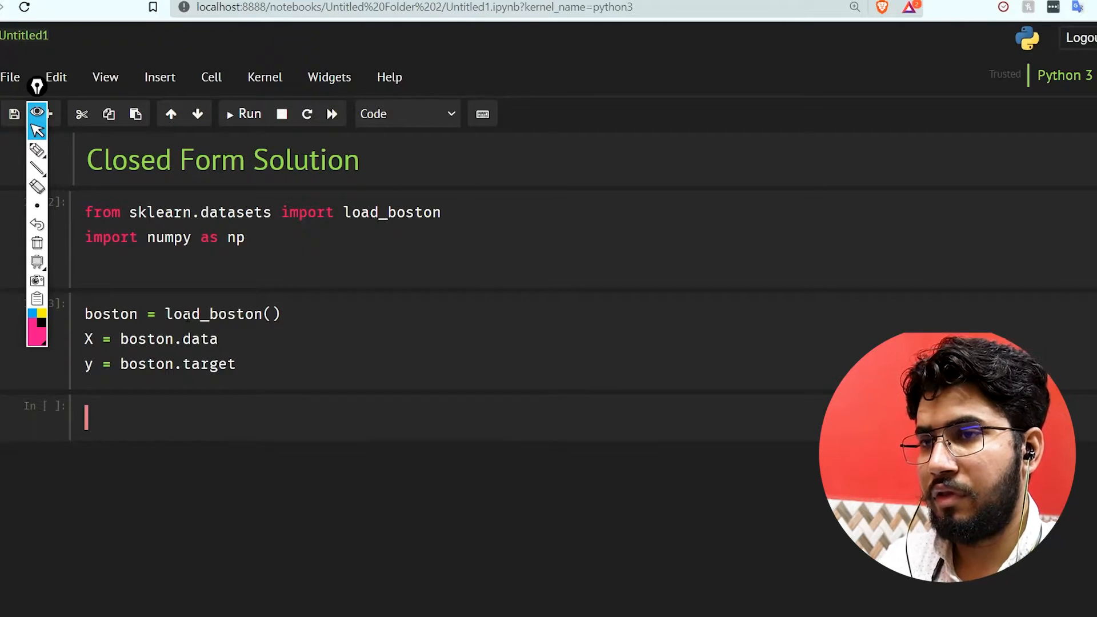
Start a cell with one = np.ones and insert an extra empty cell for the mean computation.
{"action": "type", "text": "X"}
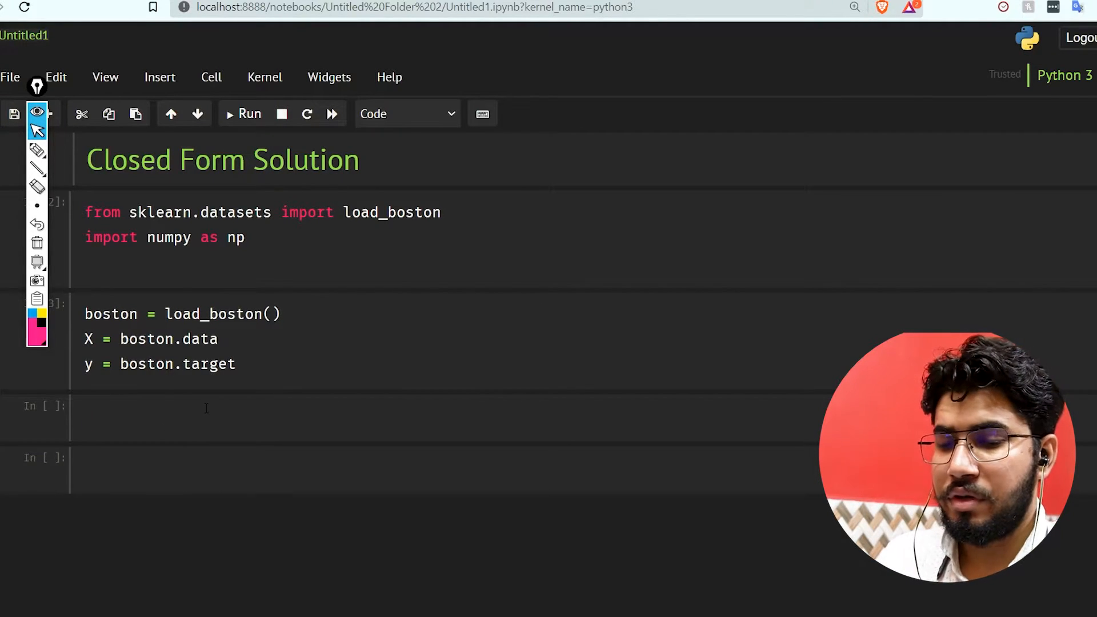
{"action": "type", "text": "one ="}
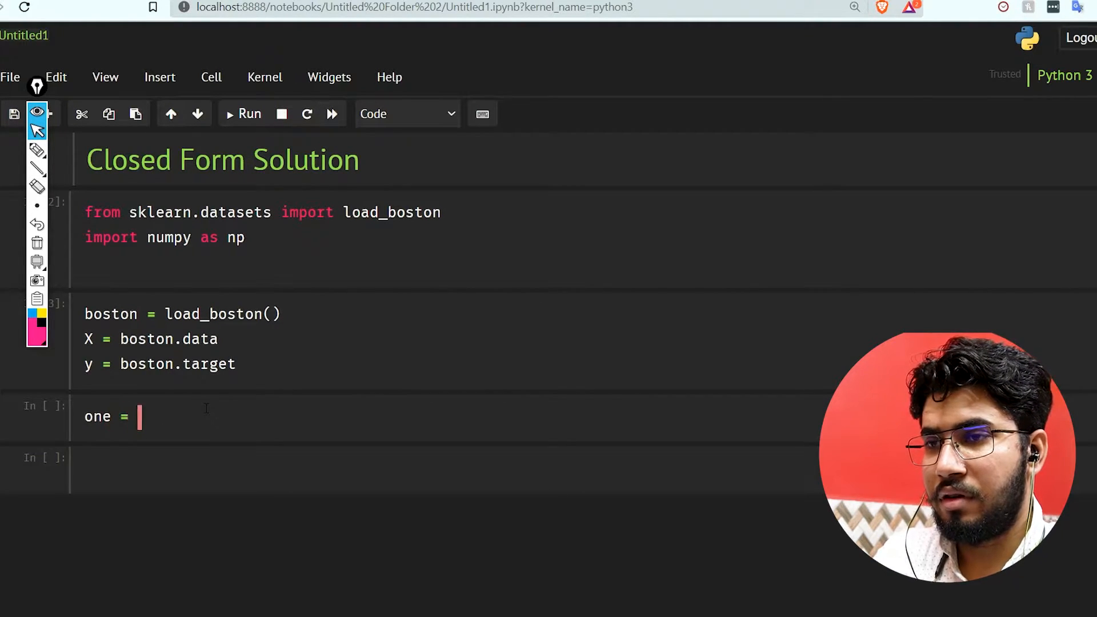
{"action": "type", "text": "np.ones"}
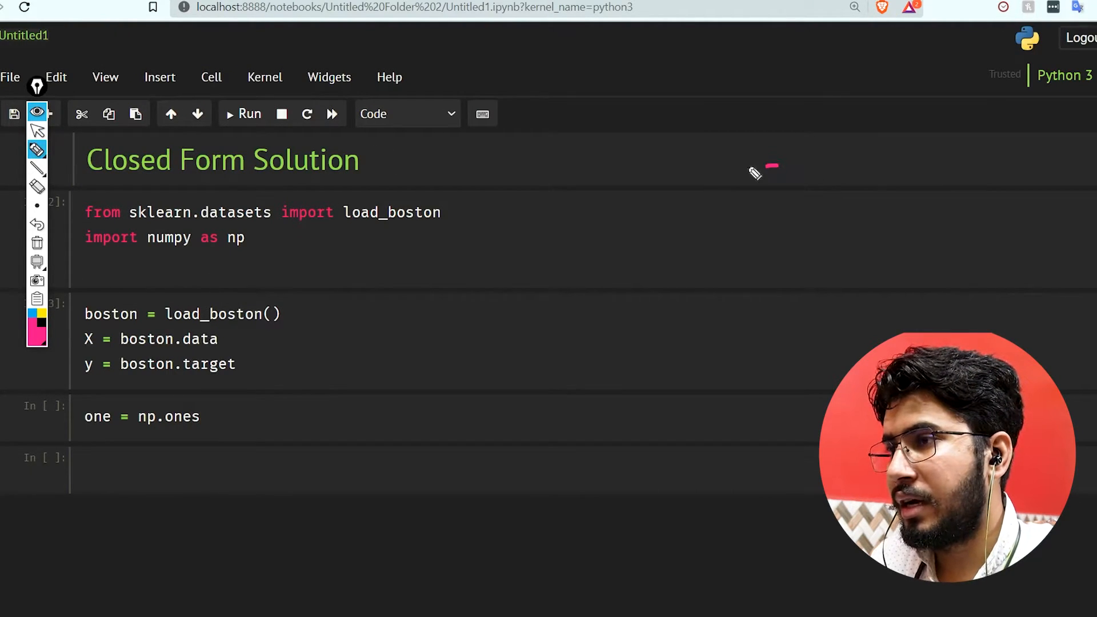
{"action": "left_click_drag", "start_coordinate": [769, 168], "coordinate": [735, 406]}
{"action": "type", "text": "u"}
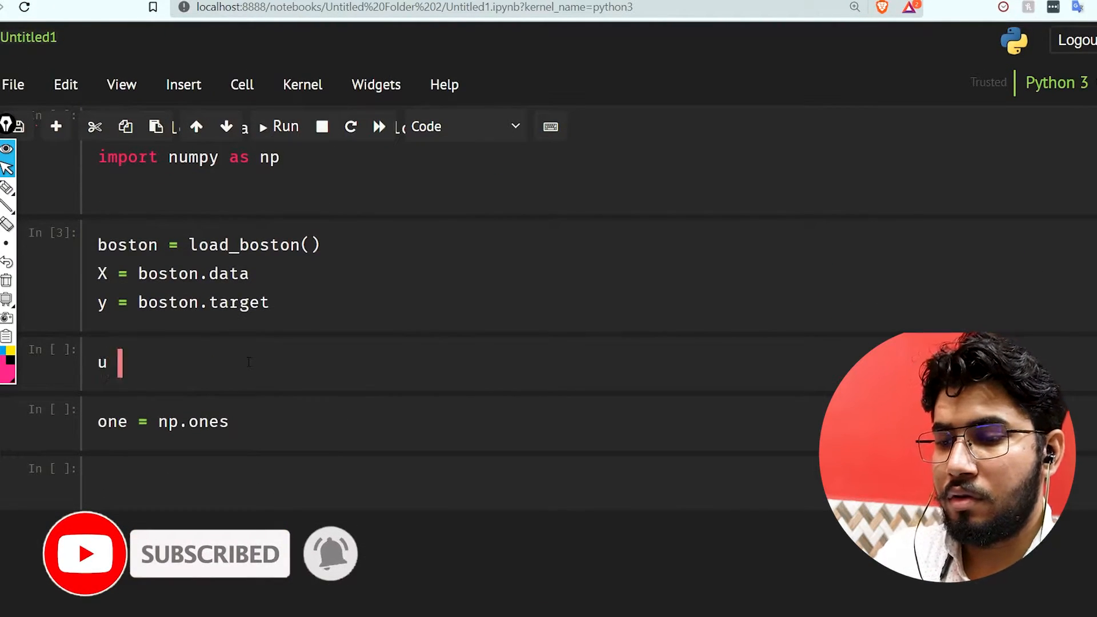
Compute u = np.mean(X,axis=0) and std = np.std(X,axis=0) column-wise.
{"action": "type", "text": "= np."}
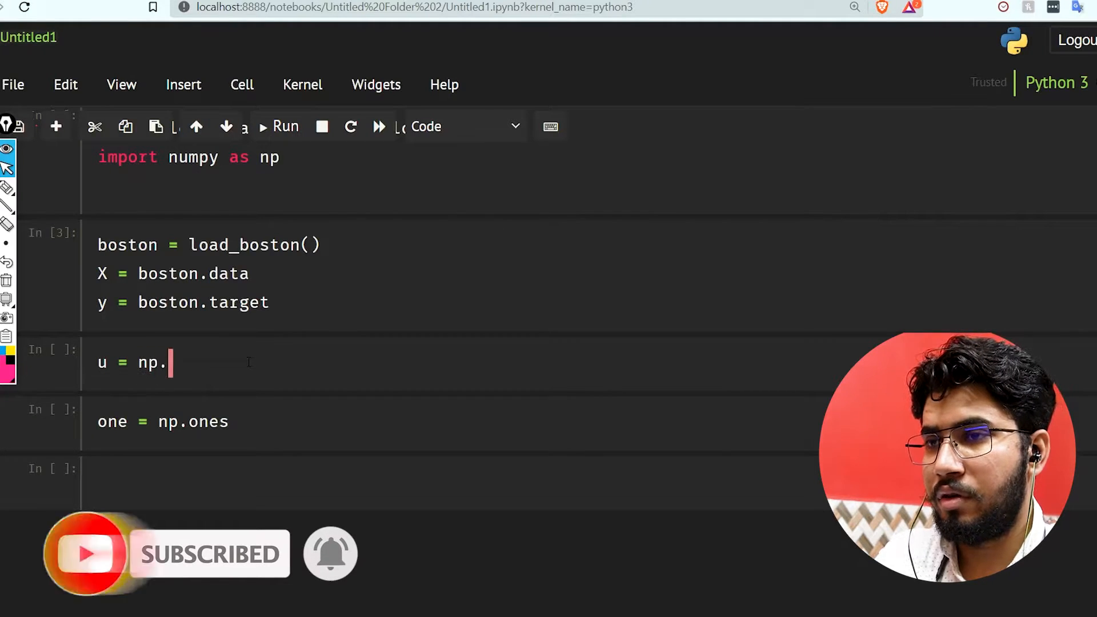
{"action": "type", "text": "mean()"}
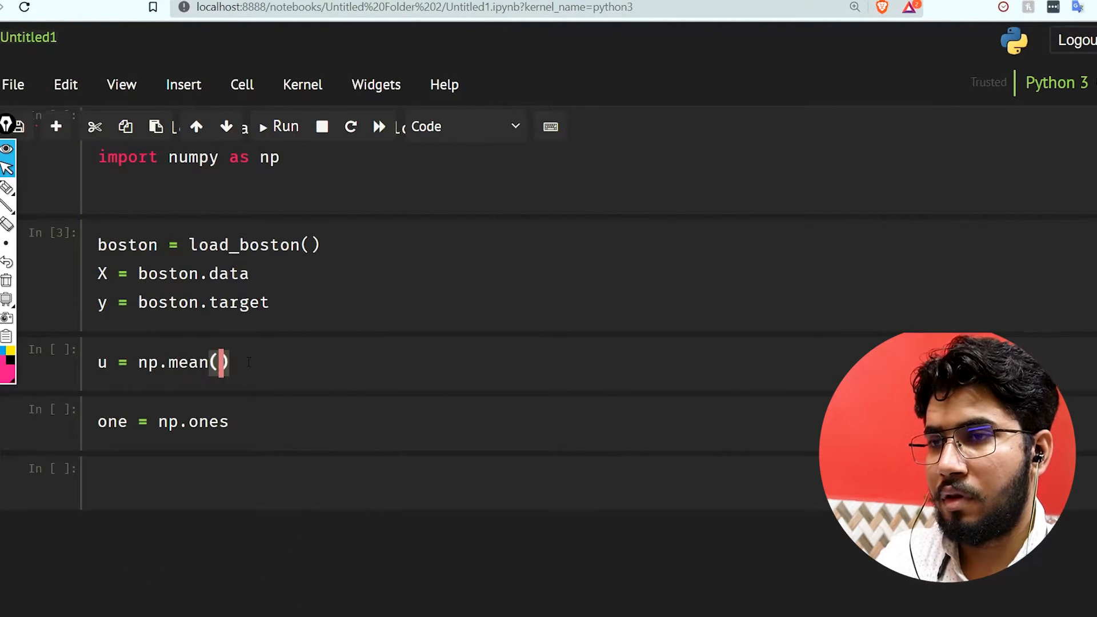
{"action": "type", "text": "X,axis=0"}
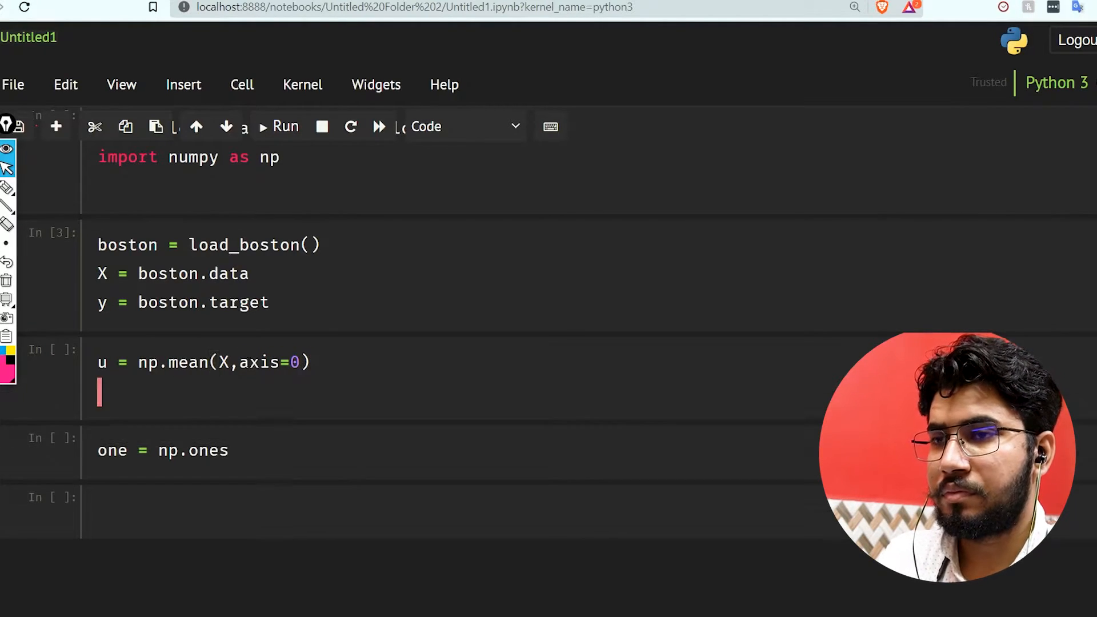
{"action": "type", "text": "std = np"}
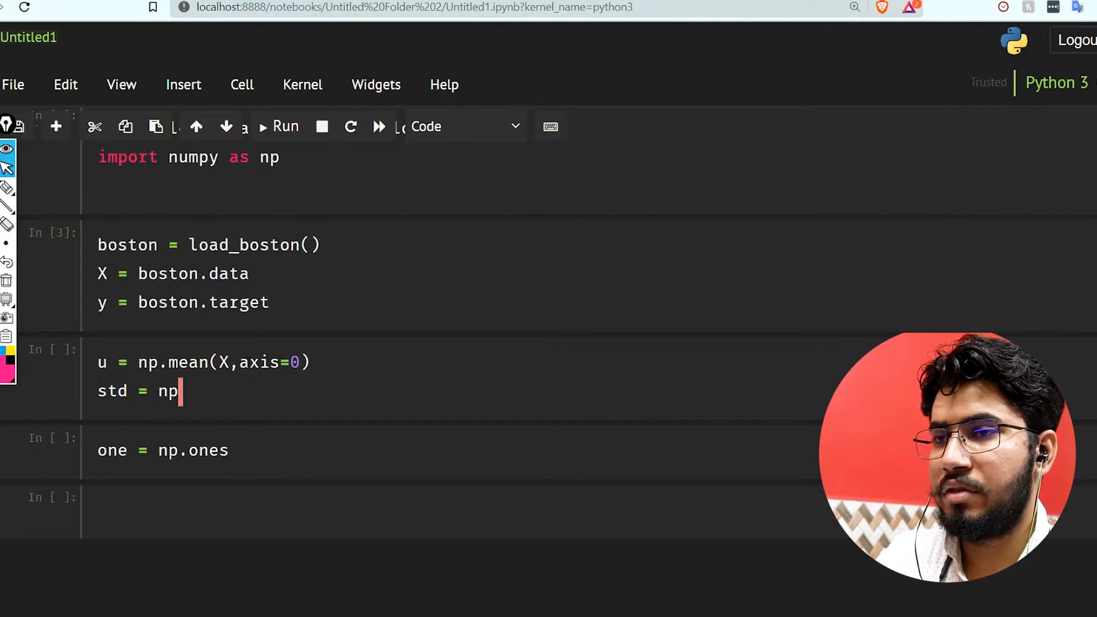
{"action": "type", "text": ".std"}
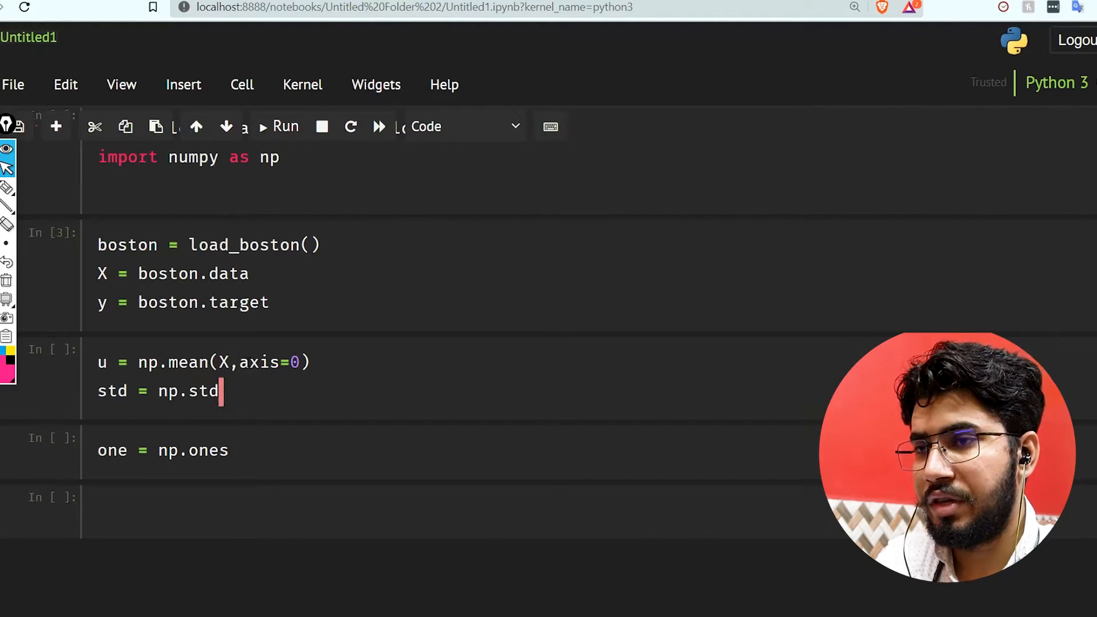
{"action": "type", "text": "(X,a"}
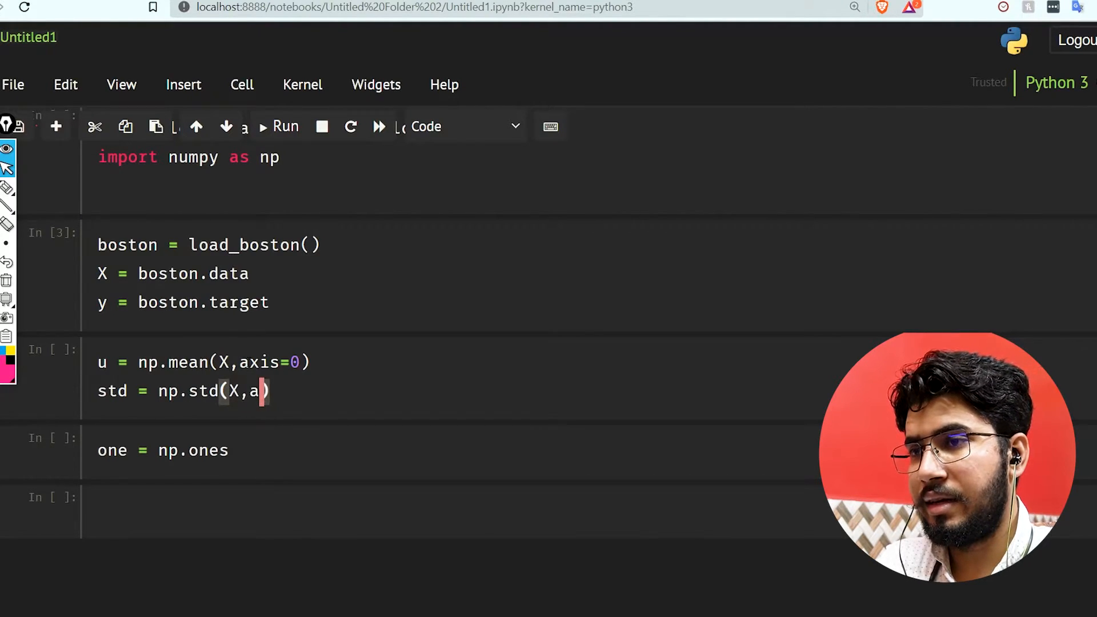
{"action": "type", "text": "xis="}
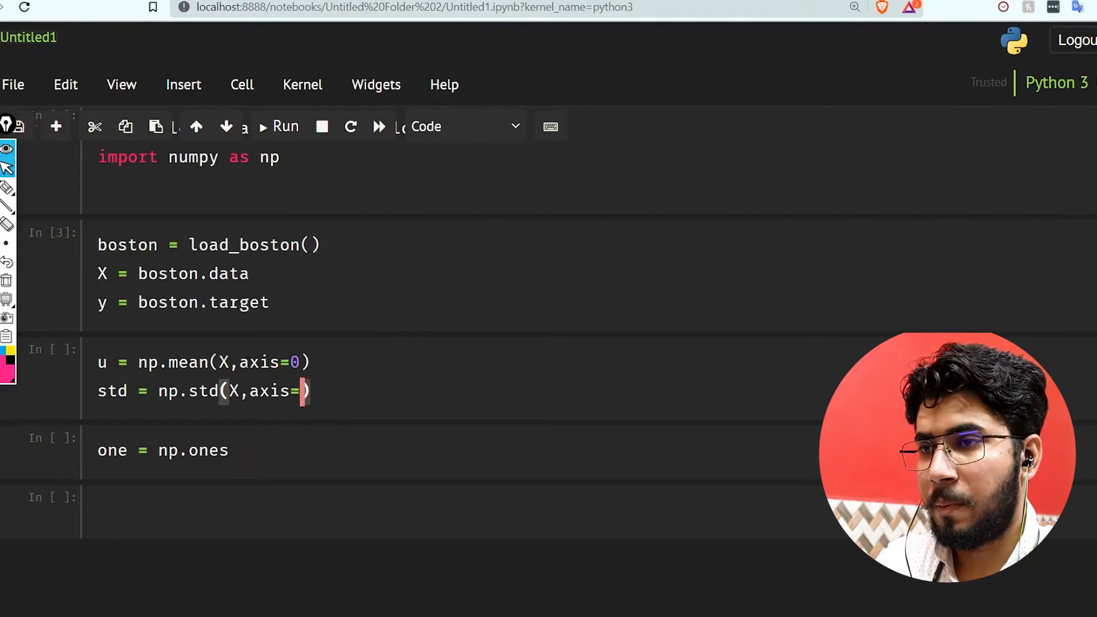
{"action": "type", "text": "0"}
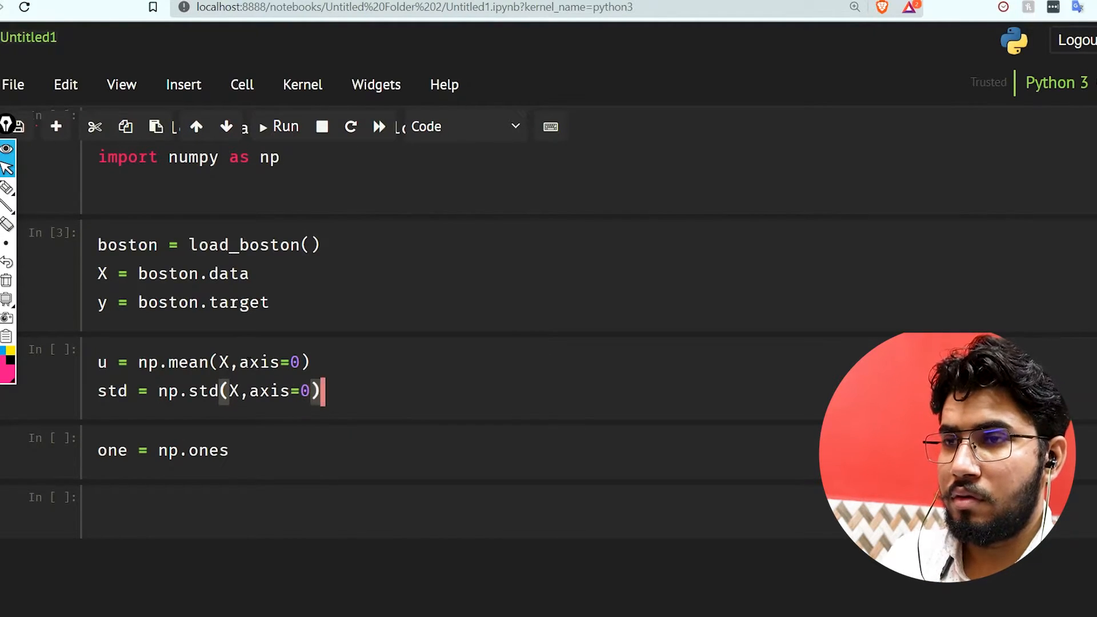
Standardize the features with X = (X-u)/std.
{"action": "type", "text": "X"}
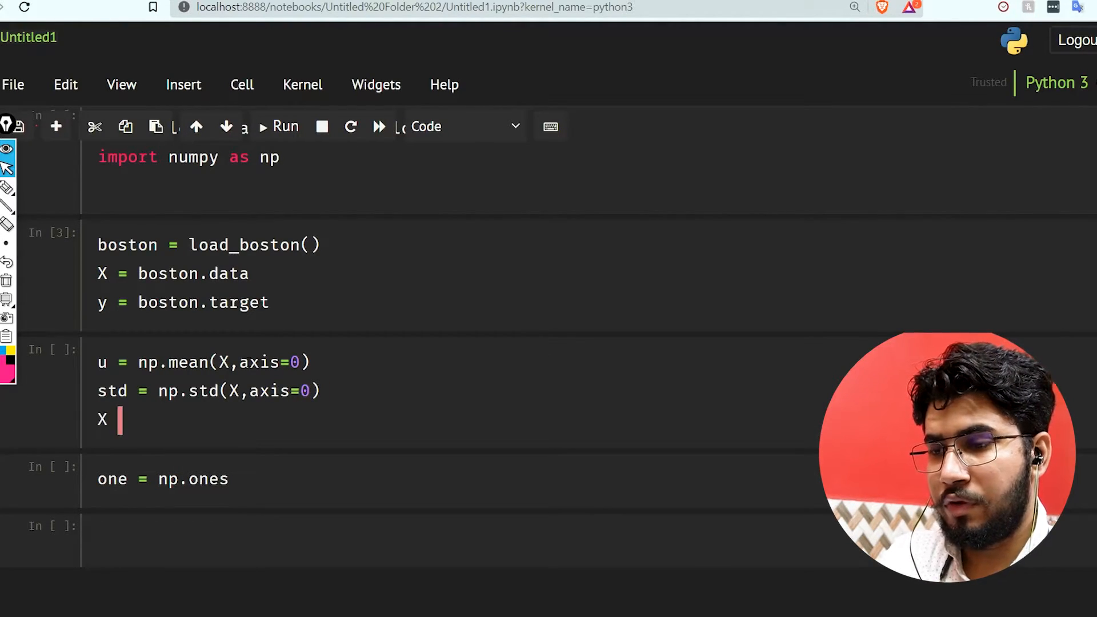
{"action": "type", "text": "= x"}
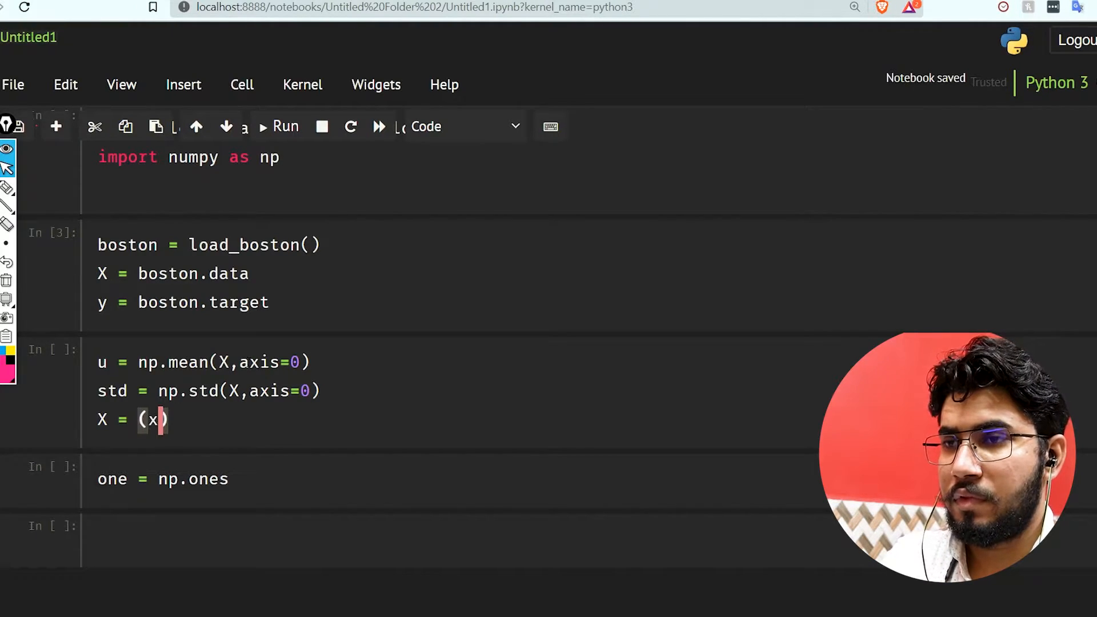
{"action": "type", "text": "-u"}
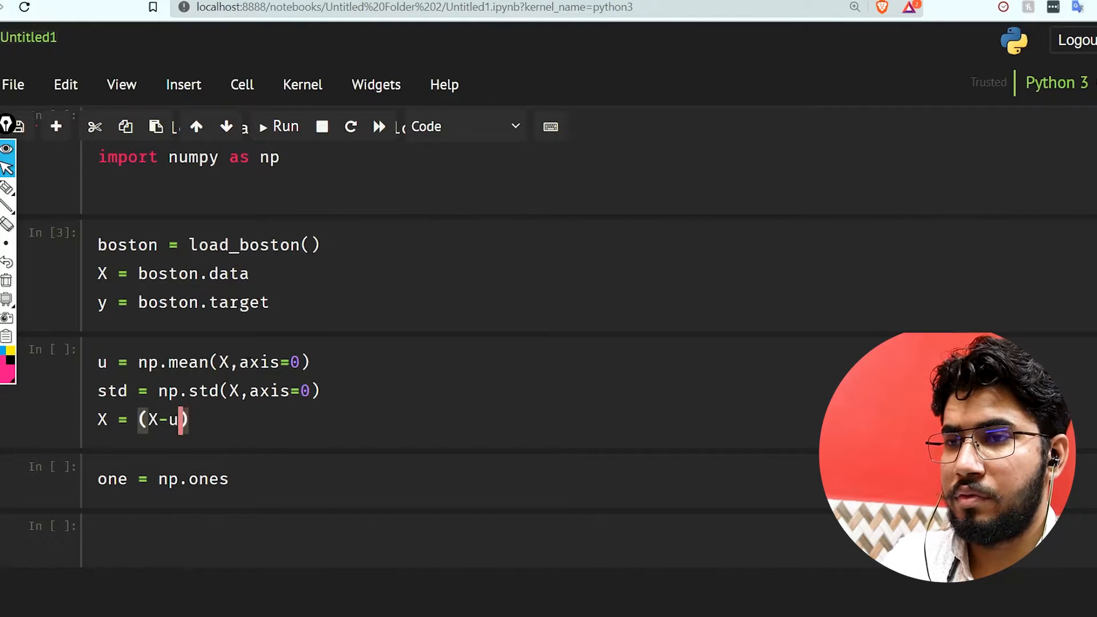
{"action": "type", "text": "/"}
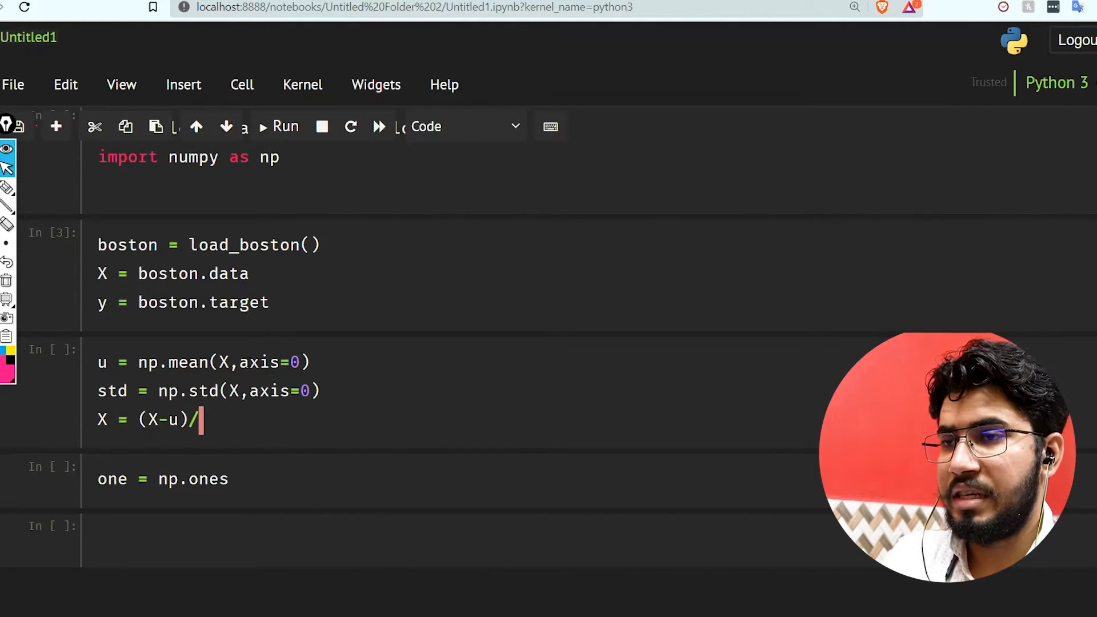
{"action": "type", "text": "std"}
{"action": "left_click", "coordinate": [170, 479]}
{"action": "type", "text": "(())"}
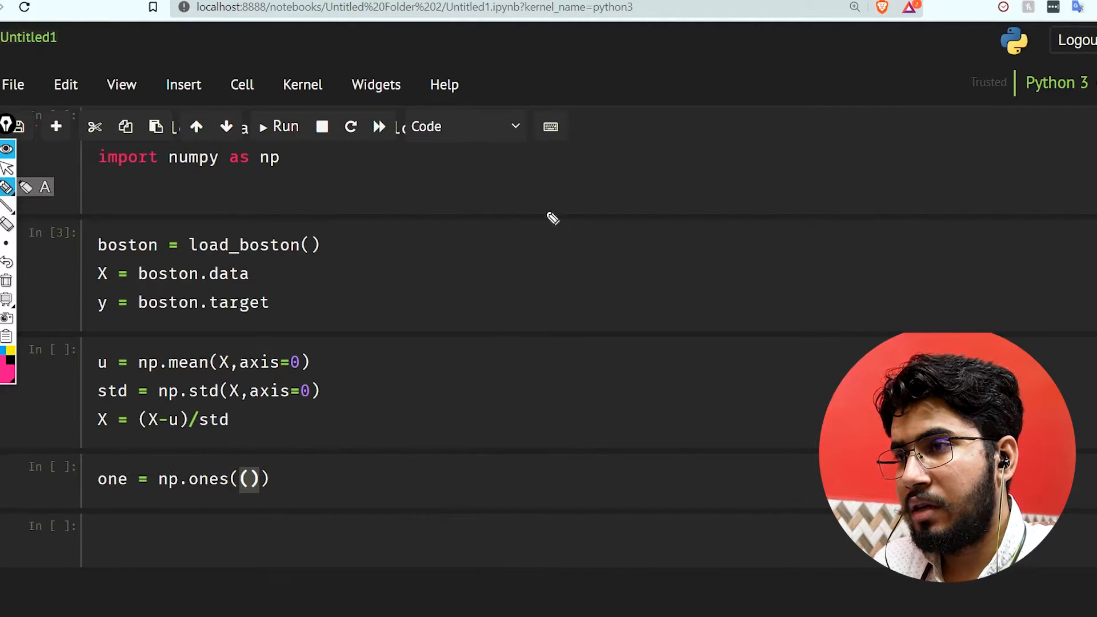
{"action": "left_click_drag", "start_coordinate": [532, 210], "coordinate": [574, 434]}
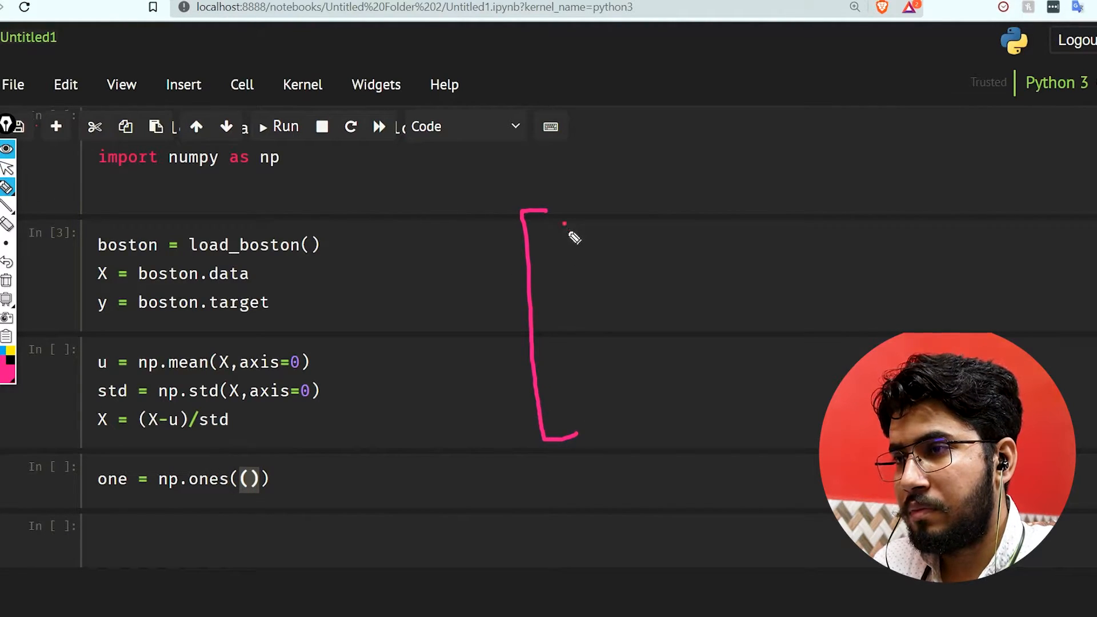
{"action": "left_click_drag", "start_coordinate": [560, 224], "coordinate": [616, 406]}
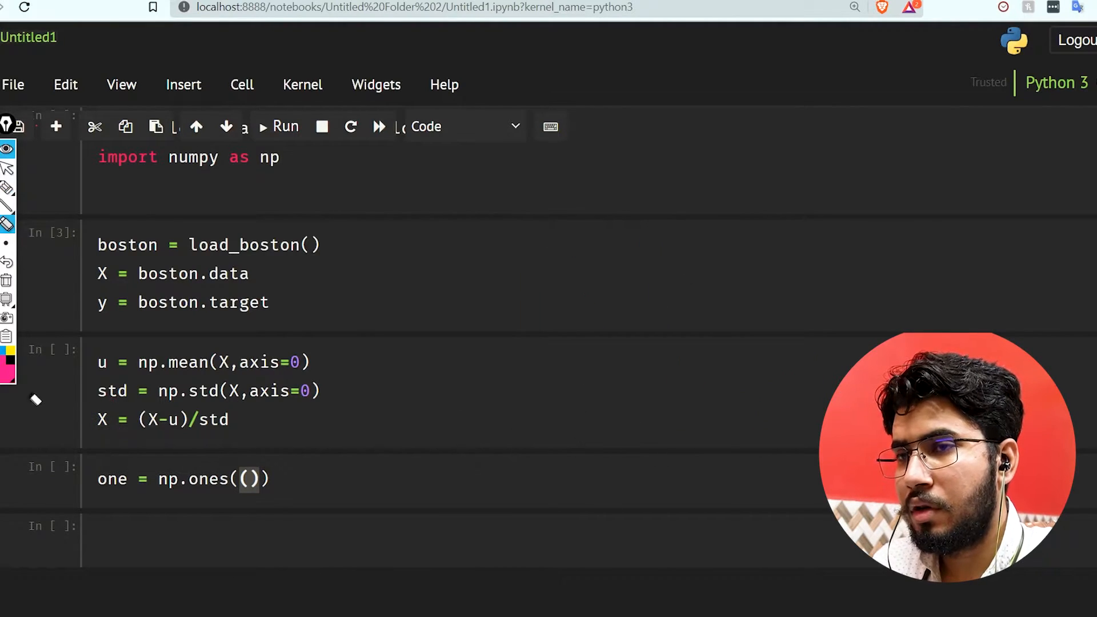
Complete the ones column as one = np.ones((X.shape[0],1)).
{"action": "left_click", "coordinate": [247, 479]}
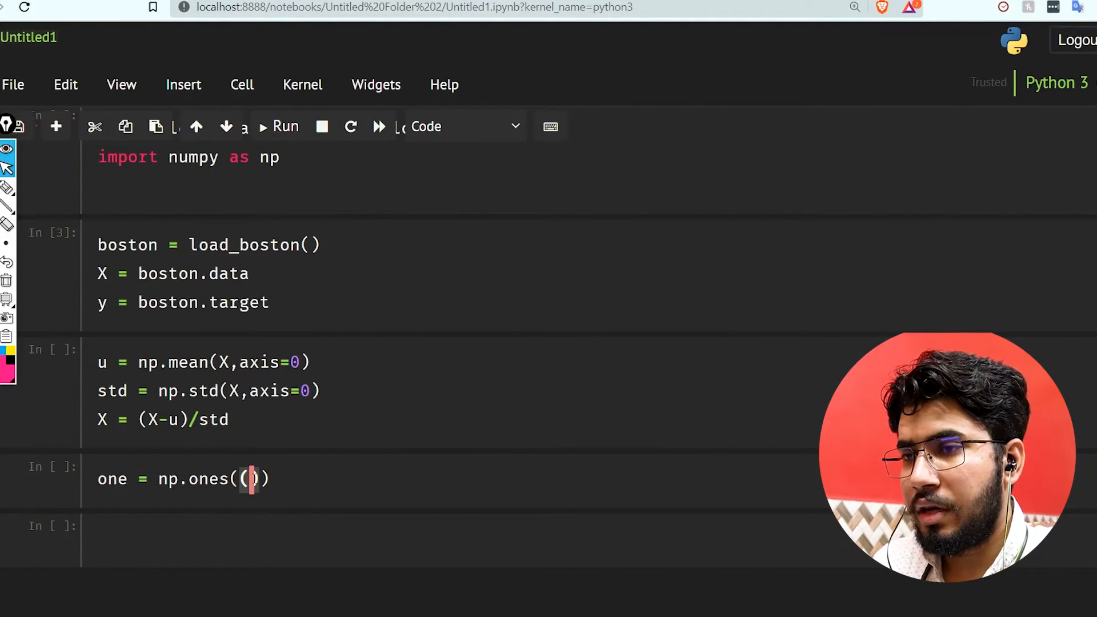
{"action": "type", "text": "X.shap"}
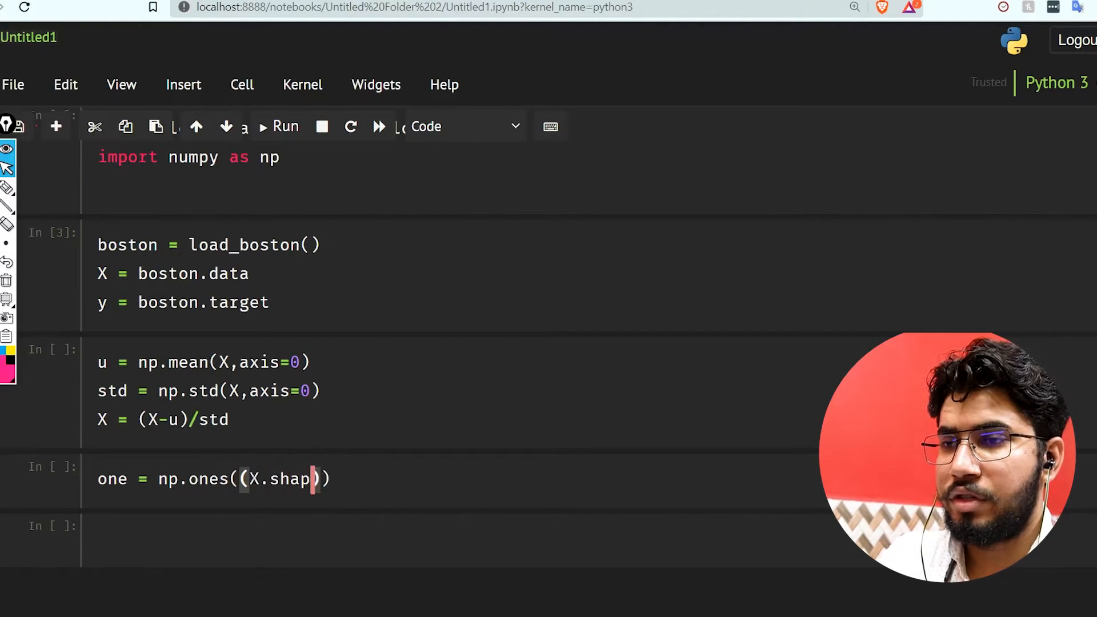
{"action": "type", "text": "e[0]"}
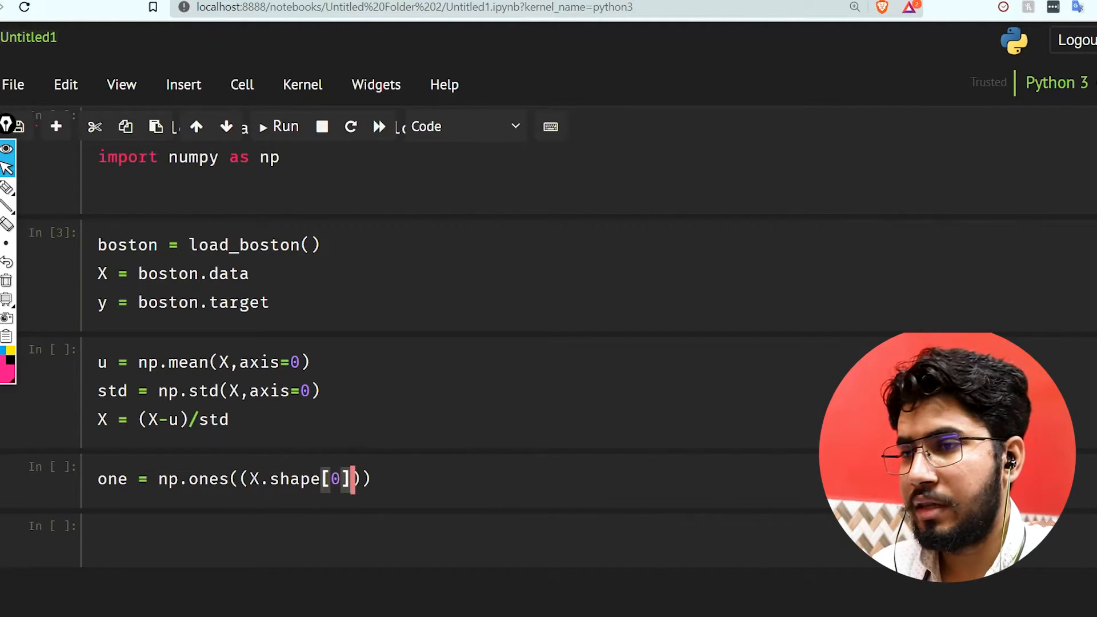
{"action": "type", "text": ","}
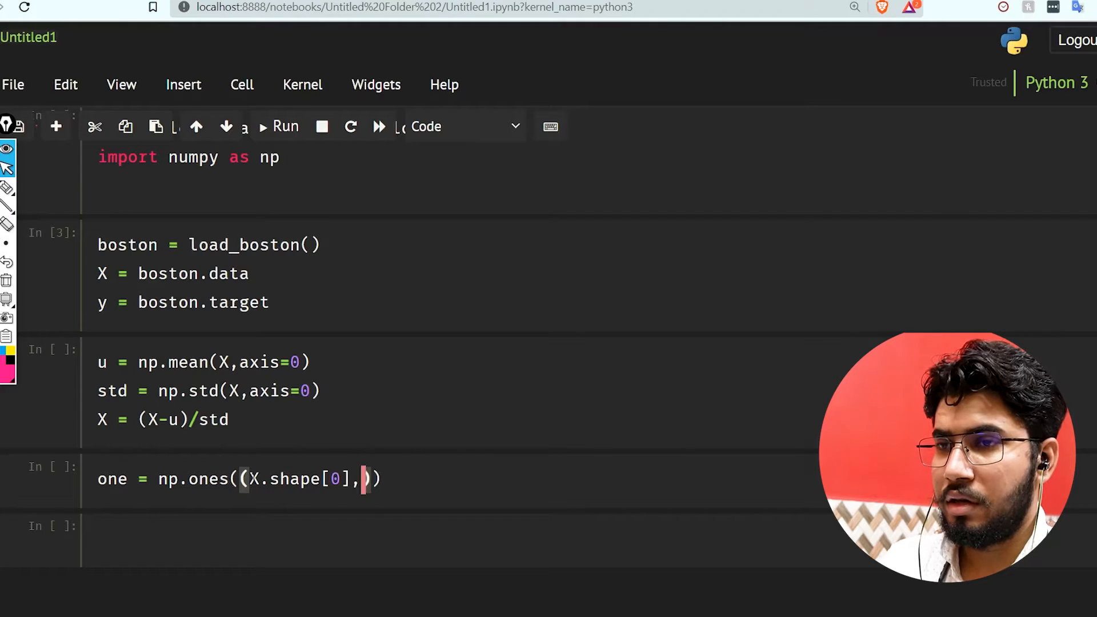
{"action": "type", "text": "1"}
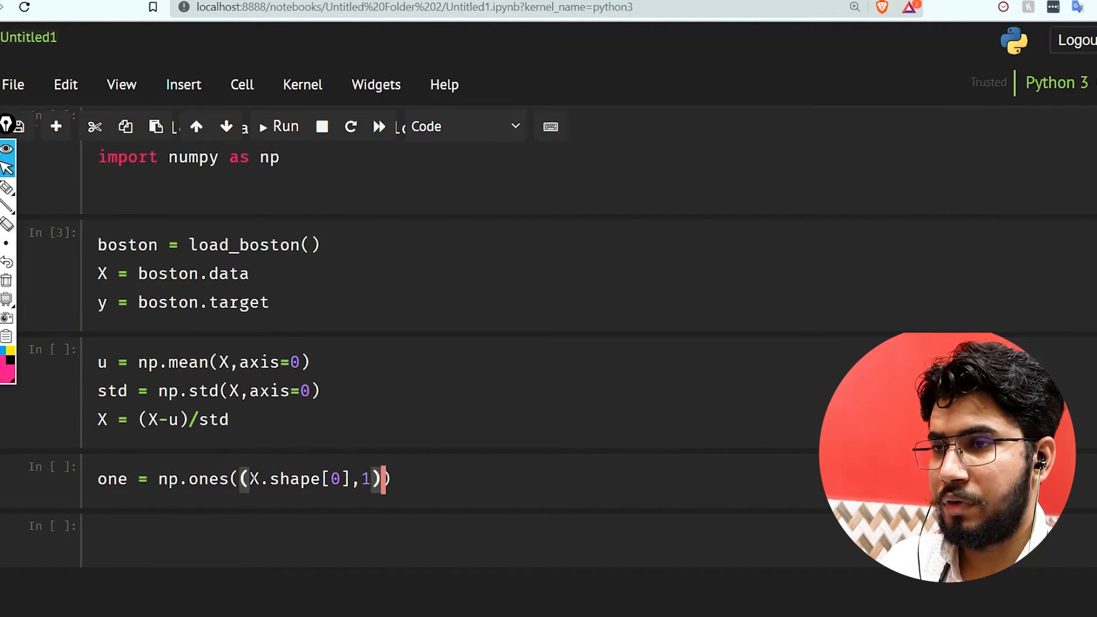
{"action": "key", "text": "enter"}
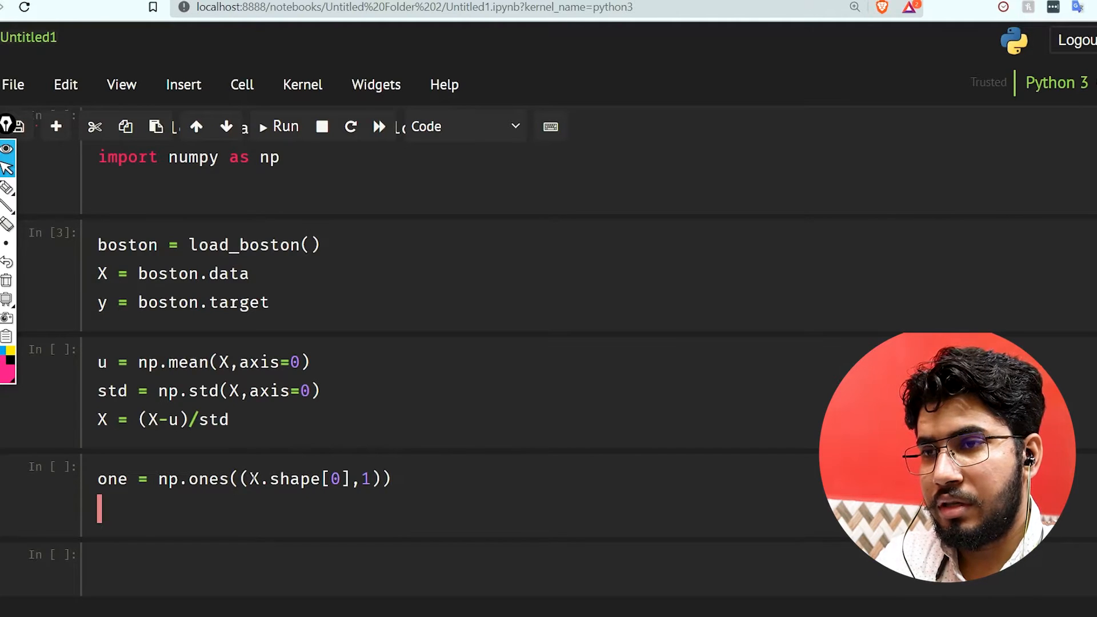
Prepend the ones column with X = np.hstack((one,X)) and run the cell.
{"action": "type", "text": "X ="}
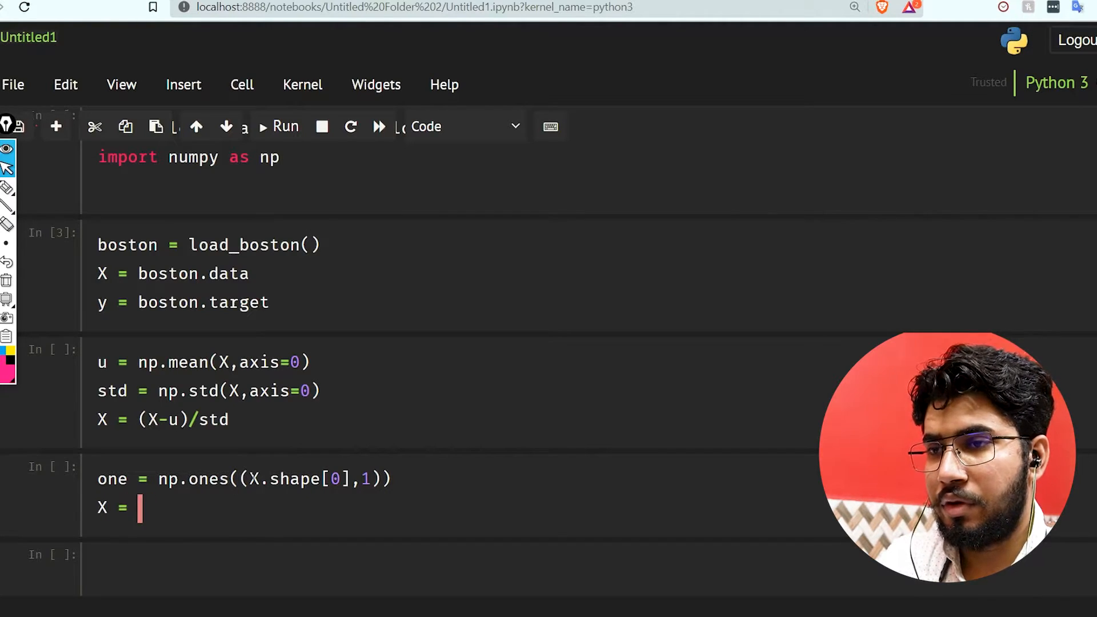
{"action": "type", "text": "np.hstack("}
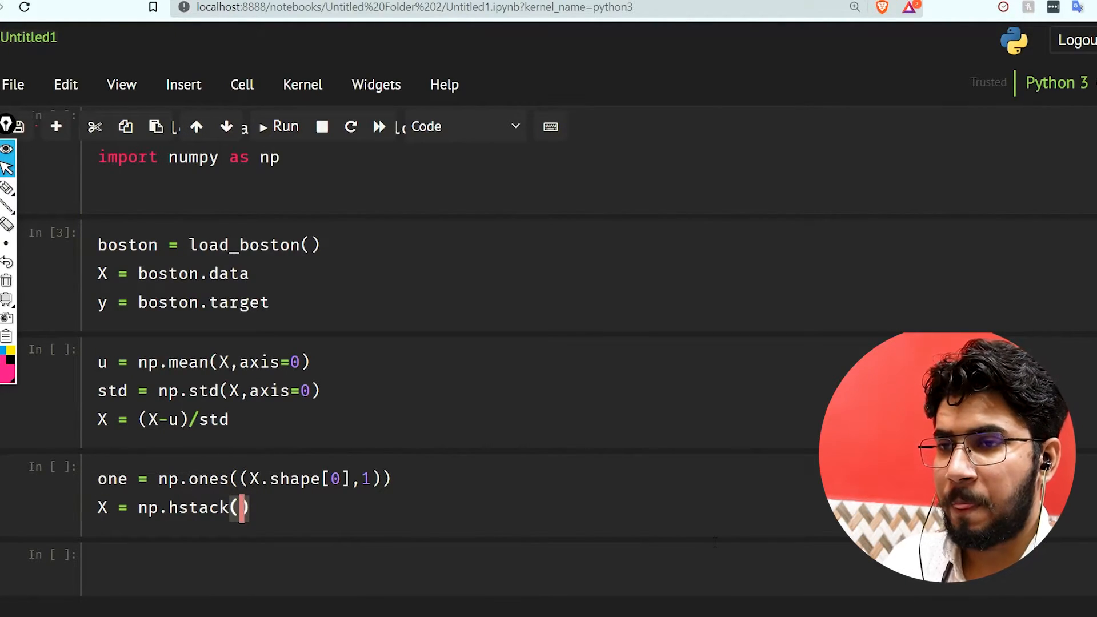
{"action": "type", "text": "one"}
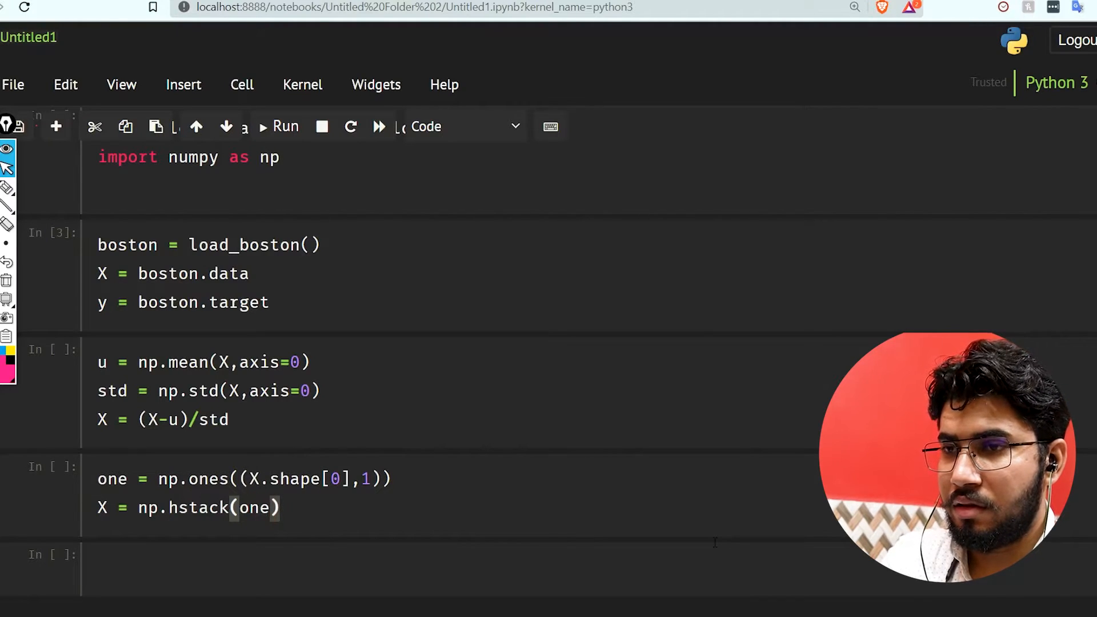
{"action": "type", "text": ","}
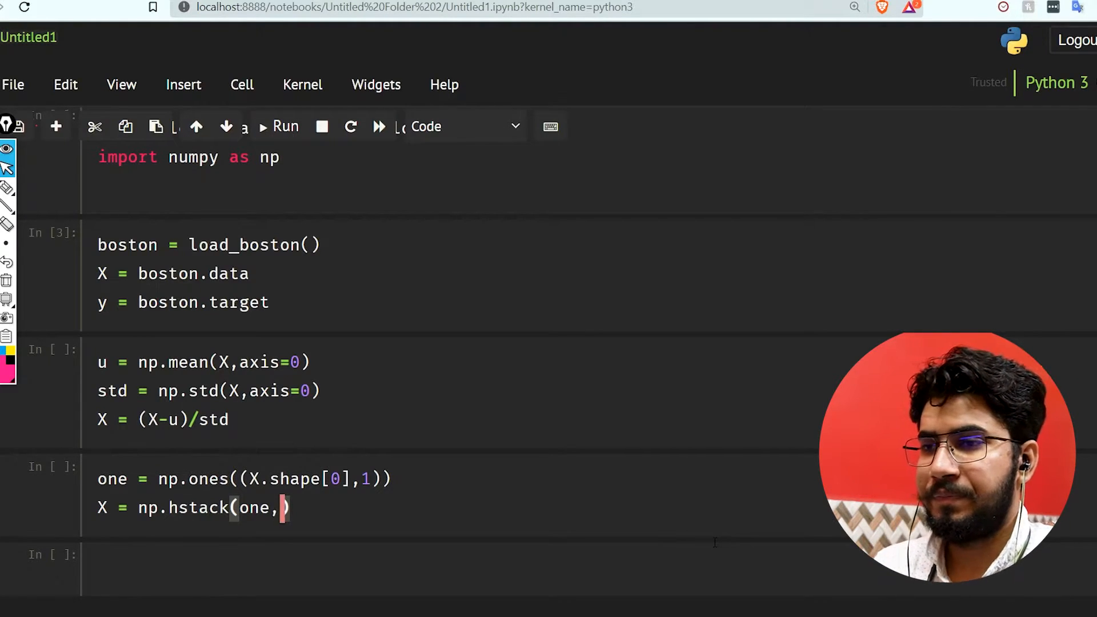
{"action": "type", "text": "X"}
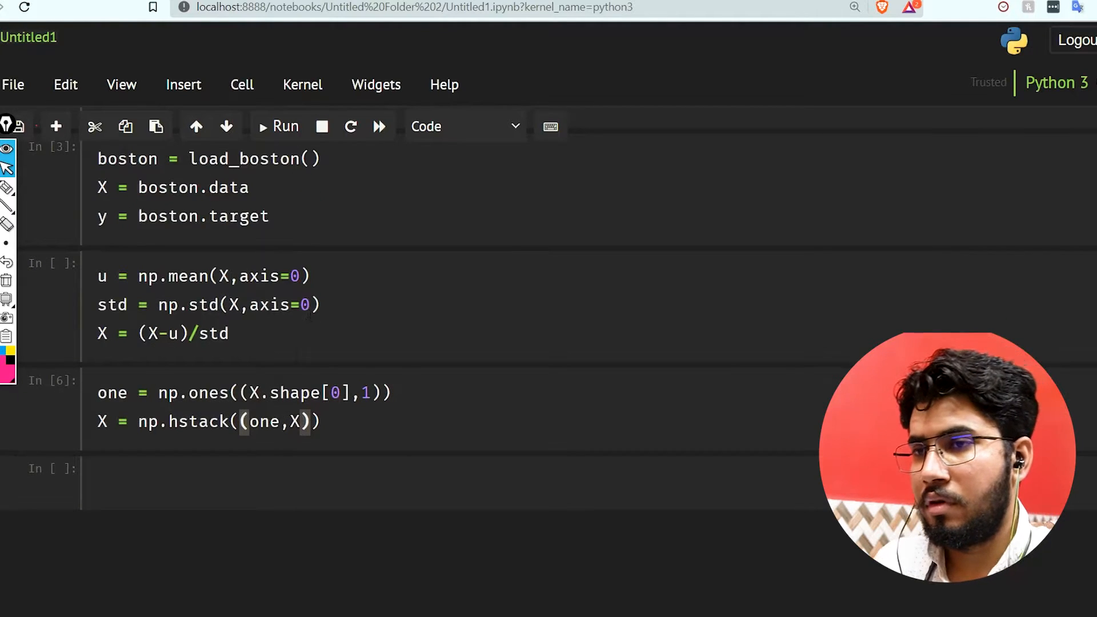
{"action": "type", "text": "X"}
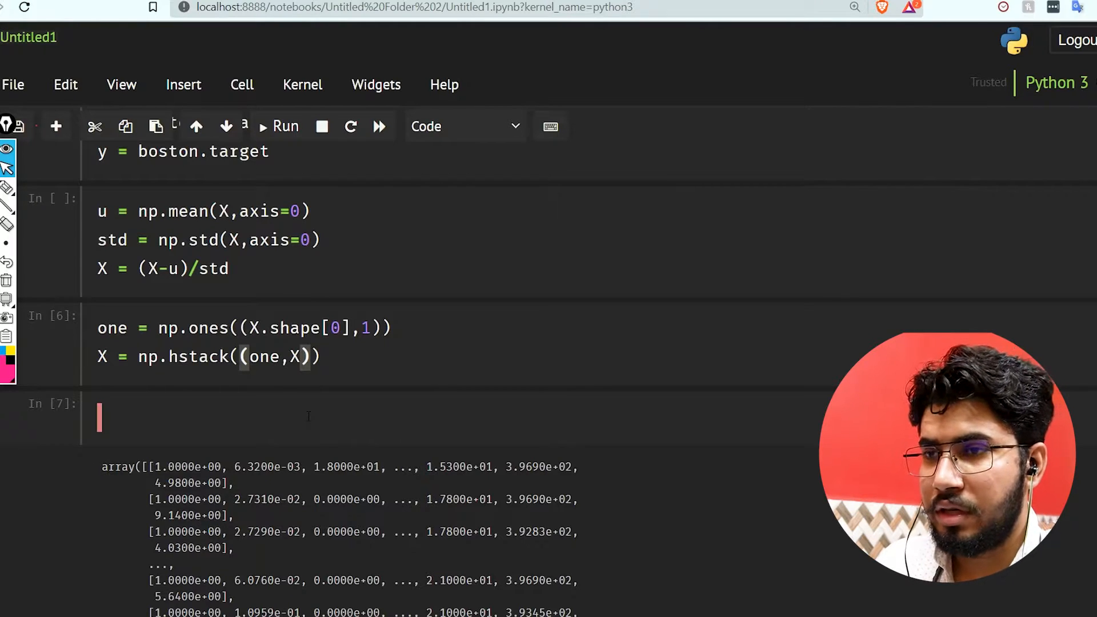
Write the normal-equation formula (X.TX)-1 X.Ty in the new cell.
{"action": "type", "text": "tehta"}
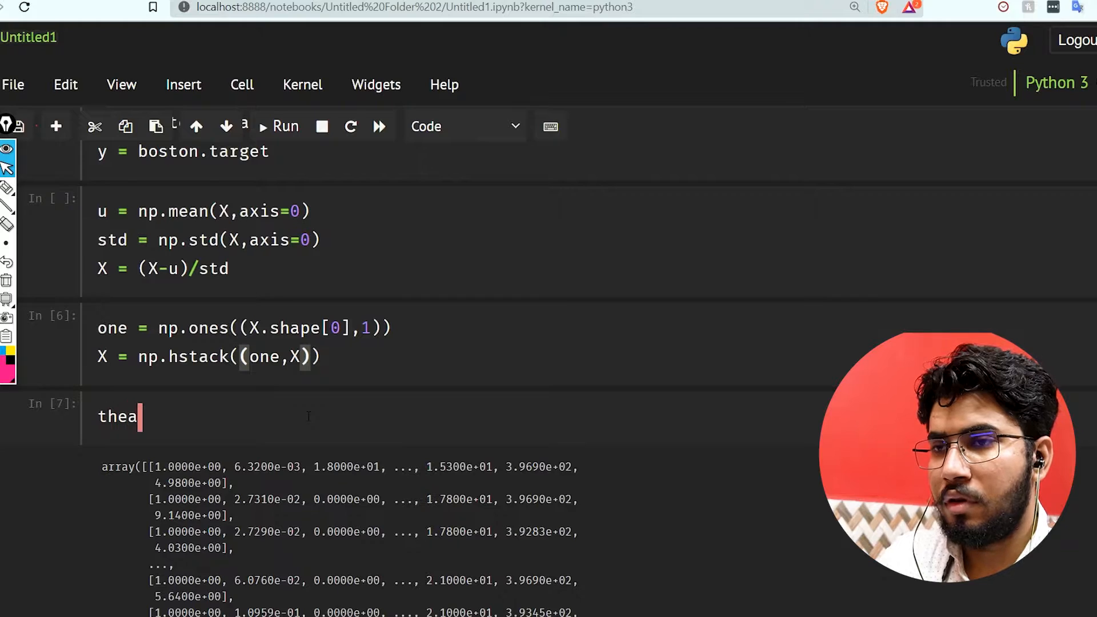
{"action": "key", "text": "ctrl+a"}
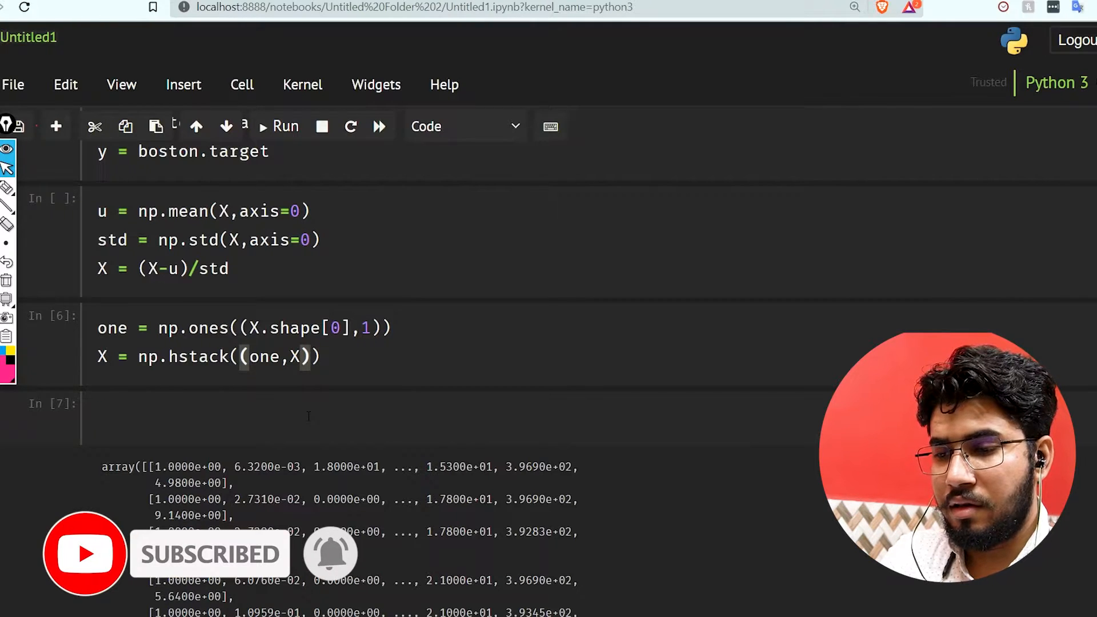
{"action": "type", "text": "(X)"}
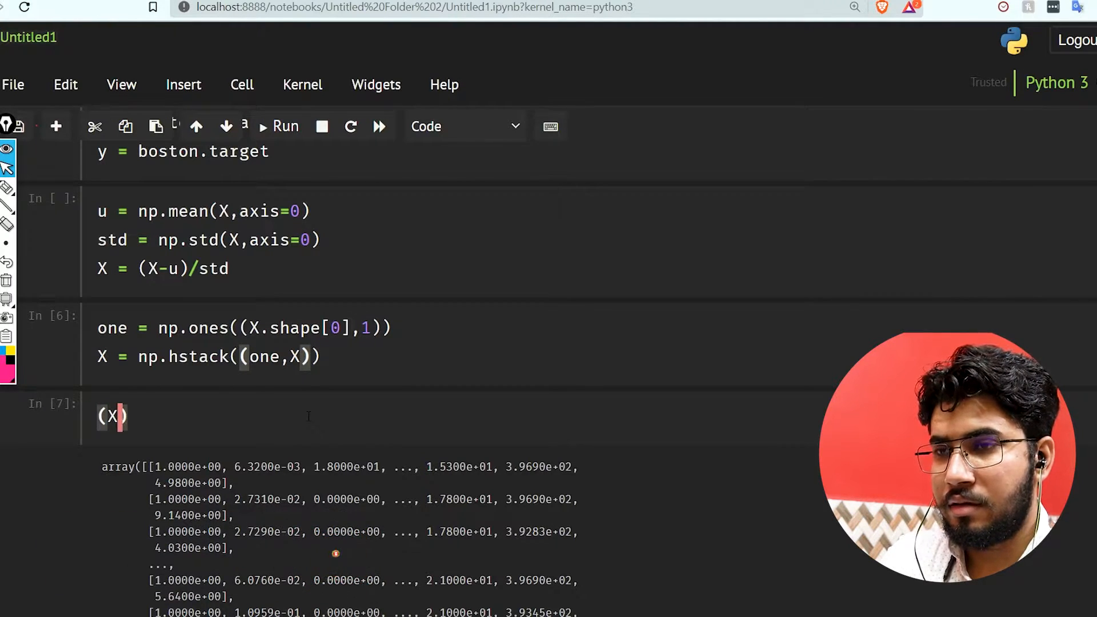
{"action": "type", "text": ".T"}
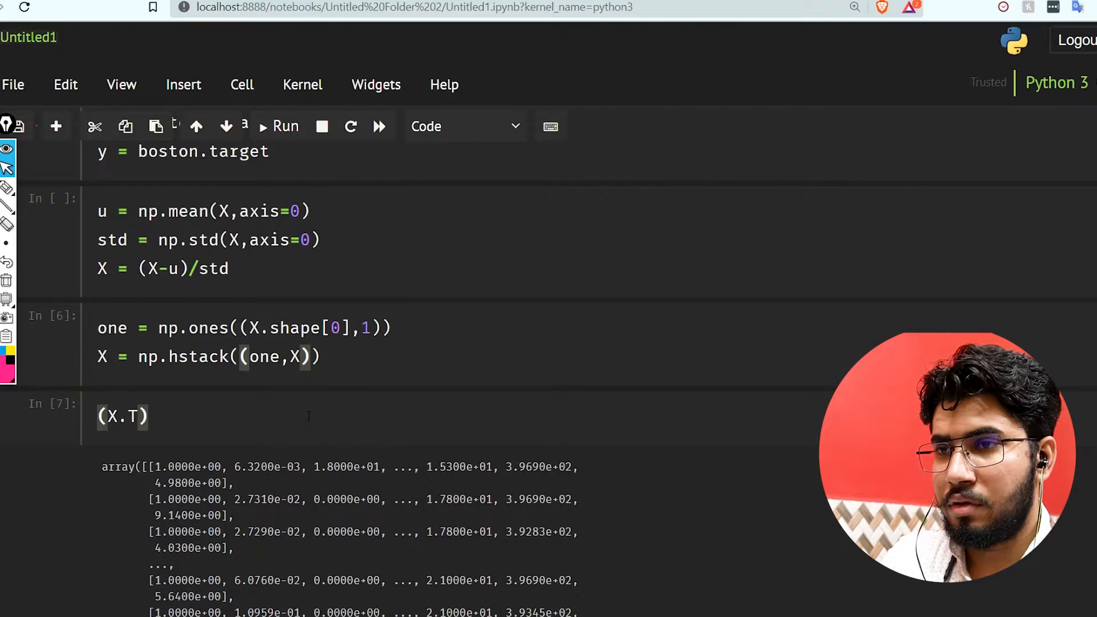
{"action": "type", "text": "X"}
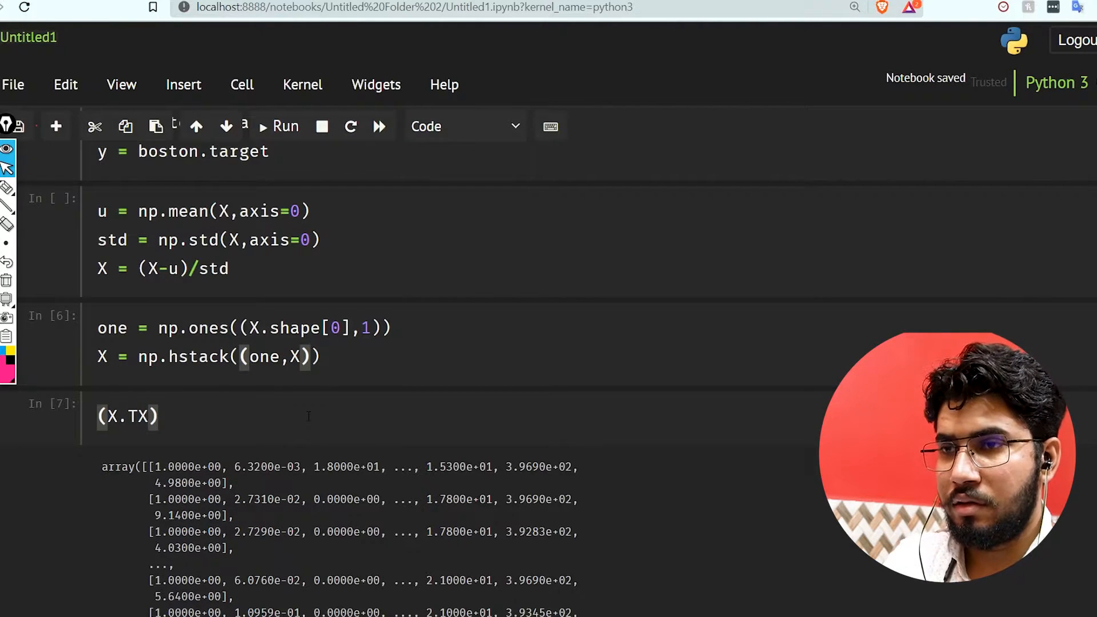
{"action": "type", "text": "-1"}
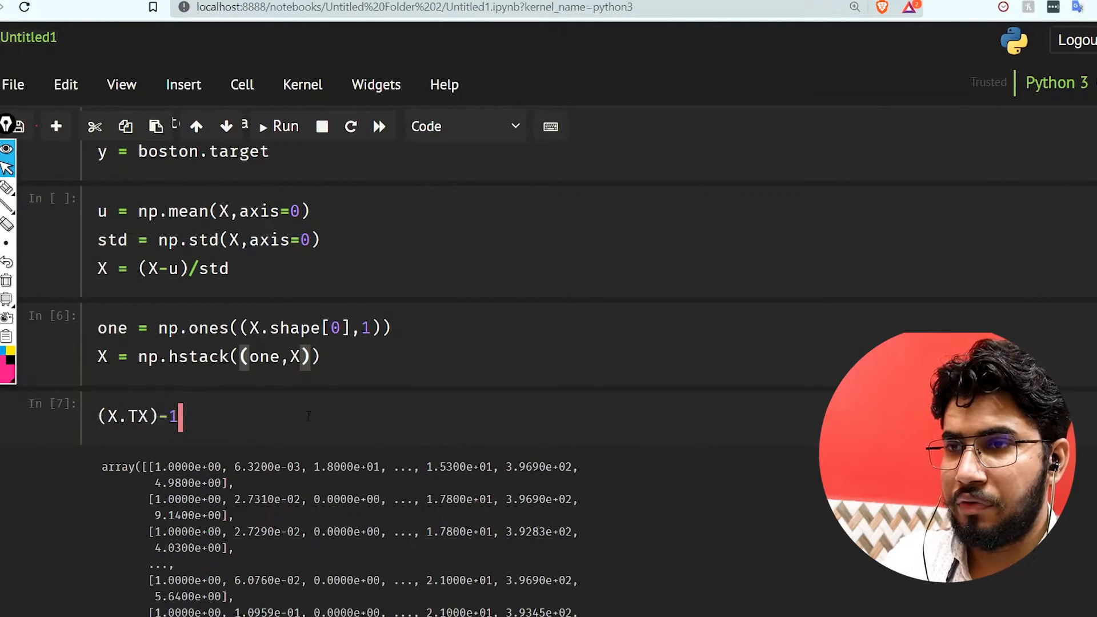
{"action": "type", "text": "X"}
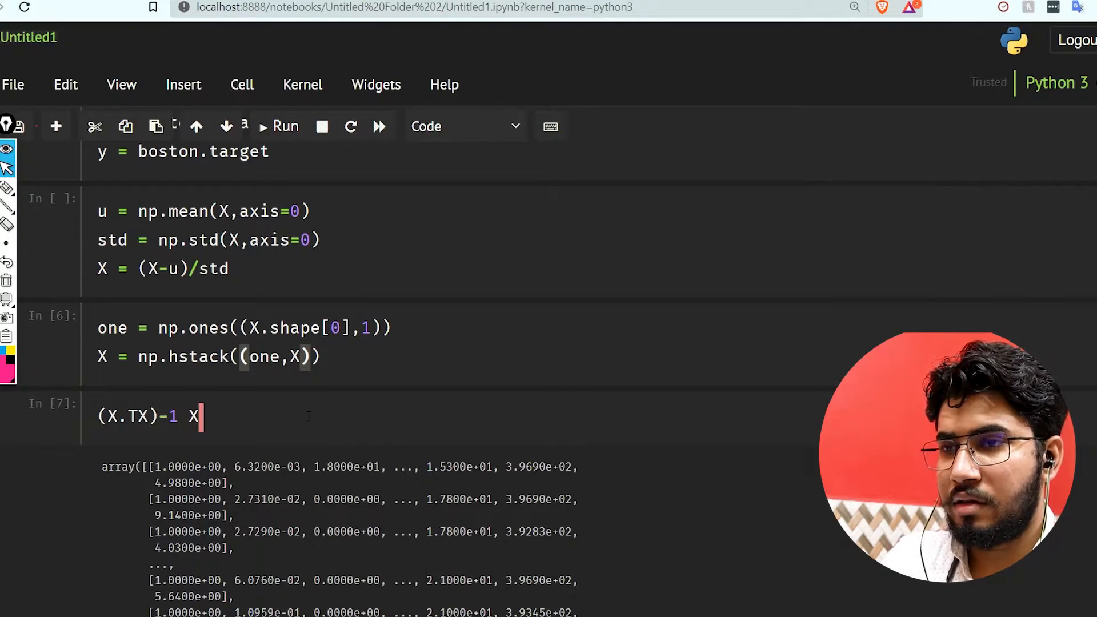
{"action": "type", "text": "."}
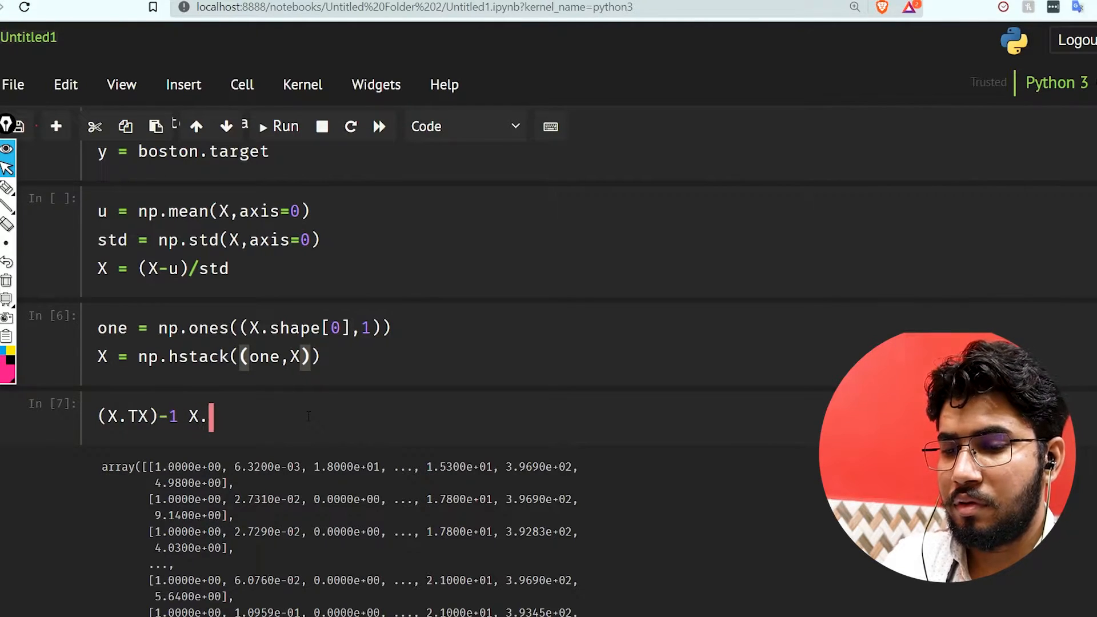
{"action": "type", "text": "y"}
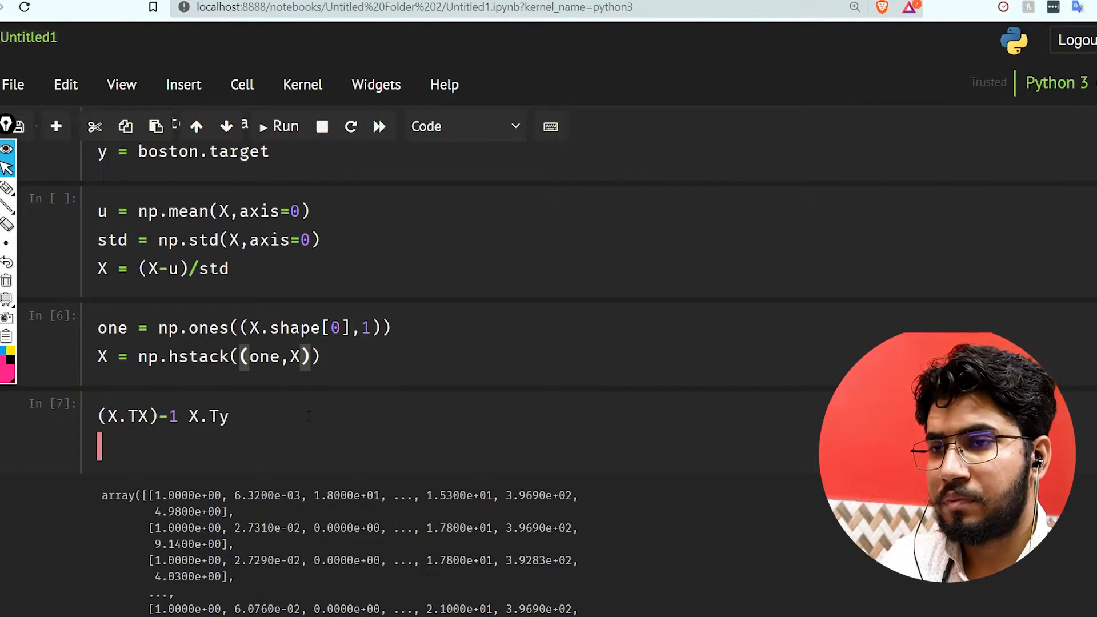
Compute a = np.linalg.inv(np.dot(X.T,X)).
{"action": "type", "text": "a"}
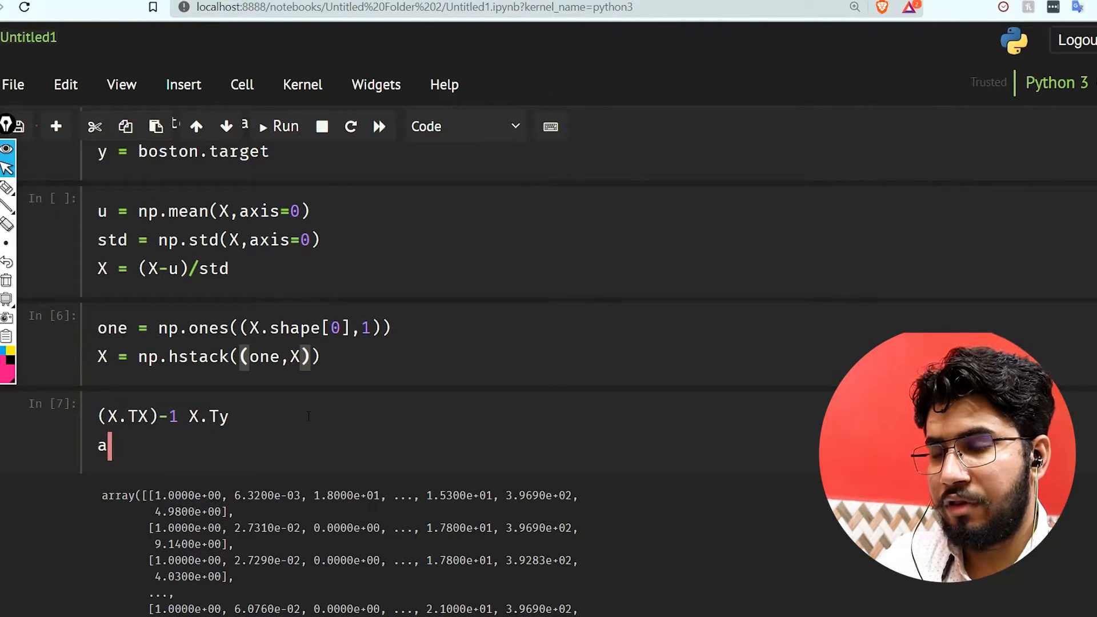
{"action": "type", "text": "= np"}
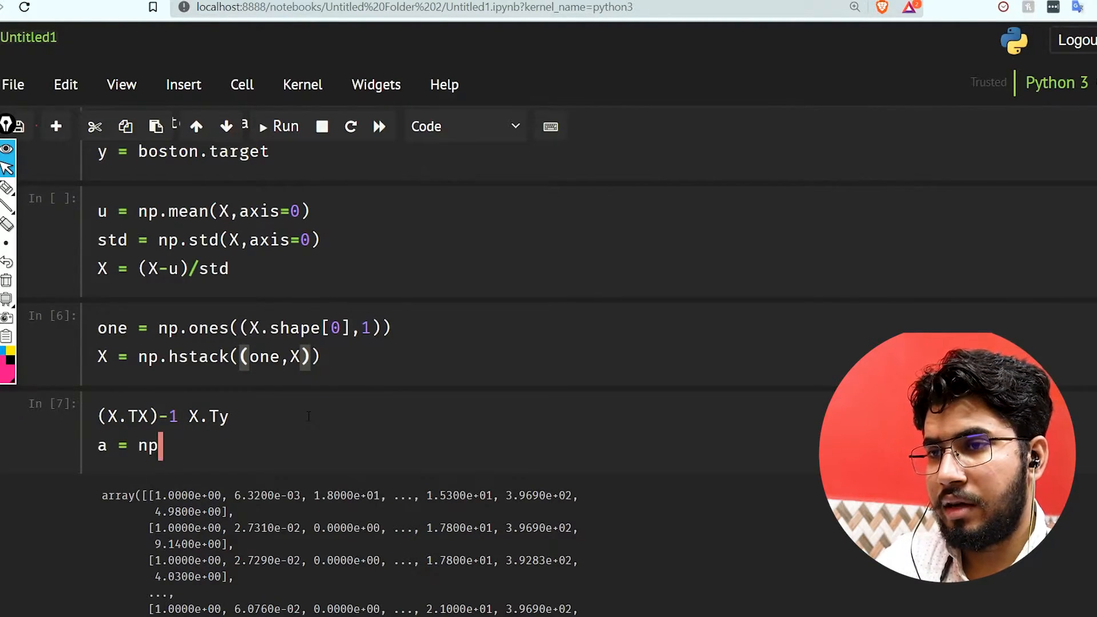
{"action": "type", "text": "linalg"}
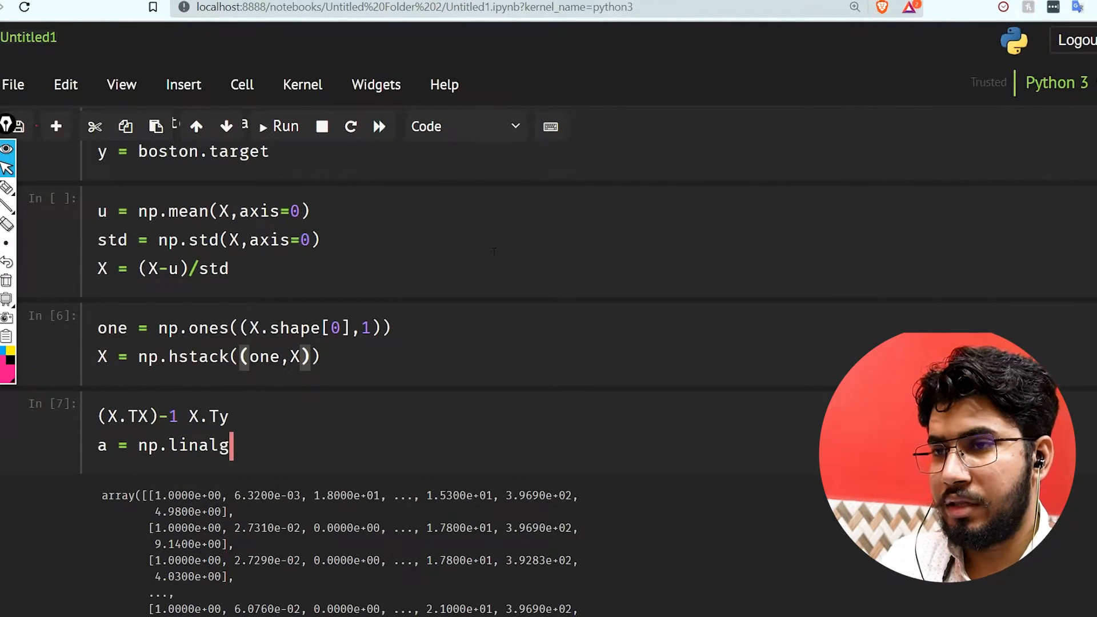
{"action": "type", "text": ".inv("}
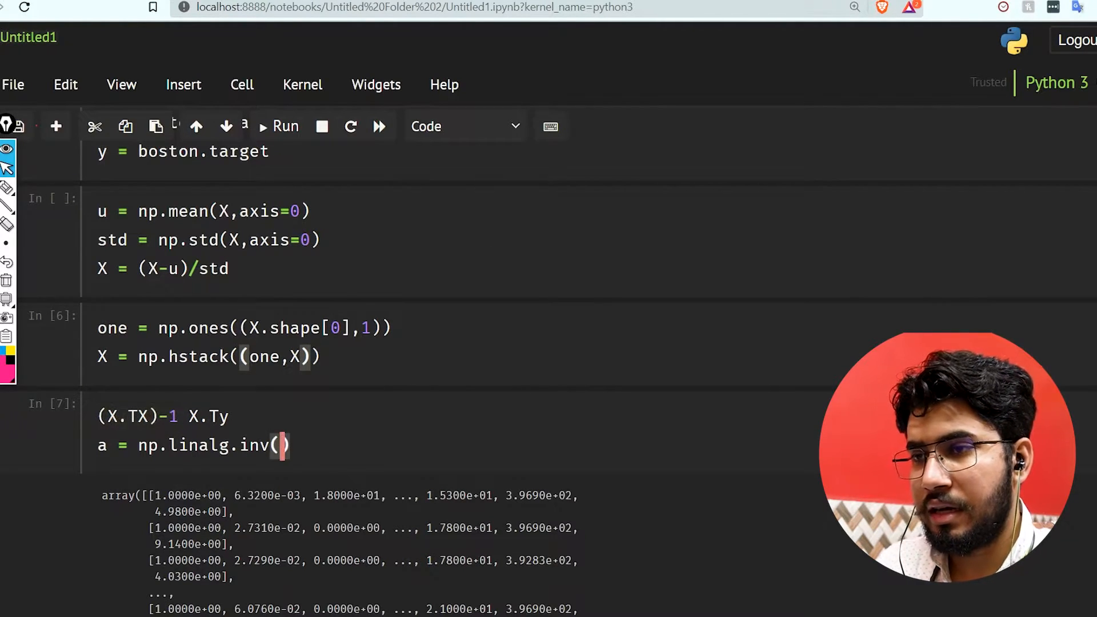
{"action": "type", "text": "np."}
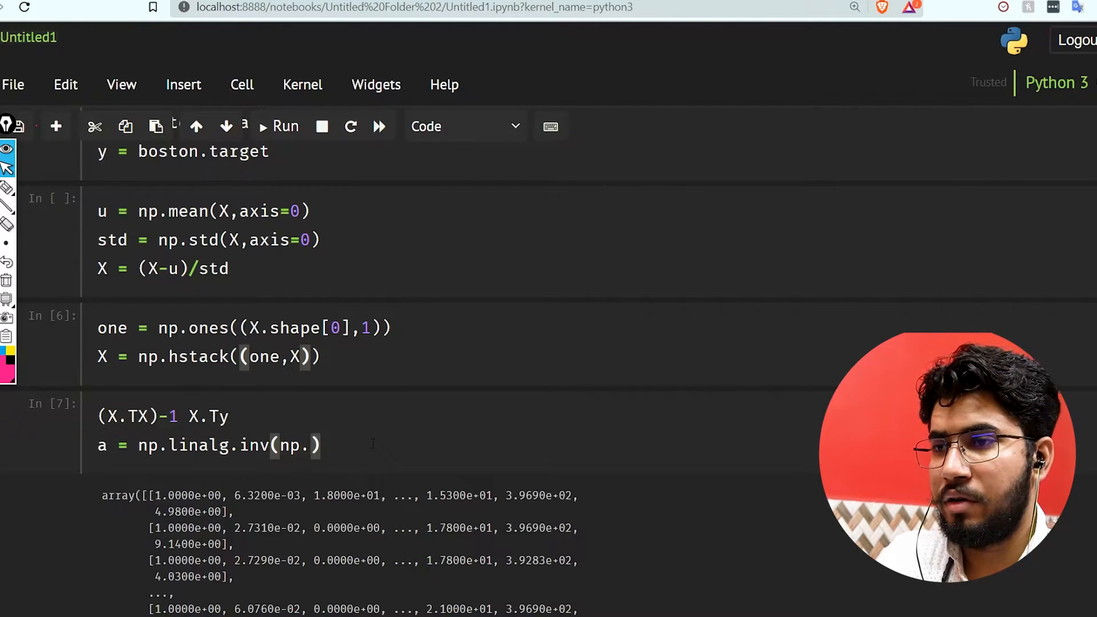
{"action": "type", "text": "dot(X"}
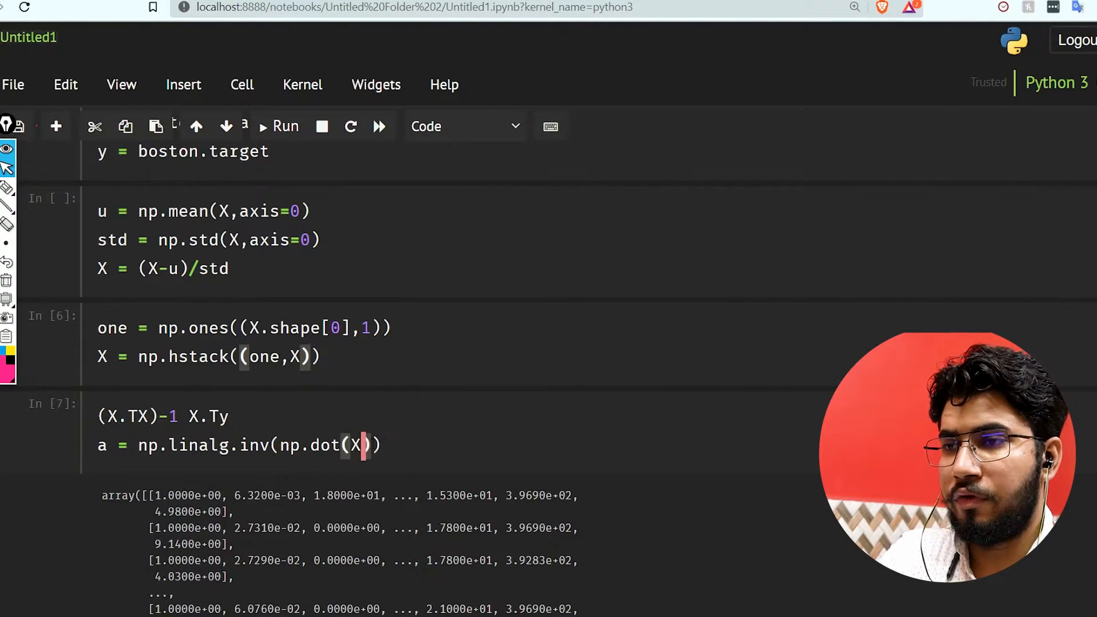
{"action": "type", "text": ".T,"}
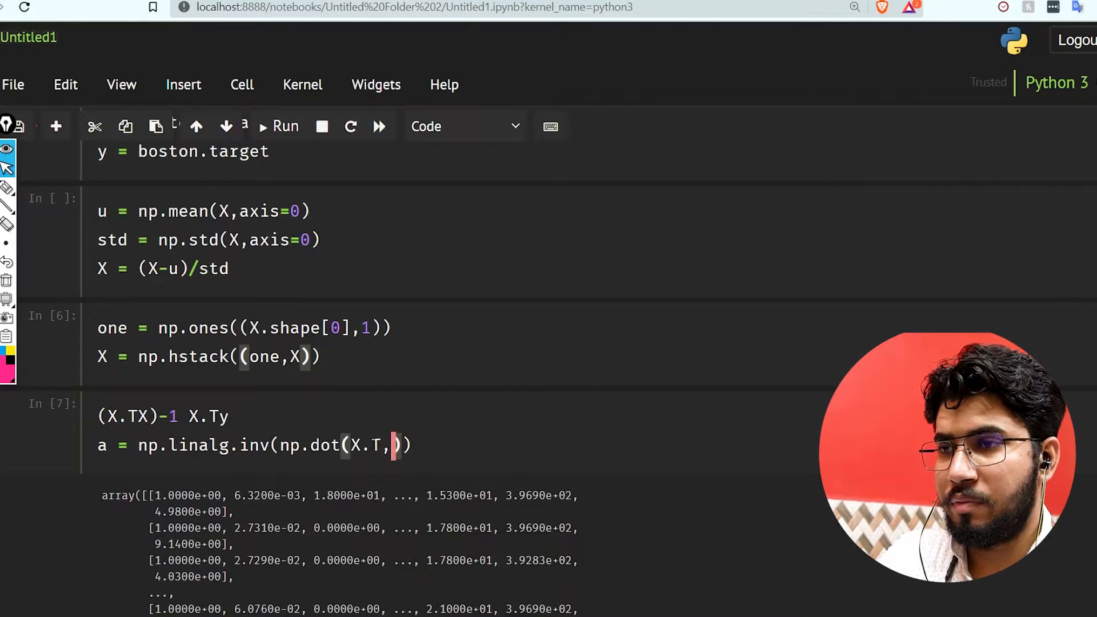
{"action": "type", "text": "X"}
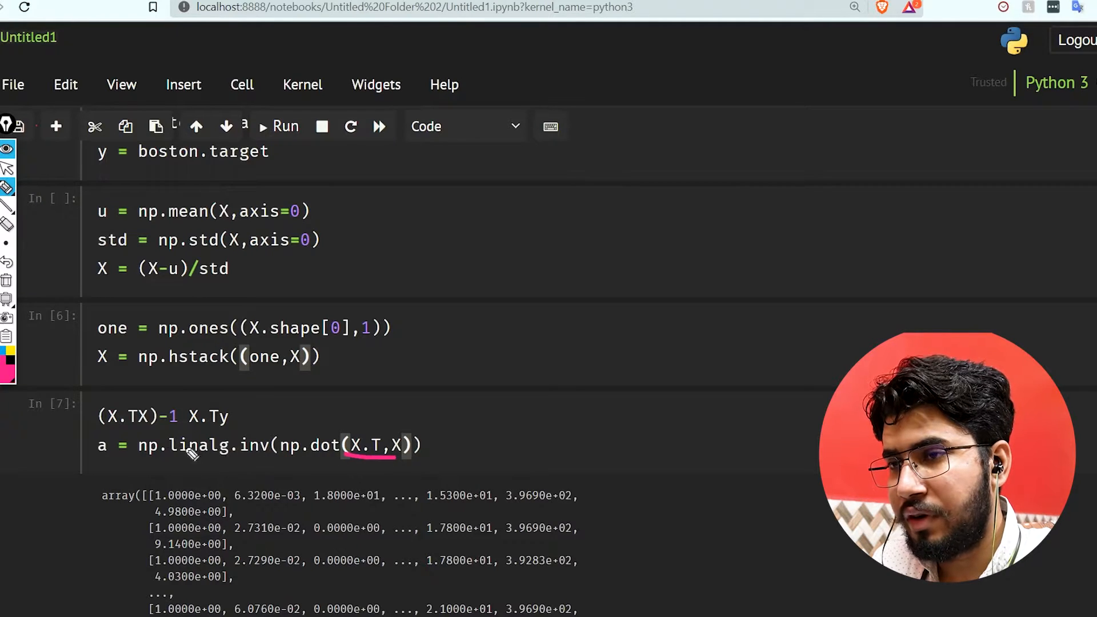
{"action": "left_click_drag", "start_coordinate": [139, 448], "coordinate": [266, 448]}
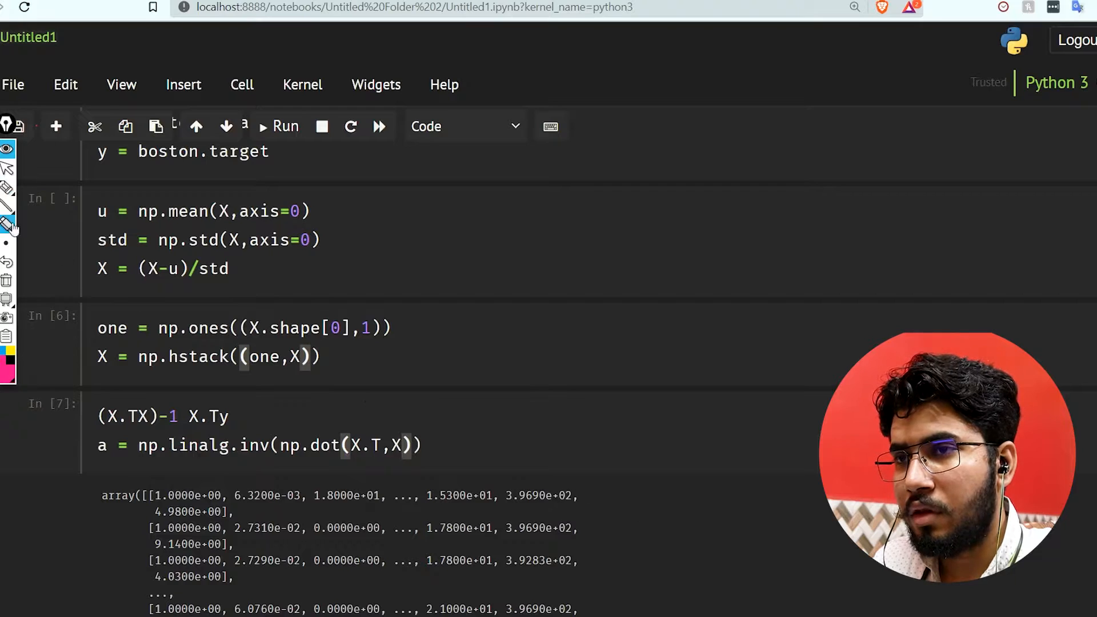
Add b = np.dot(X.T,y) to the regression cell.
{"action": "left_click", "coordinate": [482, 448]}
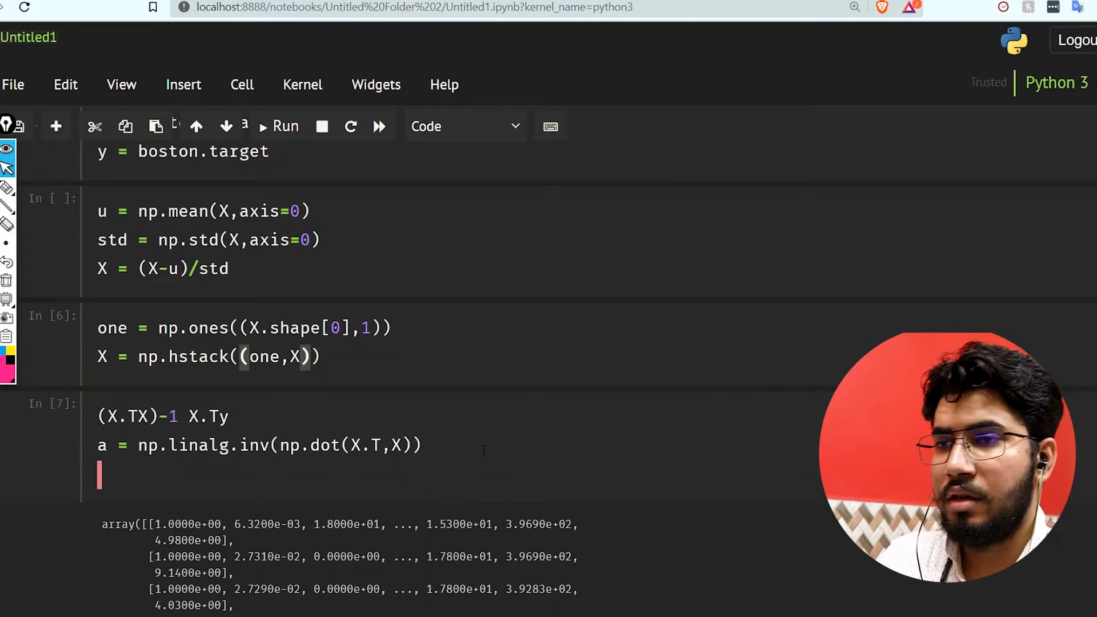
{"action": "type", "text": "b ="}
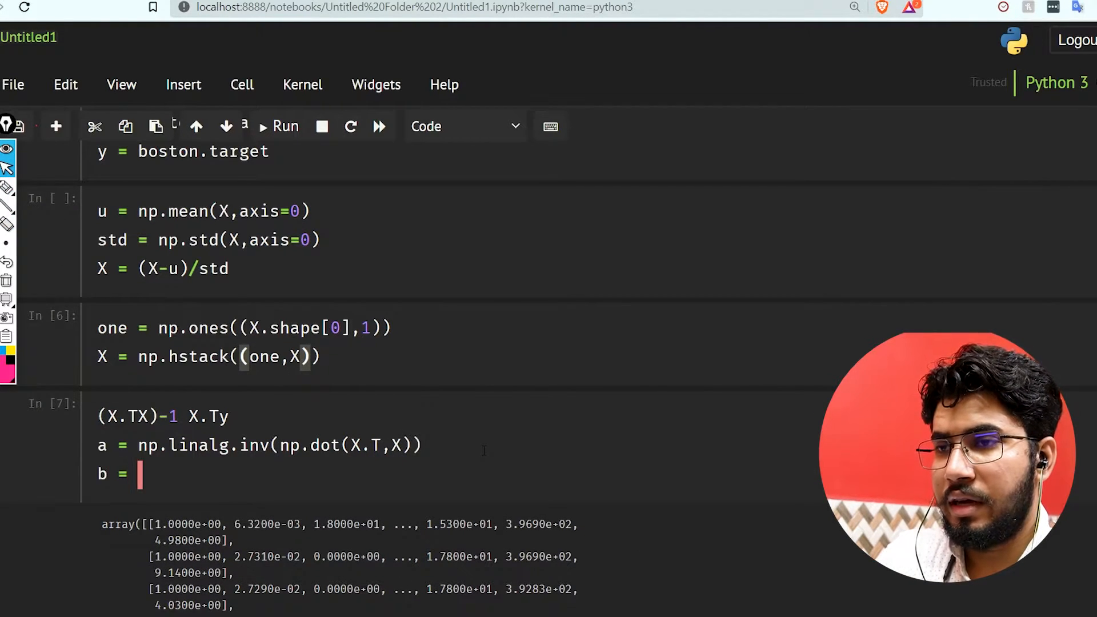
{"action": "type", "text": "n"}
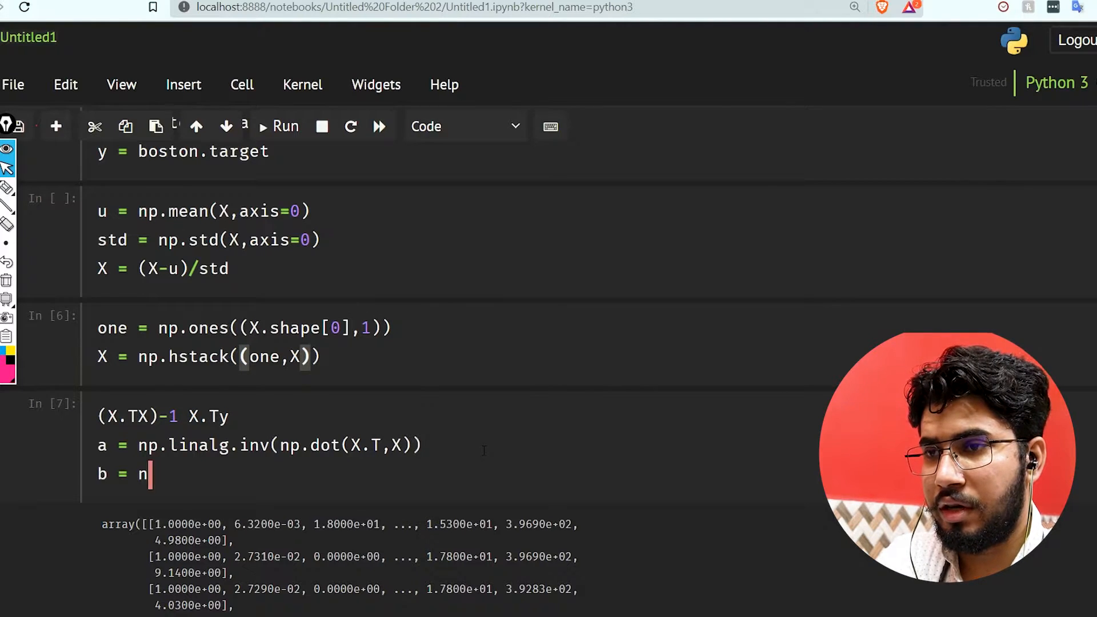
{"action": "type", "text": "p.dot(X"}
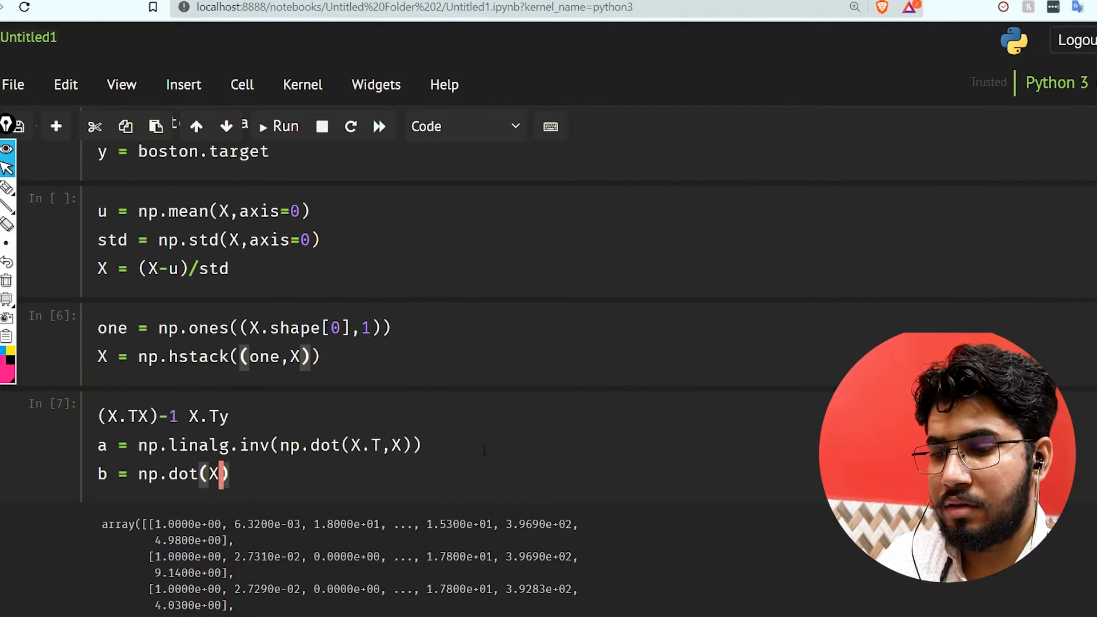
{"action": "type", "text": ".T,"}
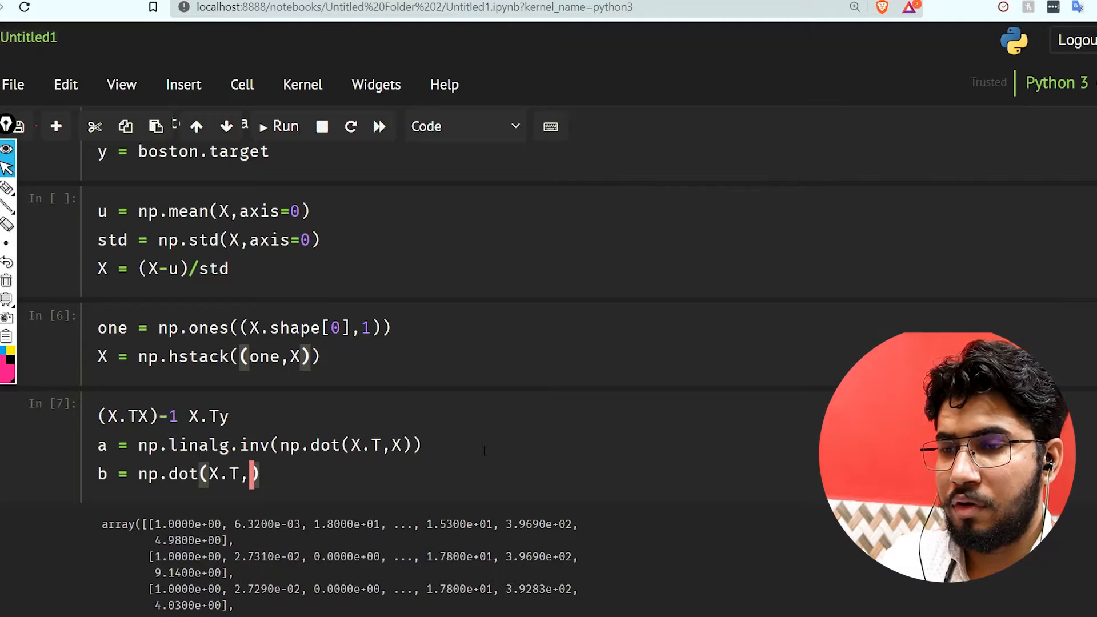
{"action": "type", "text": "y"}
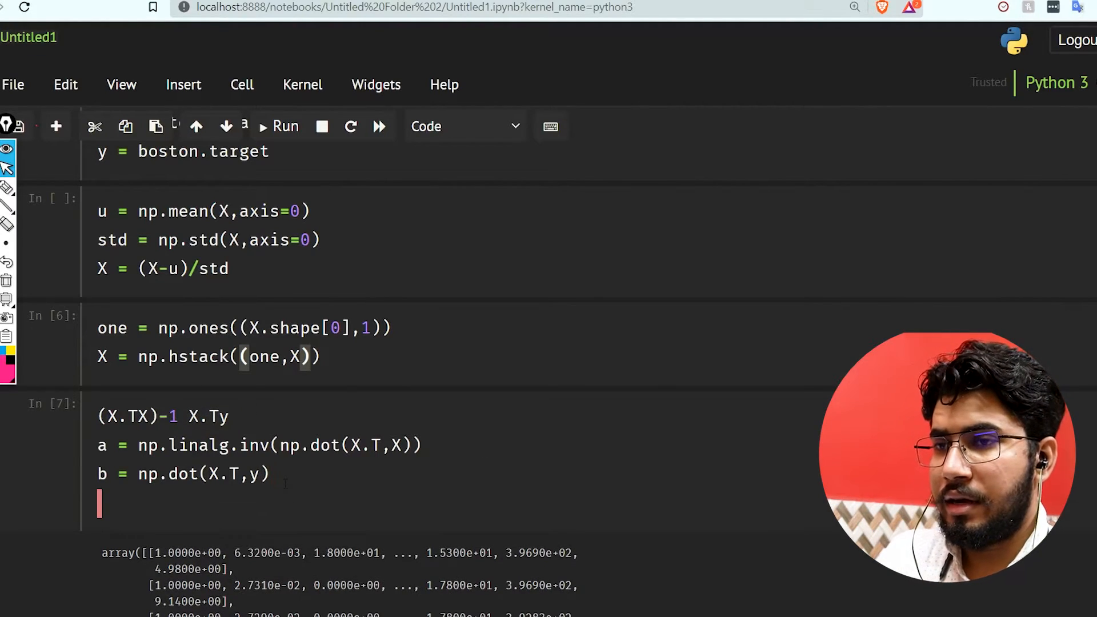
Add theta = np.dot(a,b), comment the formula line, and run the cell.
{"action": "type", "text": "theta"}
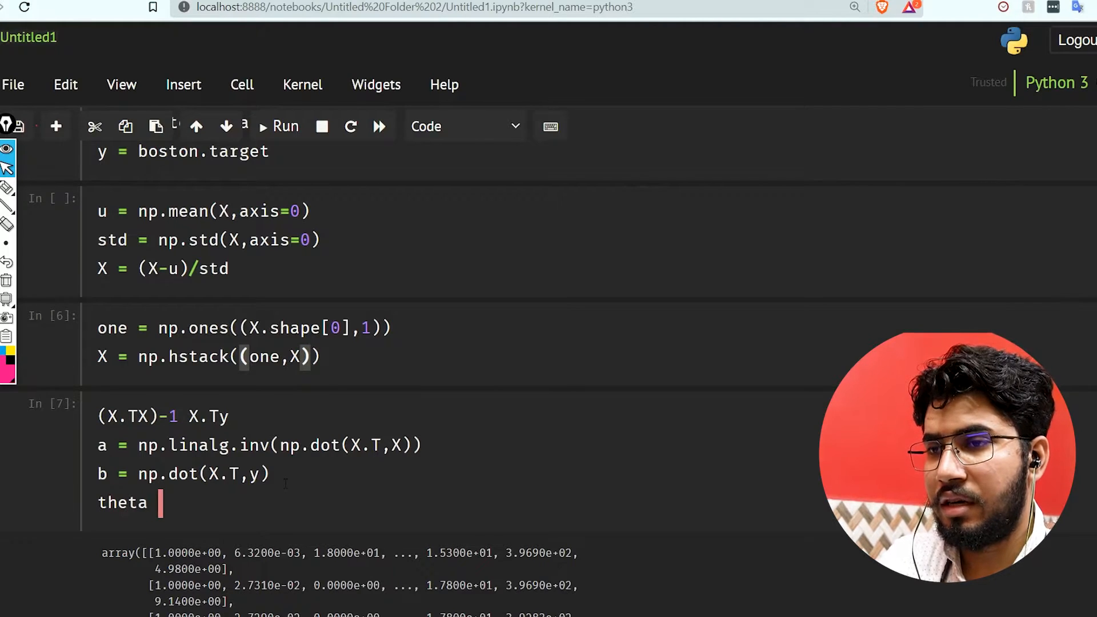
{"action": "type", "text": "="}
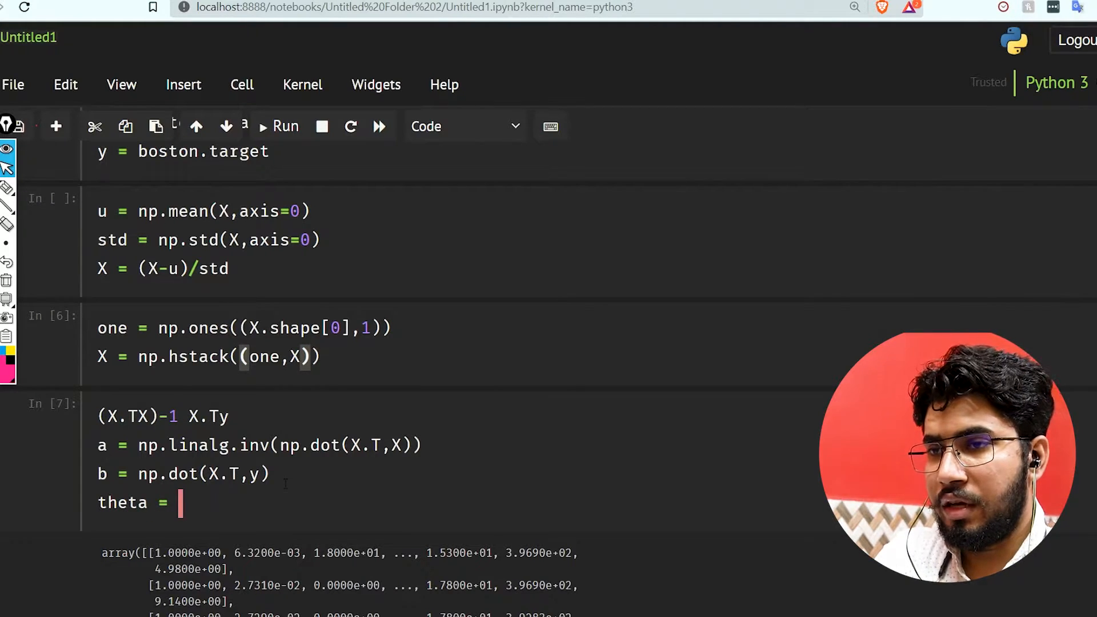
{"action": "type", "text": "np.dot"}
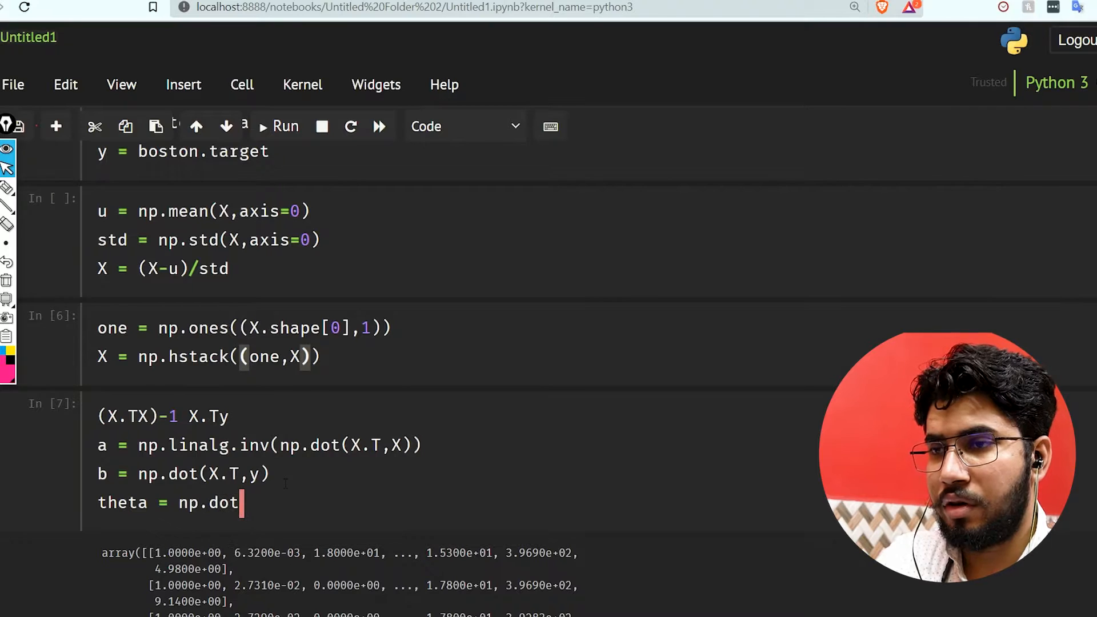
{"action": "type", "text": "(a,b)"}
{"action": "left_click", "coordinate": [162, 417]}
{"action": "type", "text": "# "}
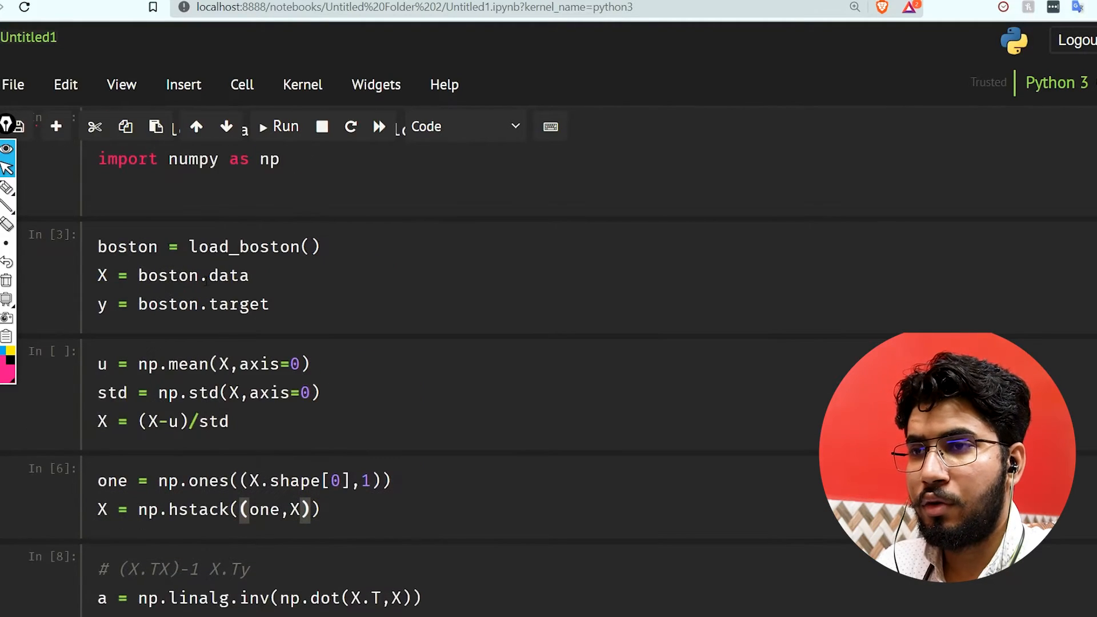
Check theta.shape, confirm it returns (14,), and point out the 14 parameters.
{"action": "scroll", "scroll_direction": "down", "scroll_amount": 3}
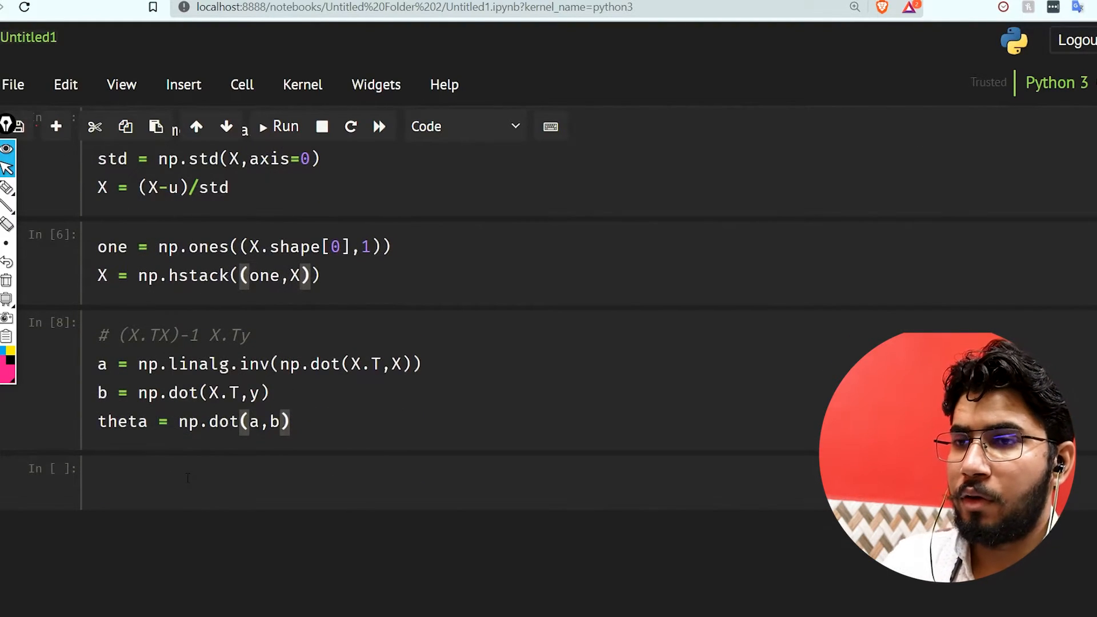
{"action": "type", "text": "tthea"}
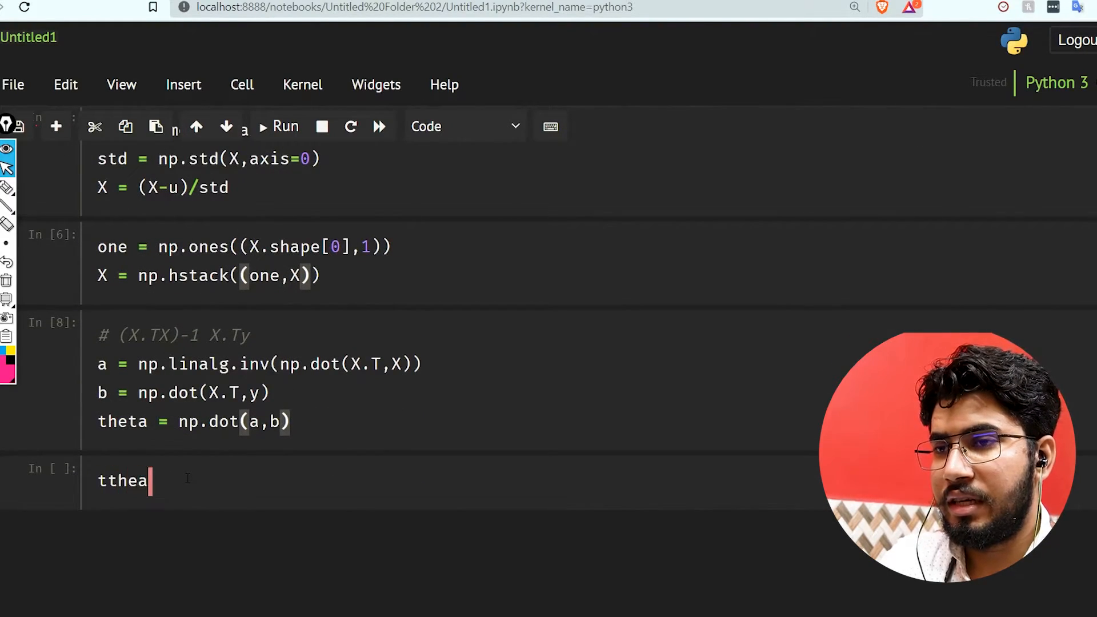
{"action": "type", "text": "theta.shape"}
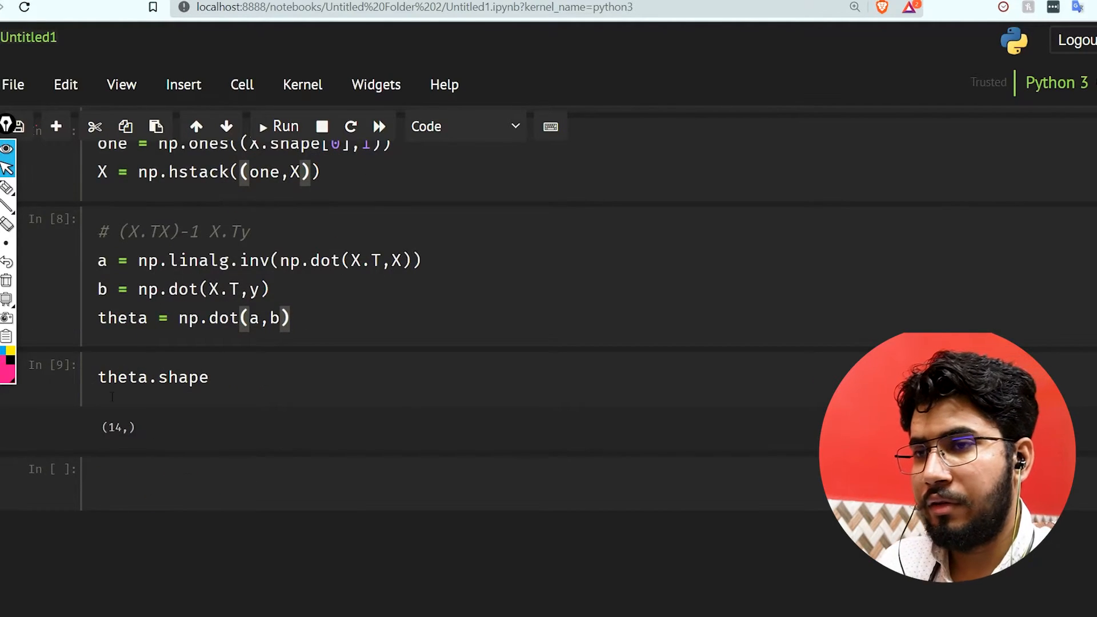
{"action": "double_click", "coordinate": [114, 428]}
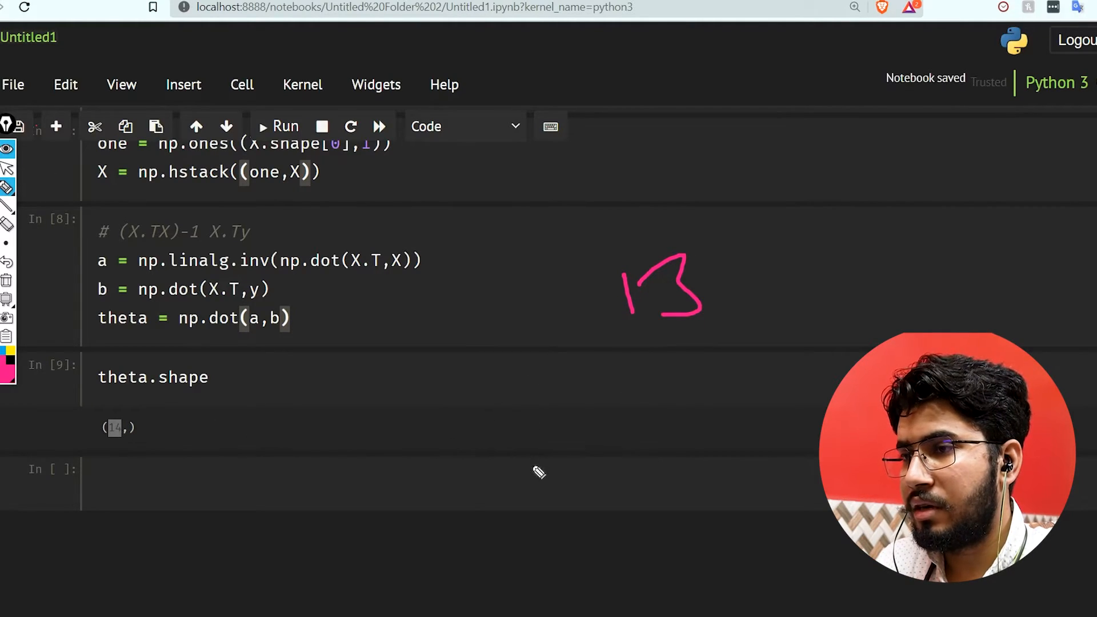
{"action": "left_click_drag", "start_coordinate": [510, 462], "coordinate": [595, 413]}
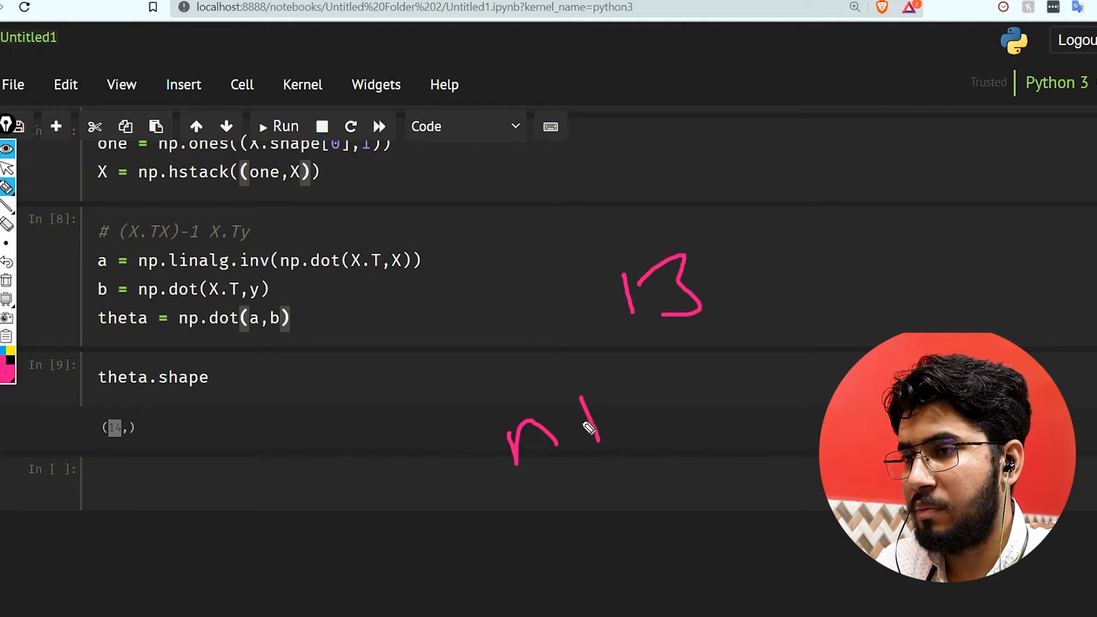
{"action": "left_click_drag", "start_coordinate": [587, 406], "coordinate": [672, 475]}
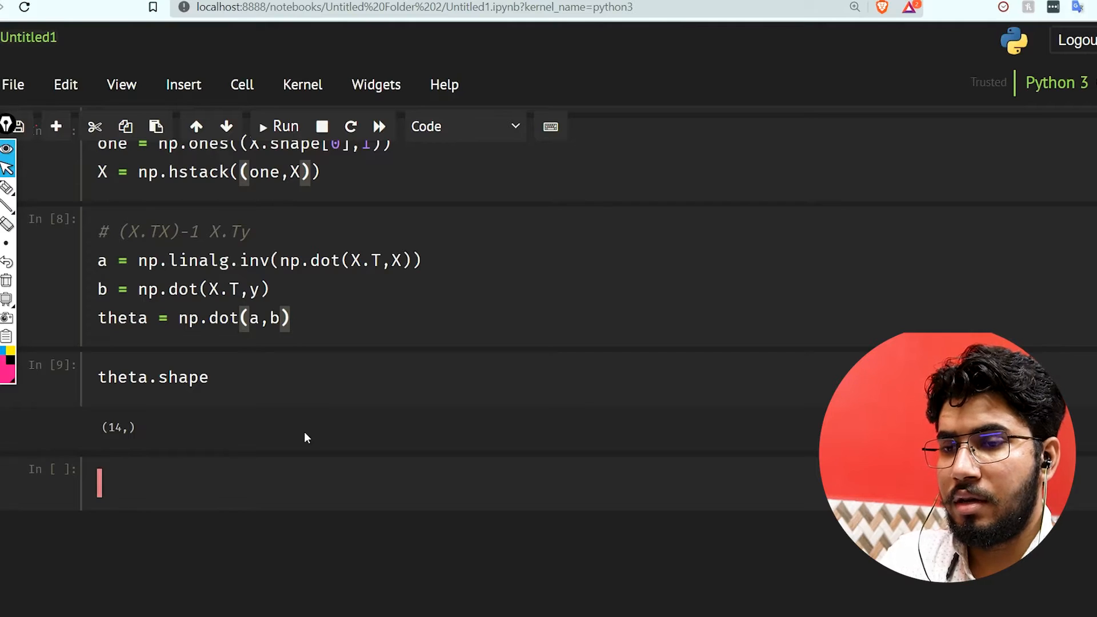
Define hypothesis(X,theta) returning np.dot(X,theta) and run it.
{"action": "type", "text": "def h"}
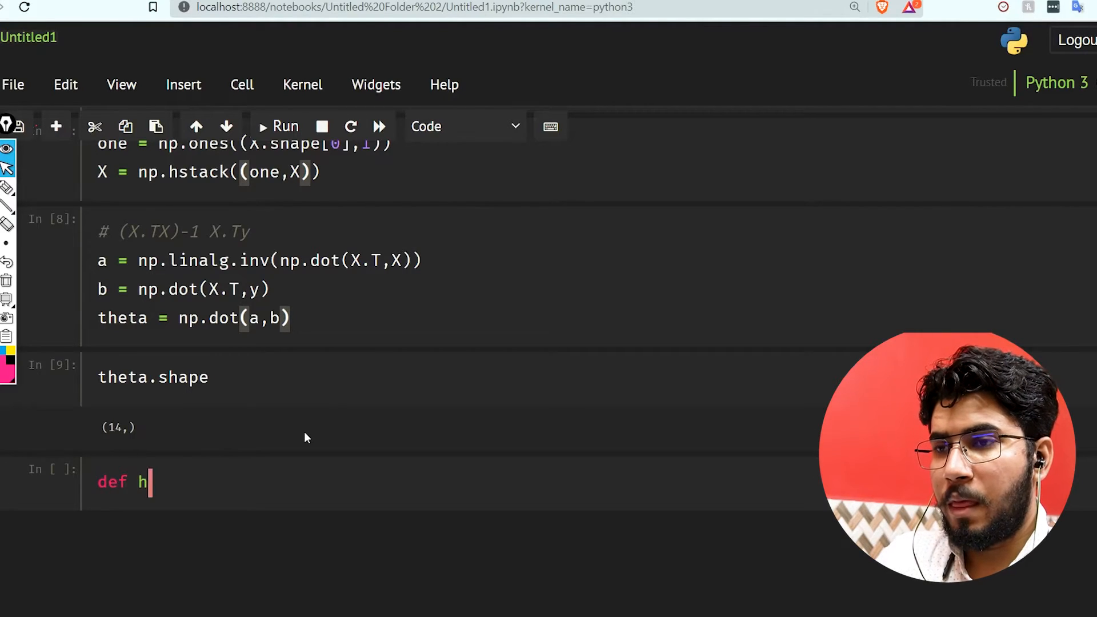
{"action": "type", "text": "ypothesis"}
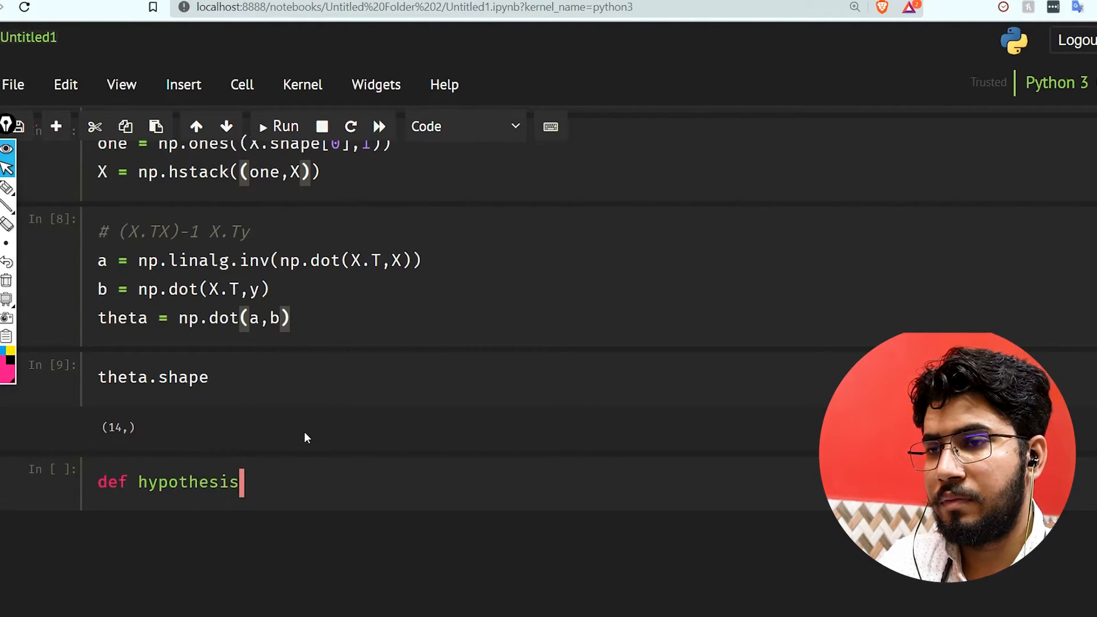
{"action": "type", "text": "(X,"}
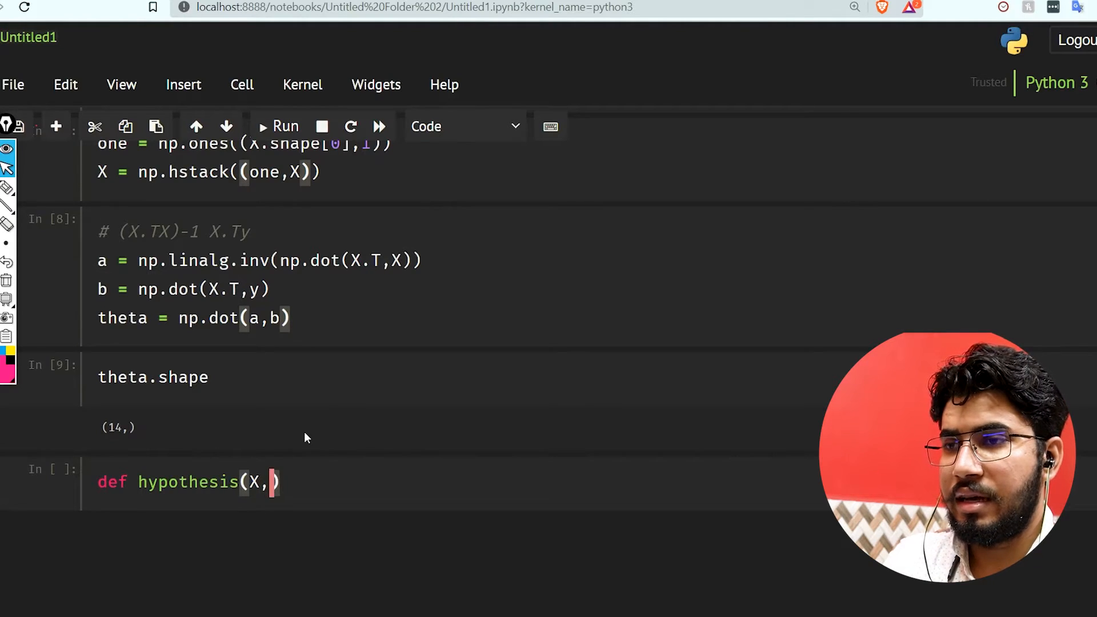
{"action": "type", "text": "theta"}
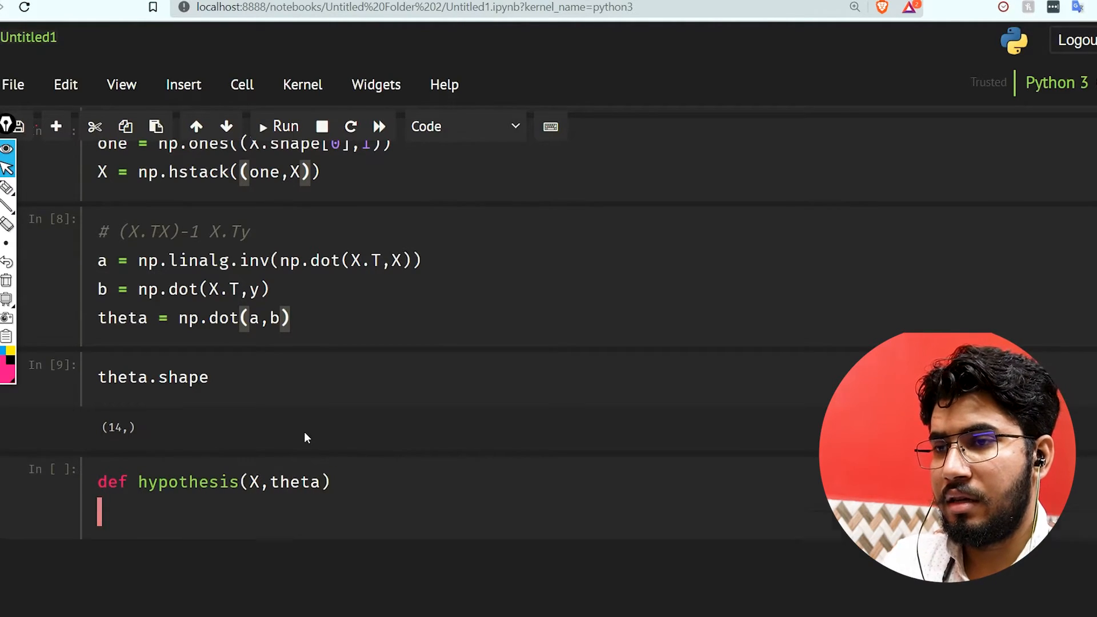
{"action": "type", "text": ":"}
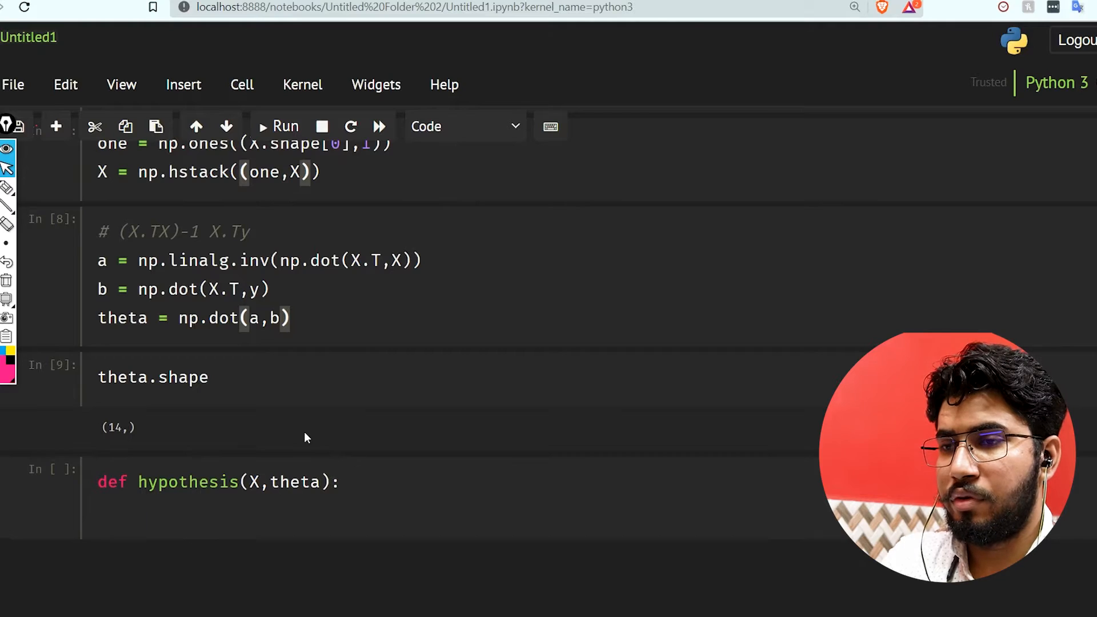
{"action": "type", "text": "ret"}
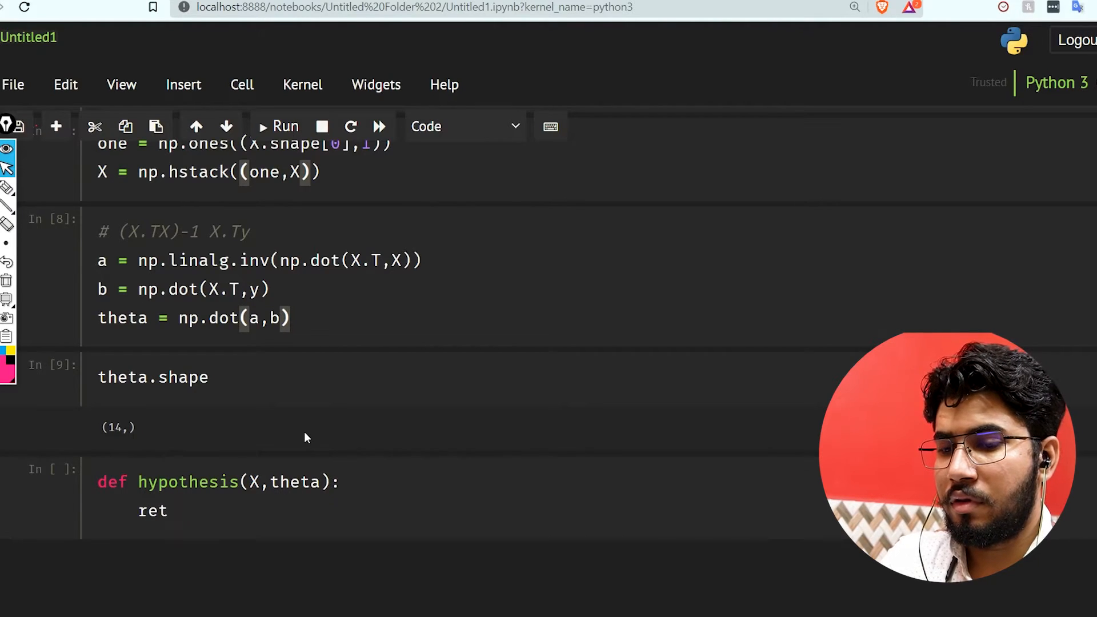
{"action": "type", "text": "urn"}
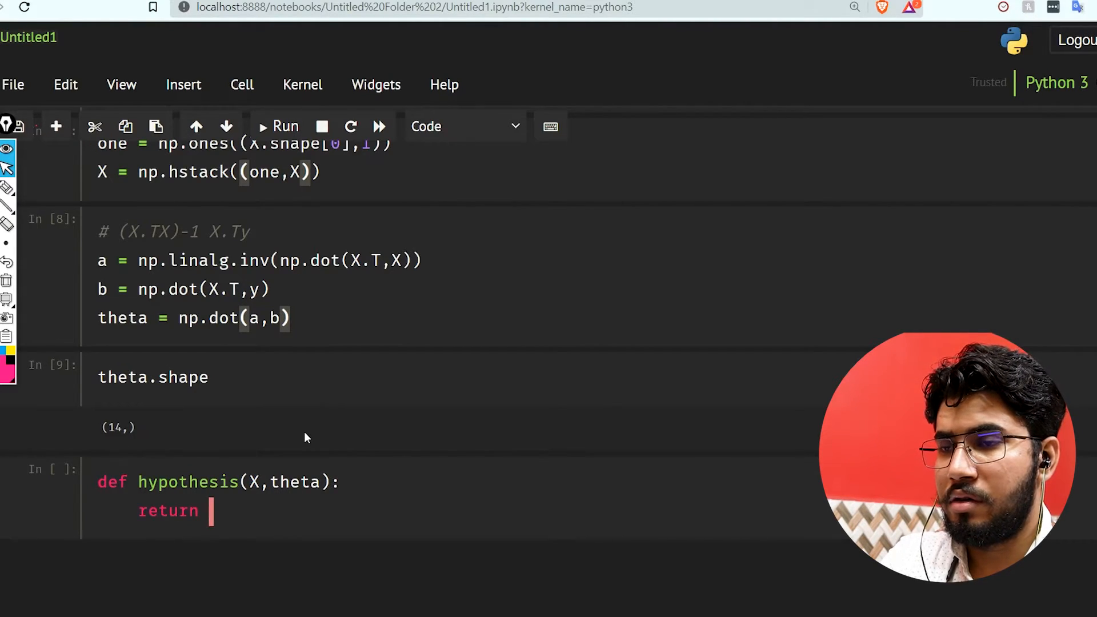
{"action": "type", "text": "np.dot("}
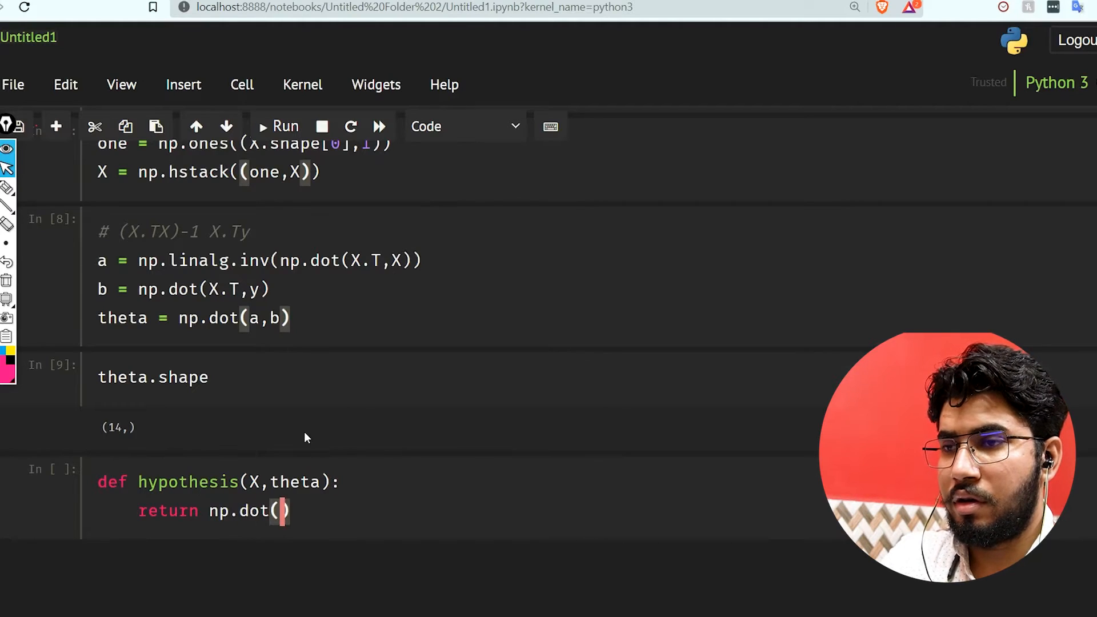
{"action": "type", "text": "X,"}
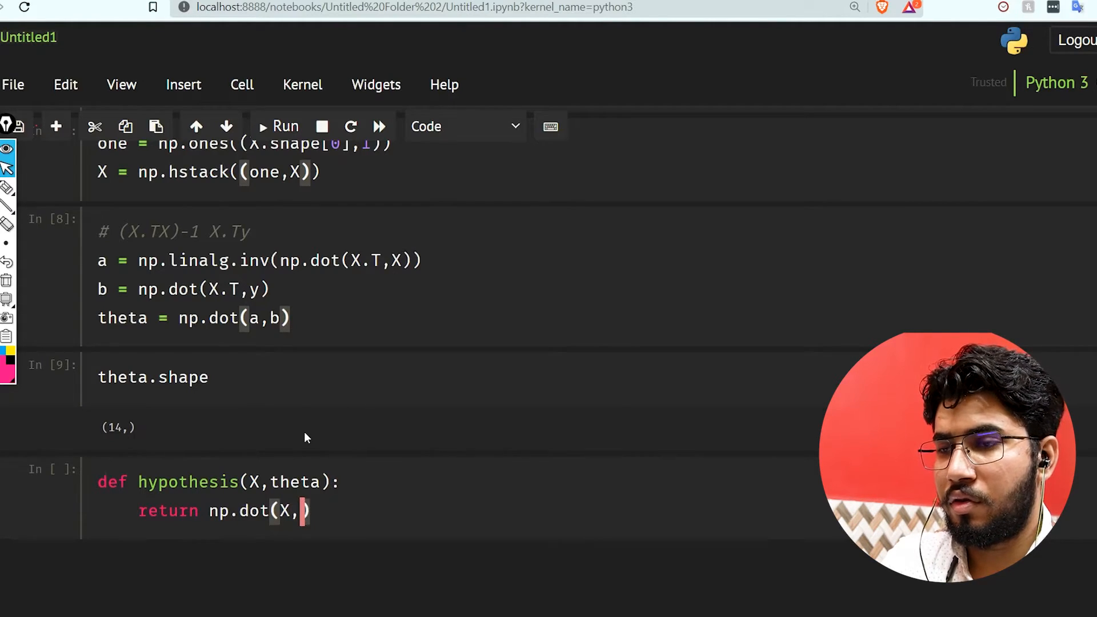
{"action": "type", "text": "theta"}
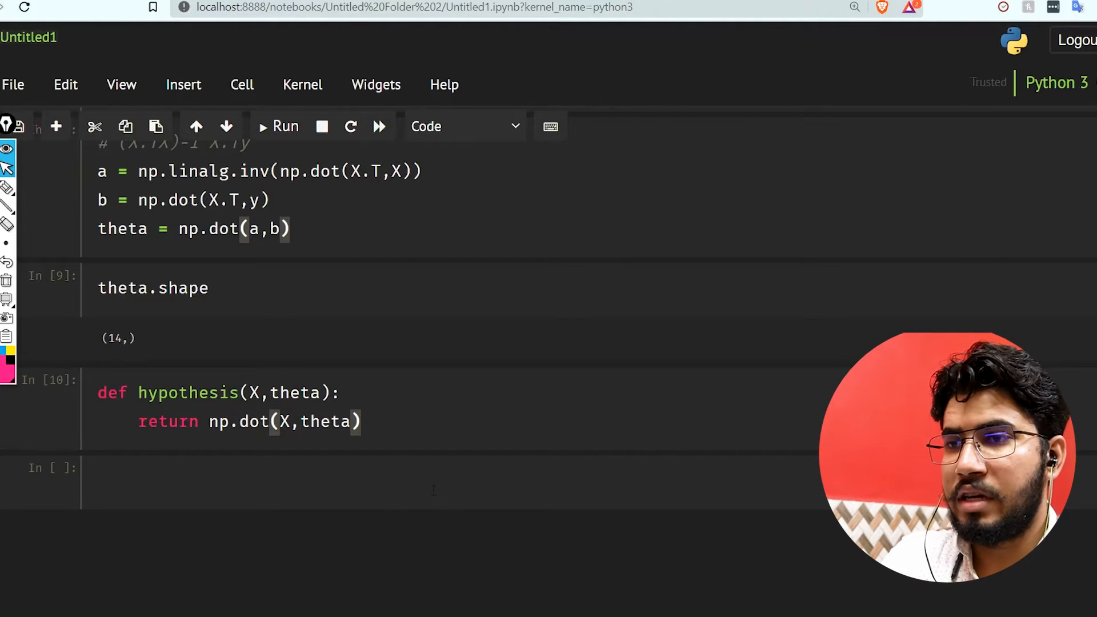
Compute ypred = hypothesis(X,theta) and run the cell.
{"action": "type", "text": "hypoth"}
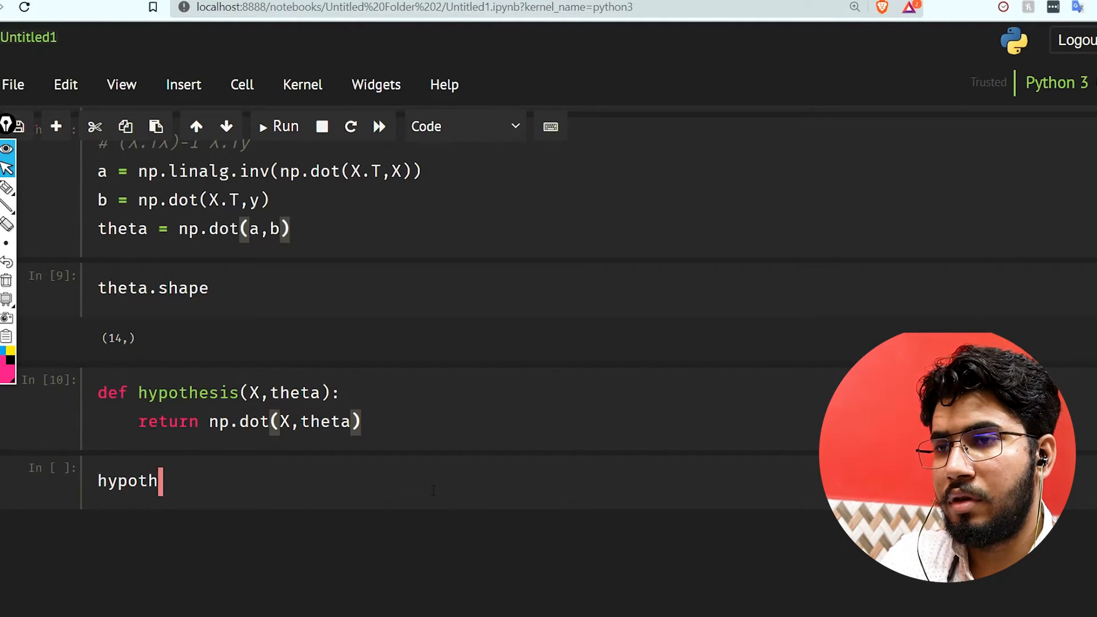
{"action": "type", "text": "ypred ="}
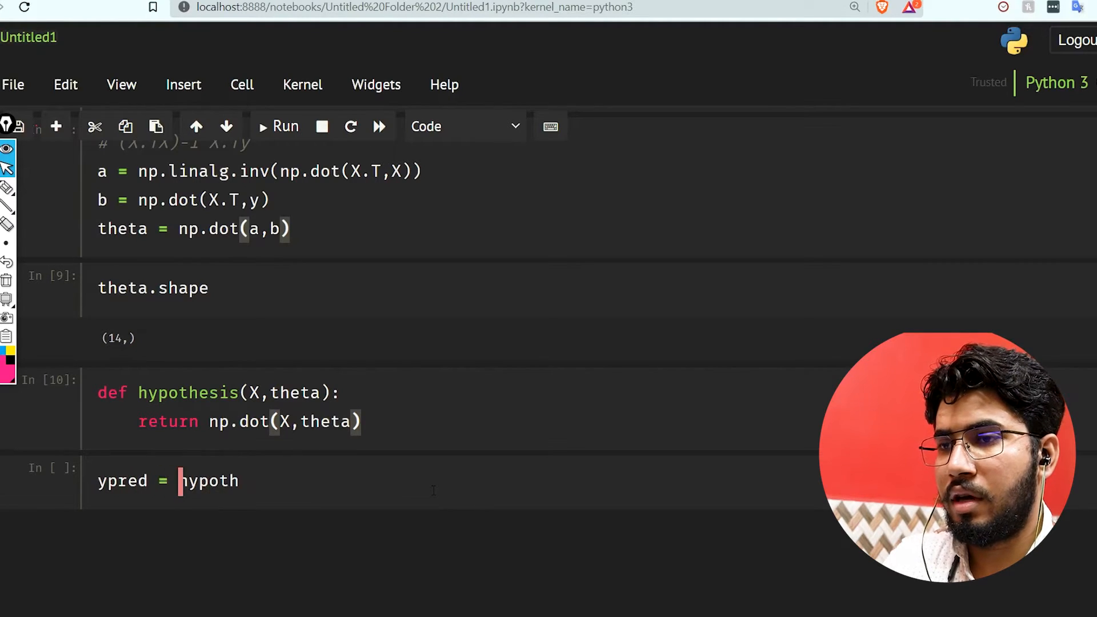
{"action": "type", "text": "esis"}
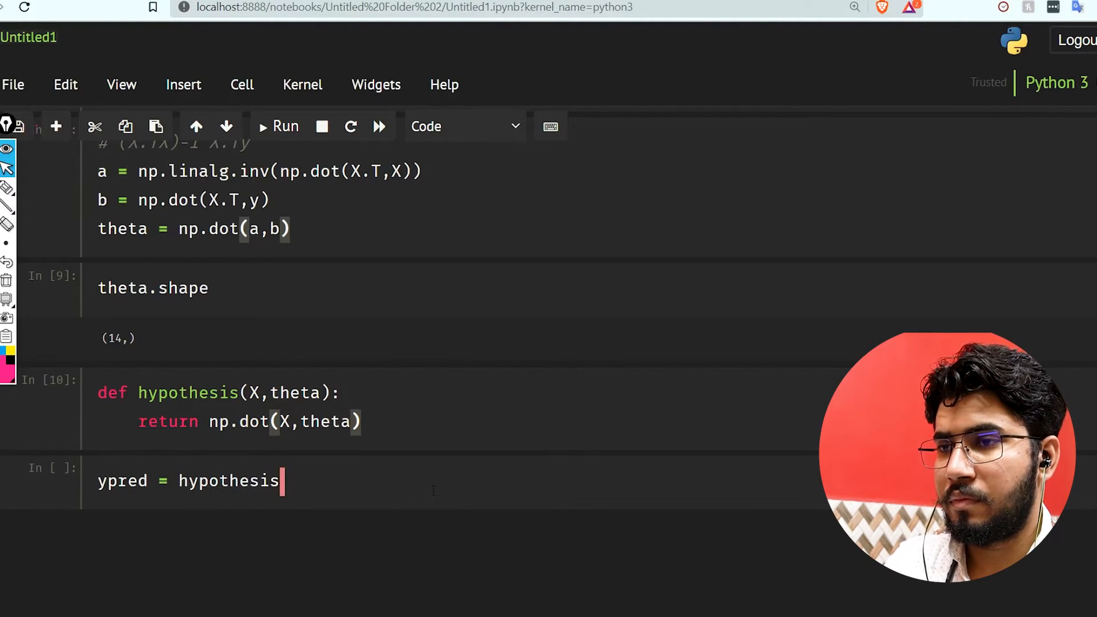
{"action": "type", "text": "(X,"}
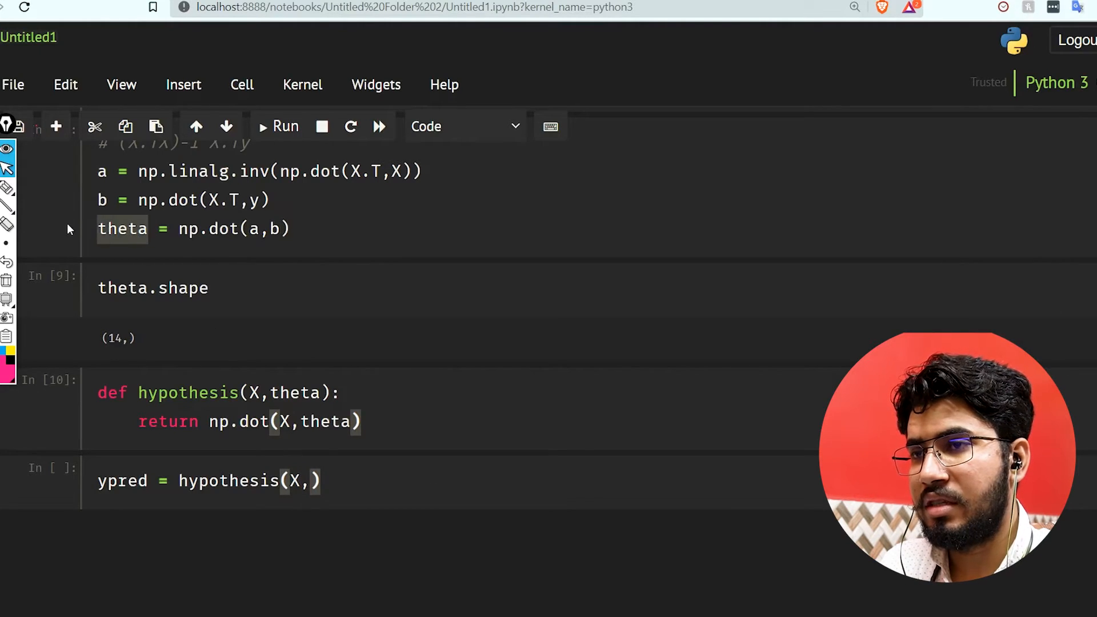
{"action": "type", "text": "theta"}
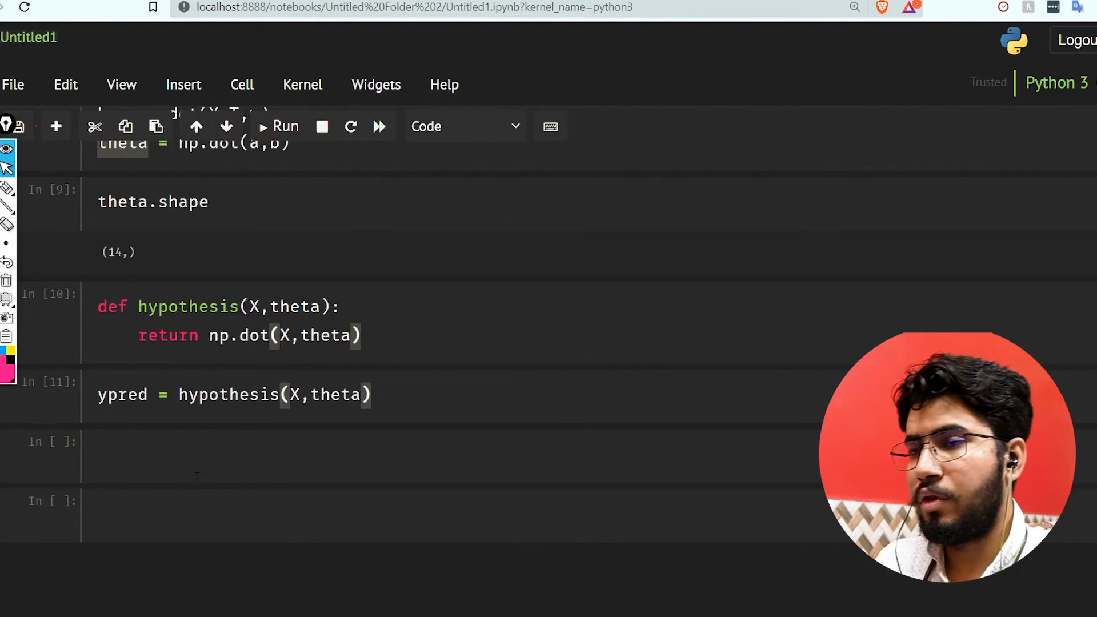
Define r2score(y,ypred) and compute ymean = y.mean().
{"action": "type", "text": "f"}
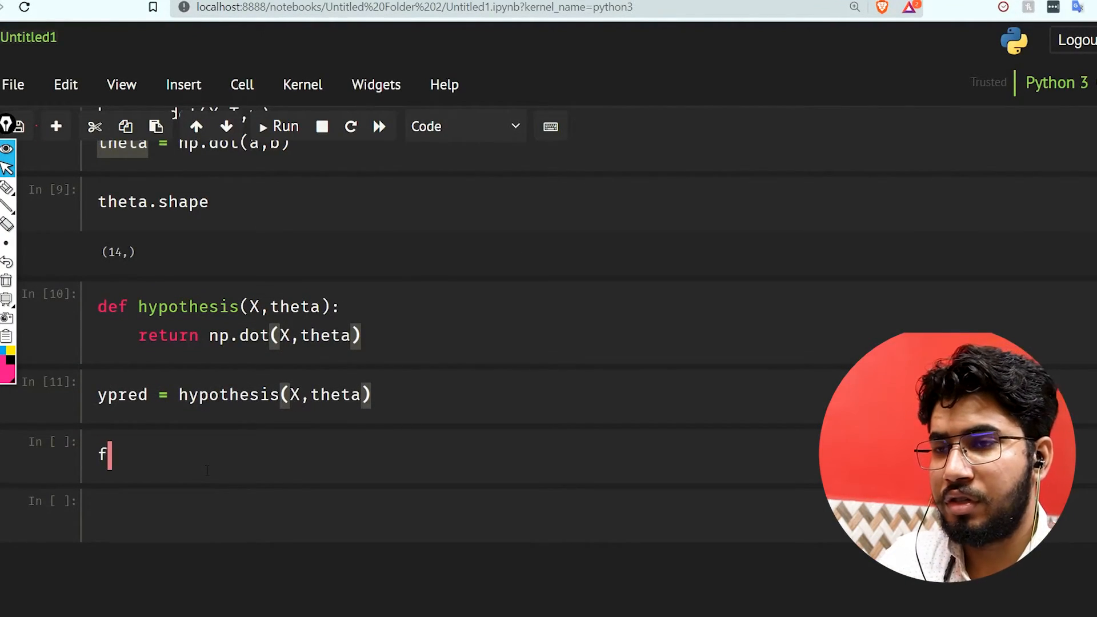
{"action": "key", "text": "Backspace"}
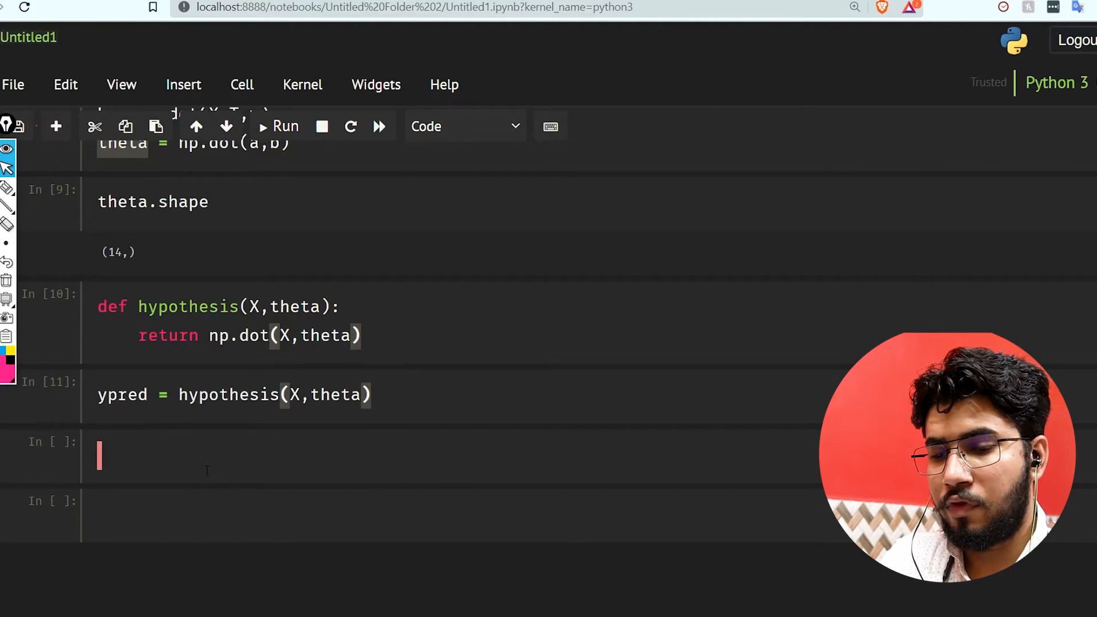
{"action": "type", "text": "def r2sc"}
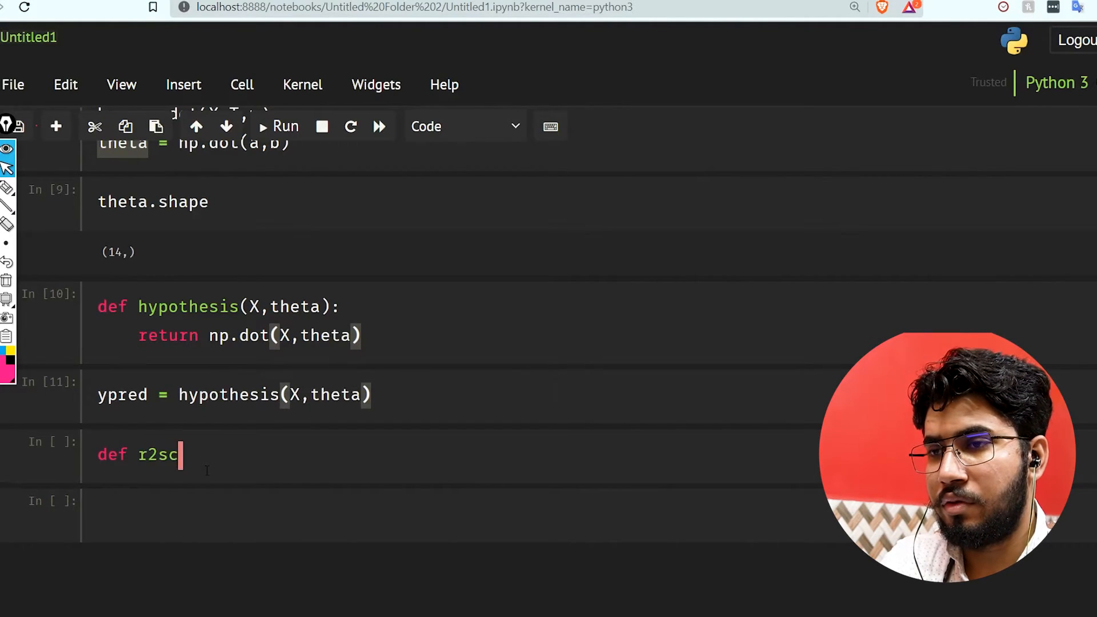
{"action": "type", "text": "ore(y"}
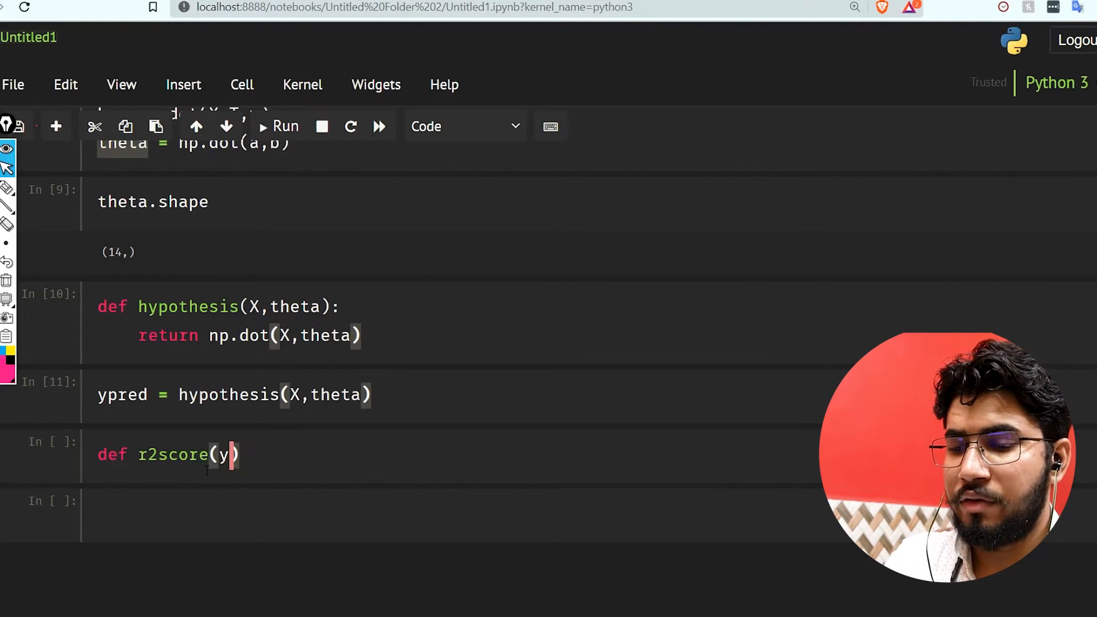
{"action": "type", "text": "yped"}
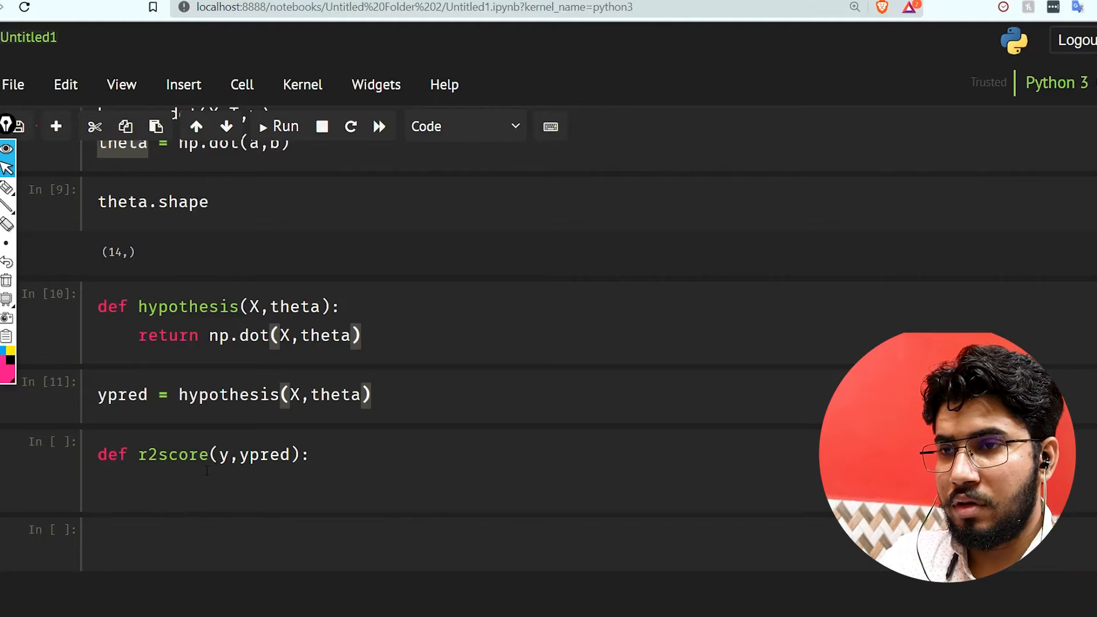
{"action": "type", "text": "u ="}
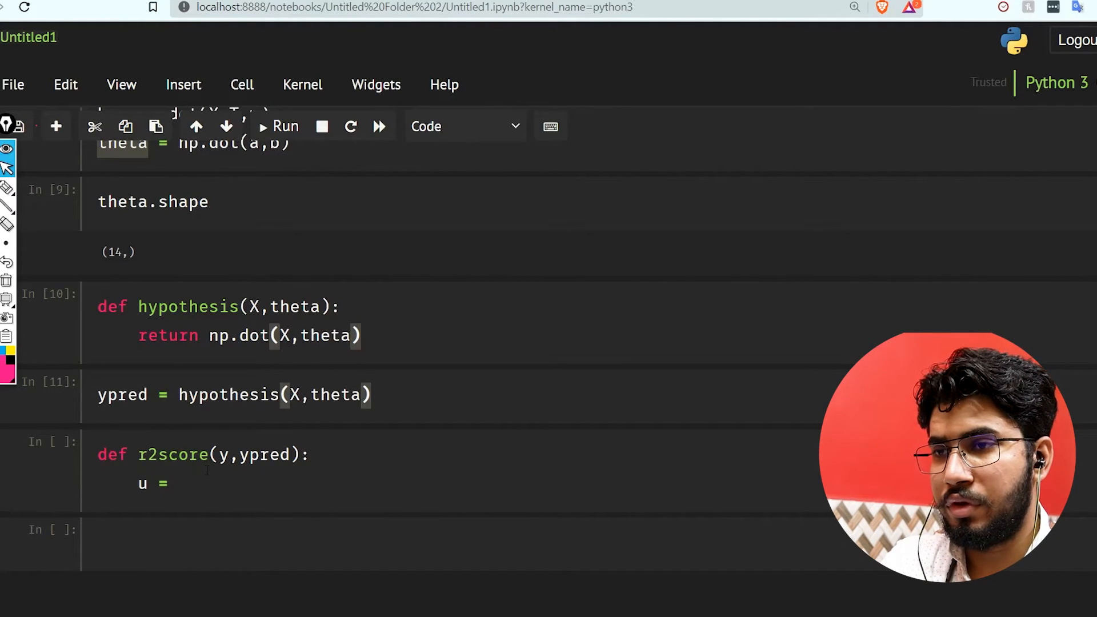
{"action": "type", "text": "y."}
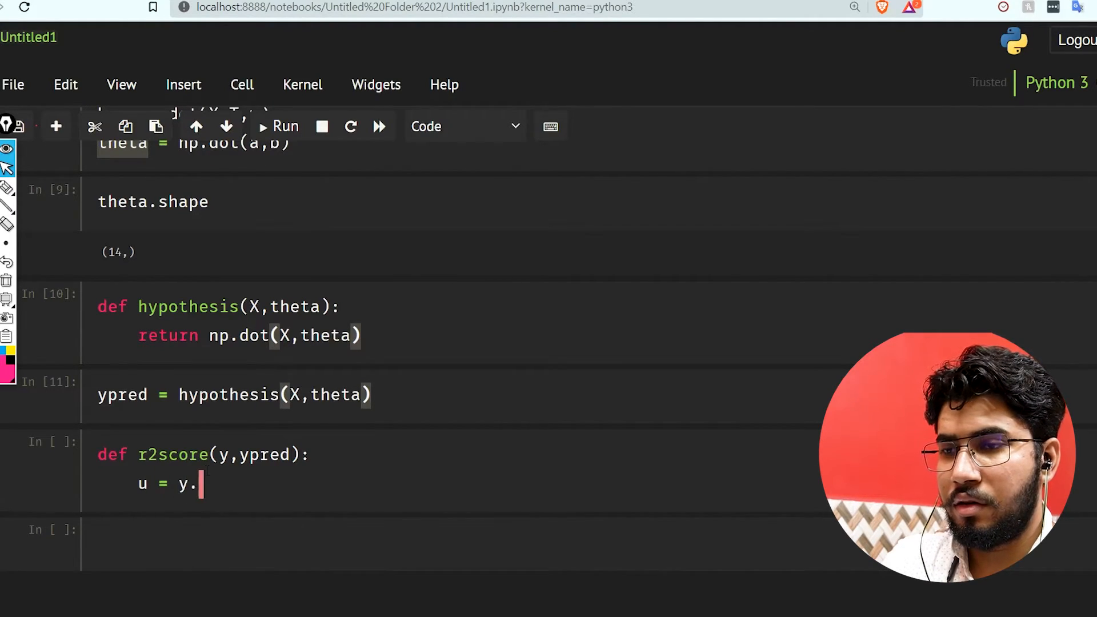
{"action": "type", "text": "mean()"}
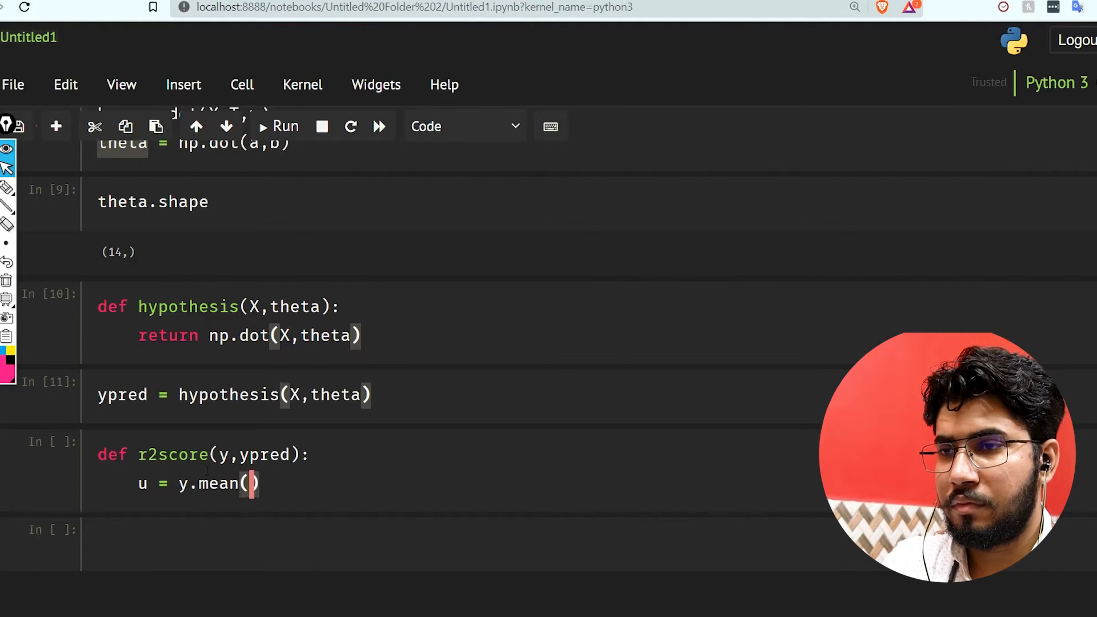
{"action": "key", "text": "enter"}
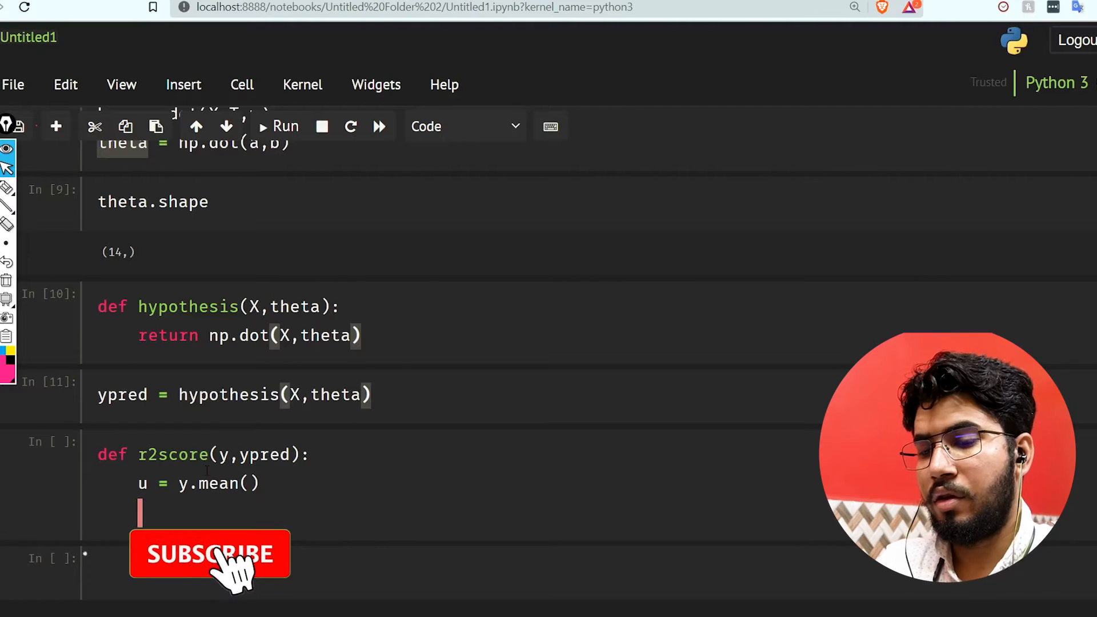
Add num = np.sum((y-ymean)**2).
{"action": "type", "text": "num ="}
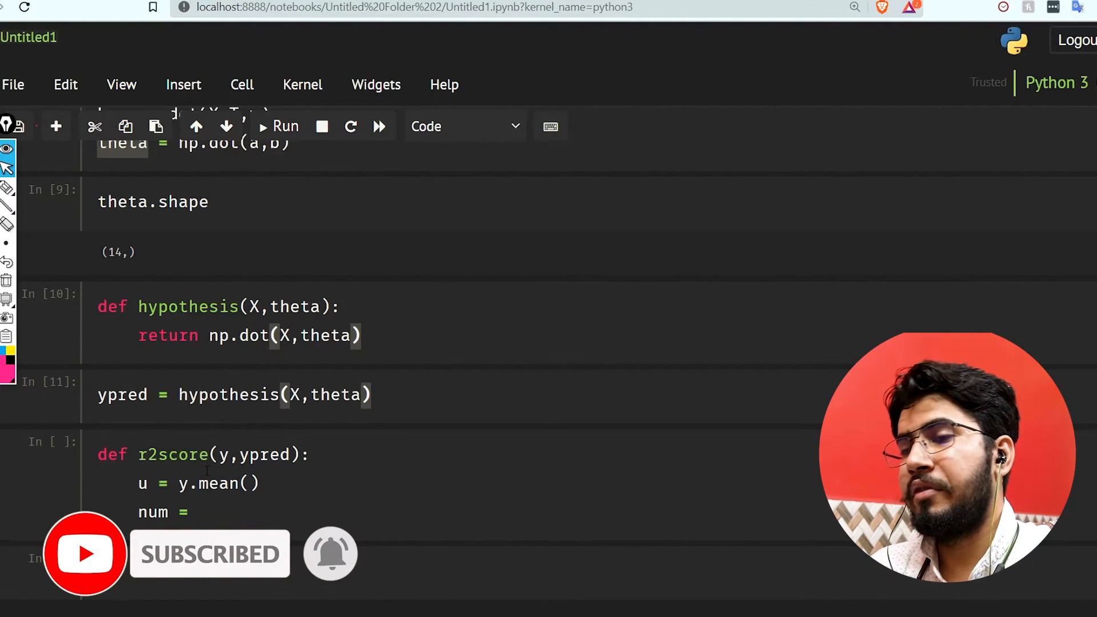
{"action": "type", "text": "np.sum(y)"}
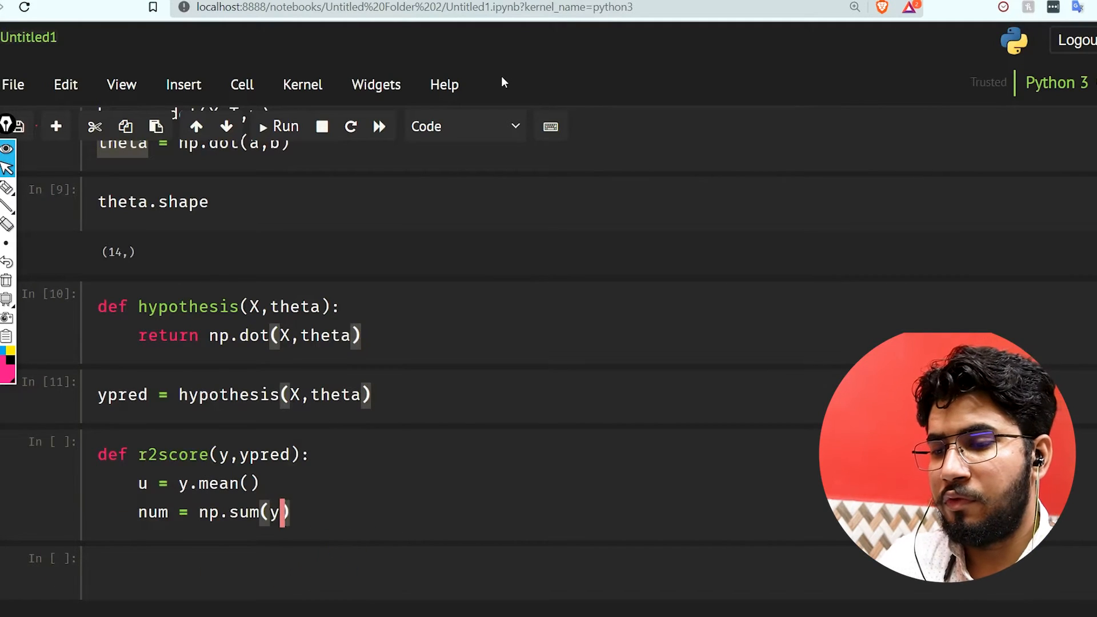
{"action": "type", "text": "("}
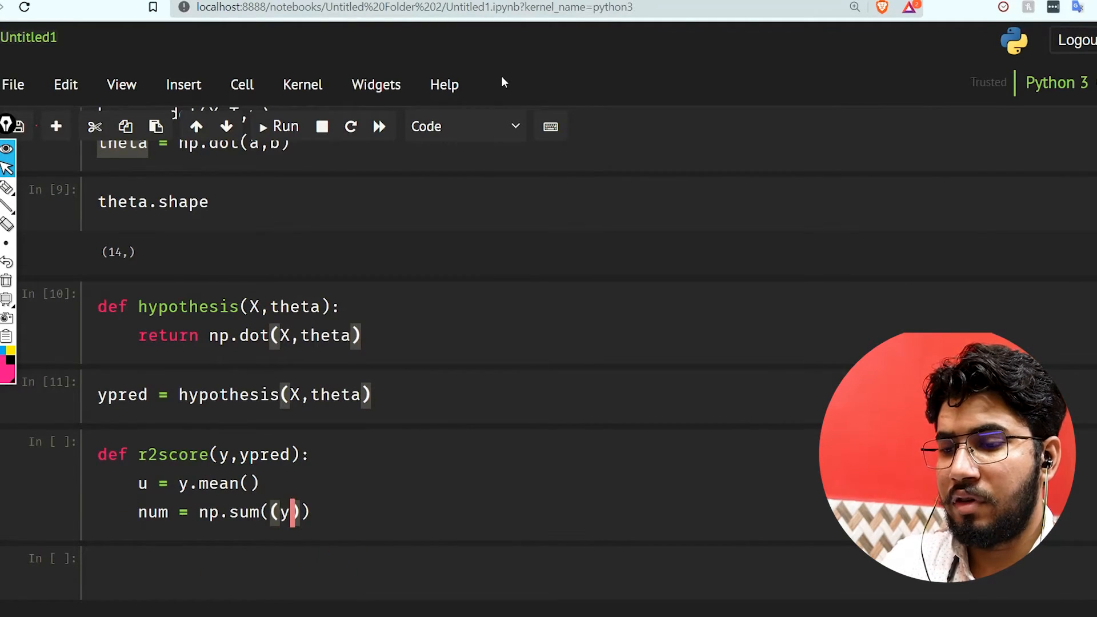
{"action": "type", "text": "-y"}
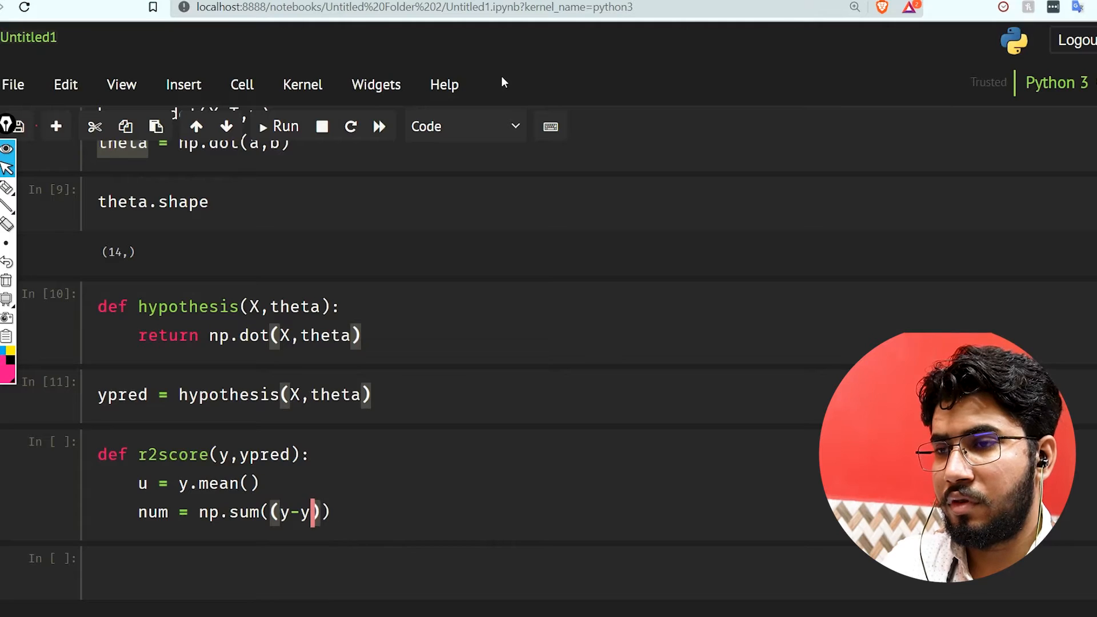
{"action": "key", "text": "Backspace"}
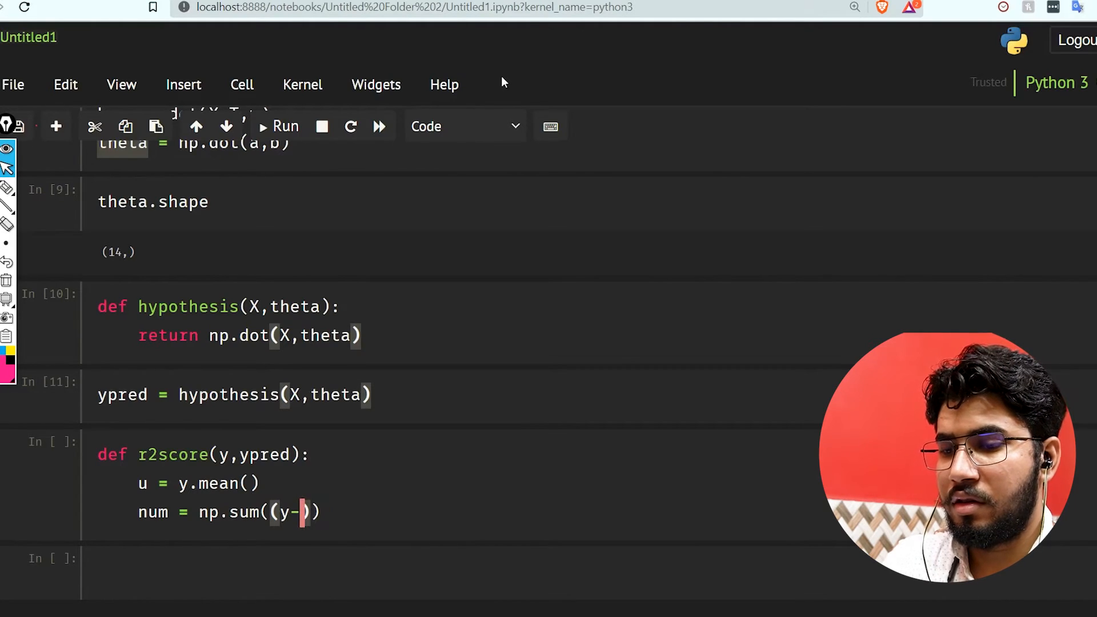
{"action": "type", "text": "ymean"}
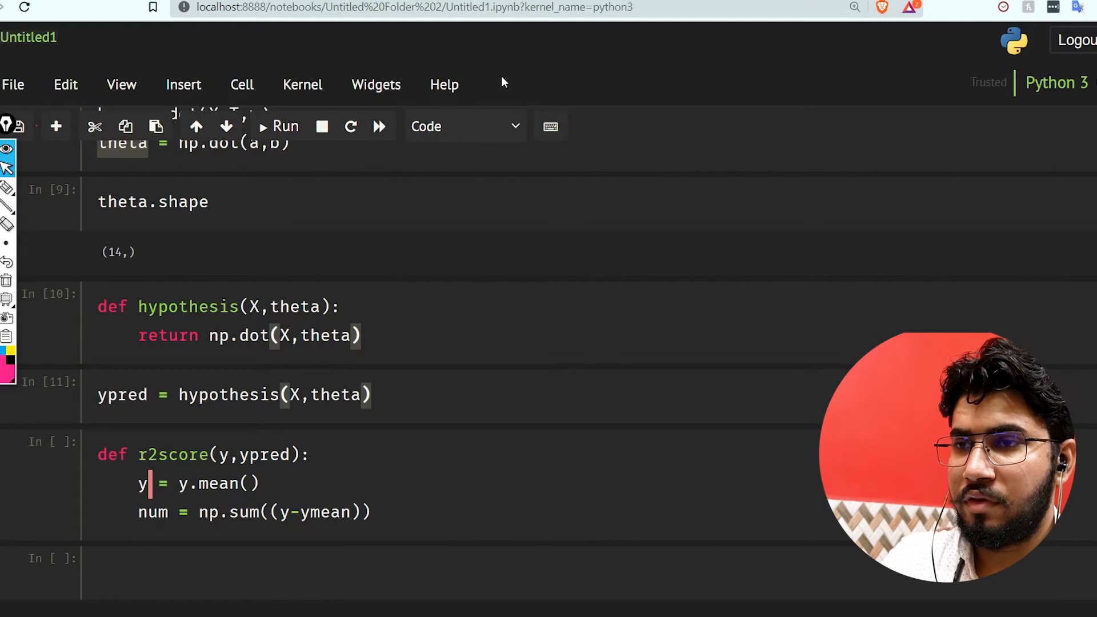
{"action": "type", "text": "mean"}
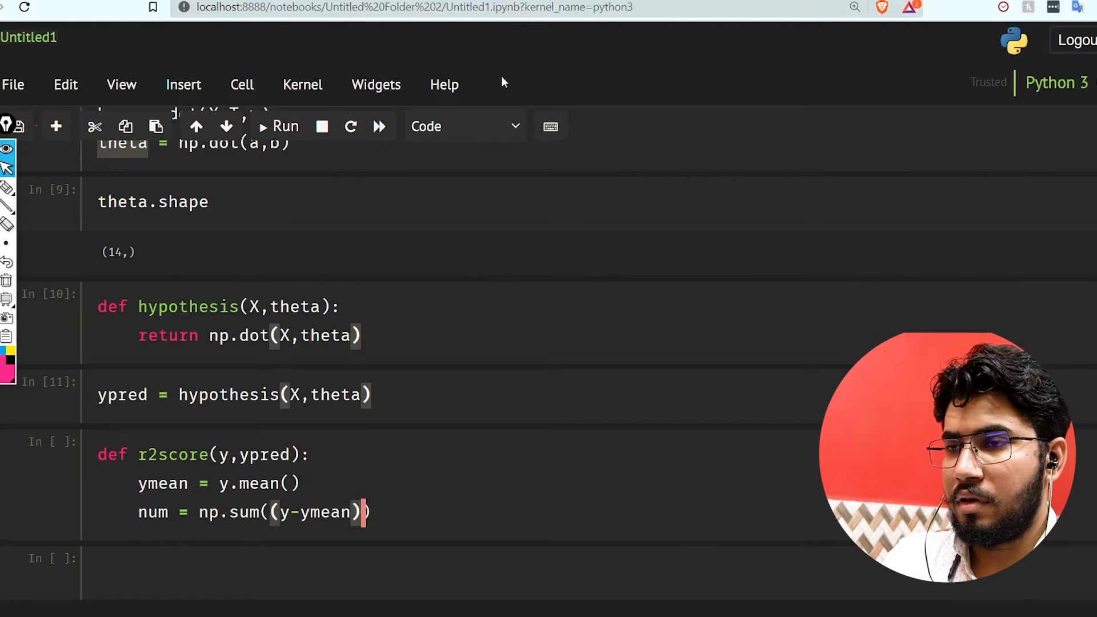
{"action": "type", "text": "**2"}
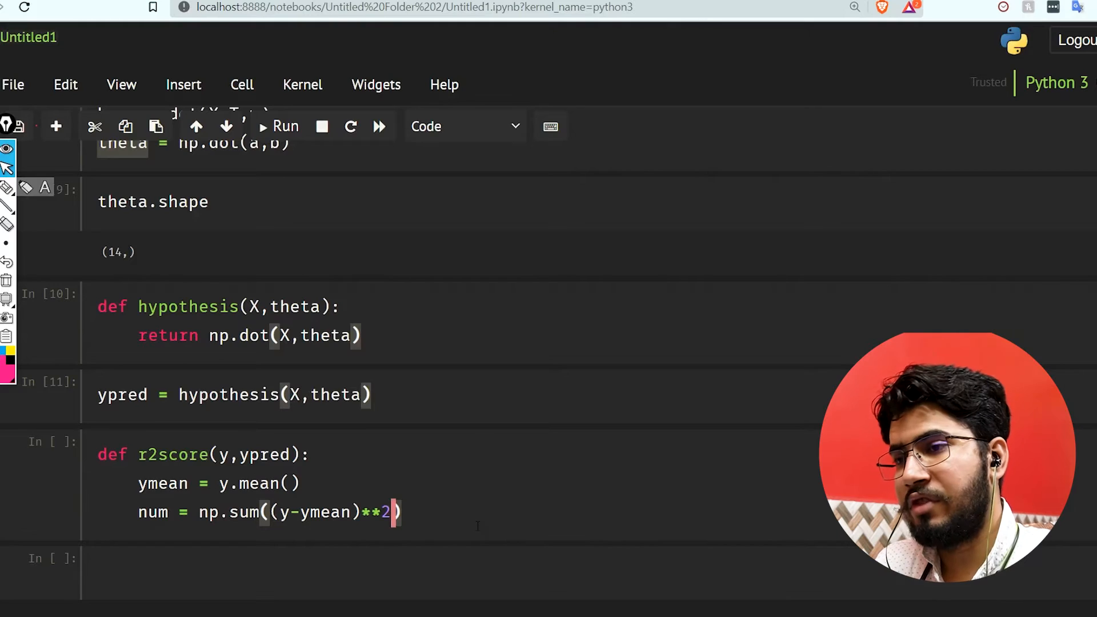
Add denom = np.sum((y-ypred)**2) and return 1-num/denom.
{"action": "type", "text": "denom = np"}
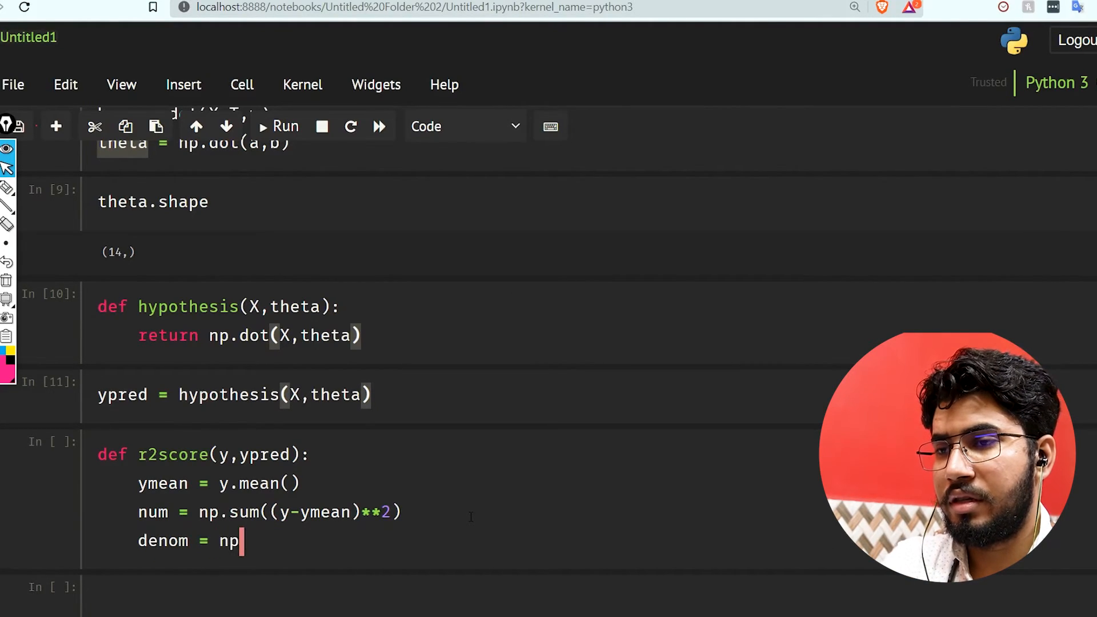
{"action": "type", "text": ".sum()"}
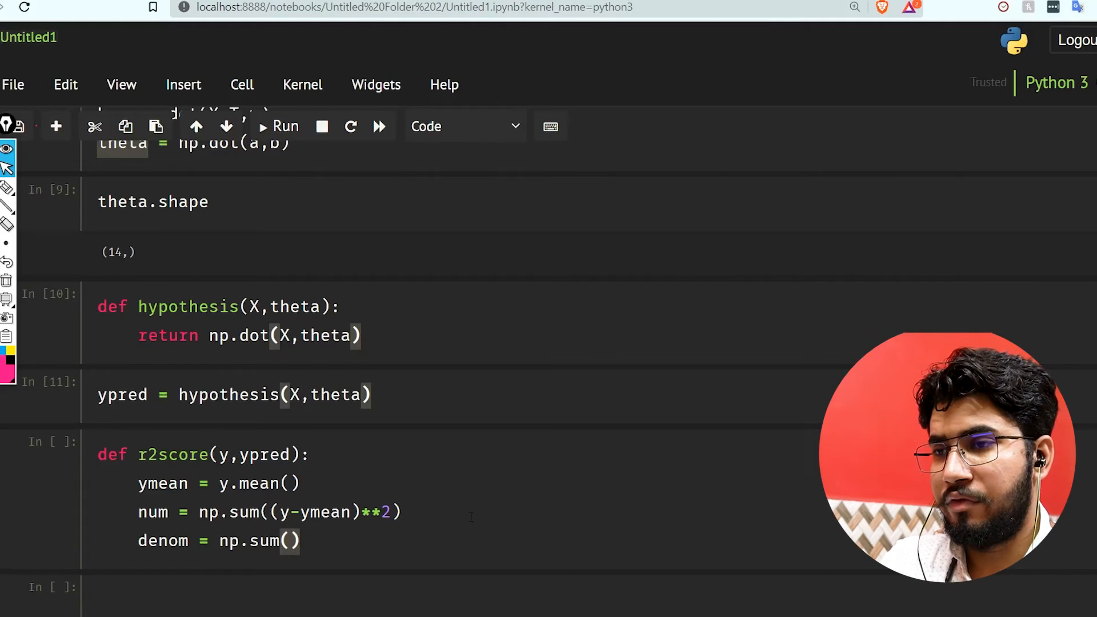
{"action": "type", "text": "(y-"}
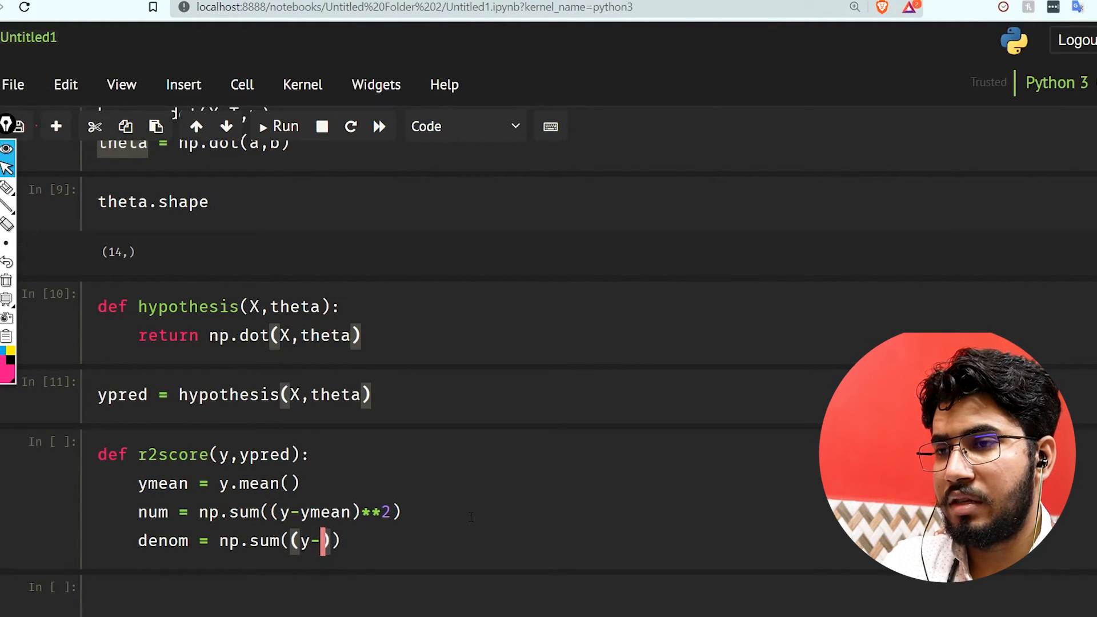
{"action": "type", "text": "ypred"}
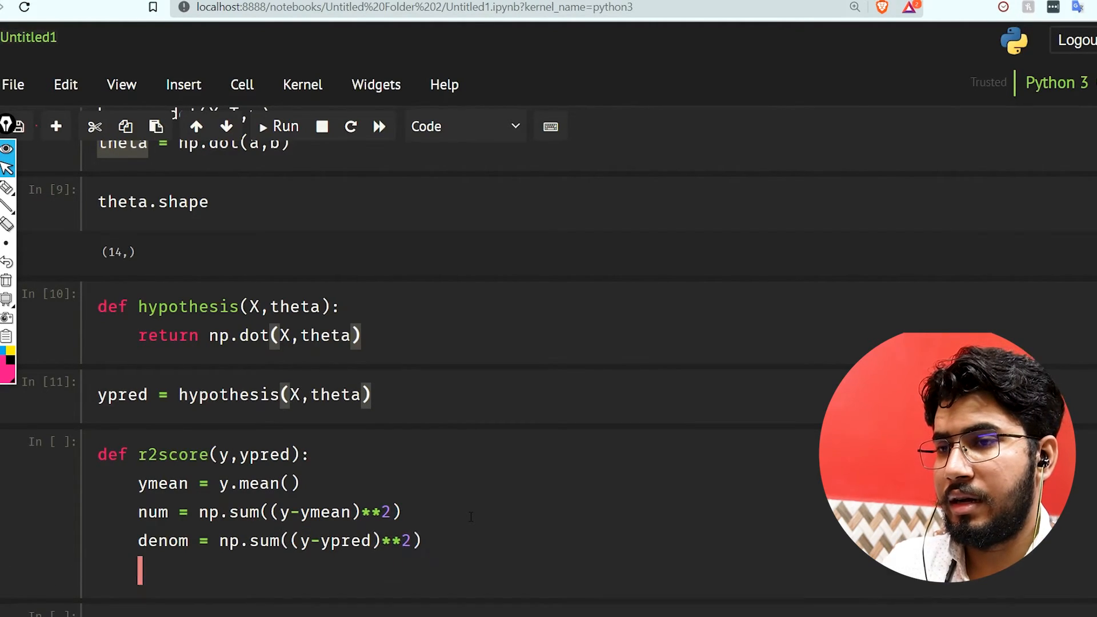
{"action": "type", "text": "rt"}
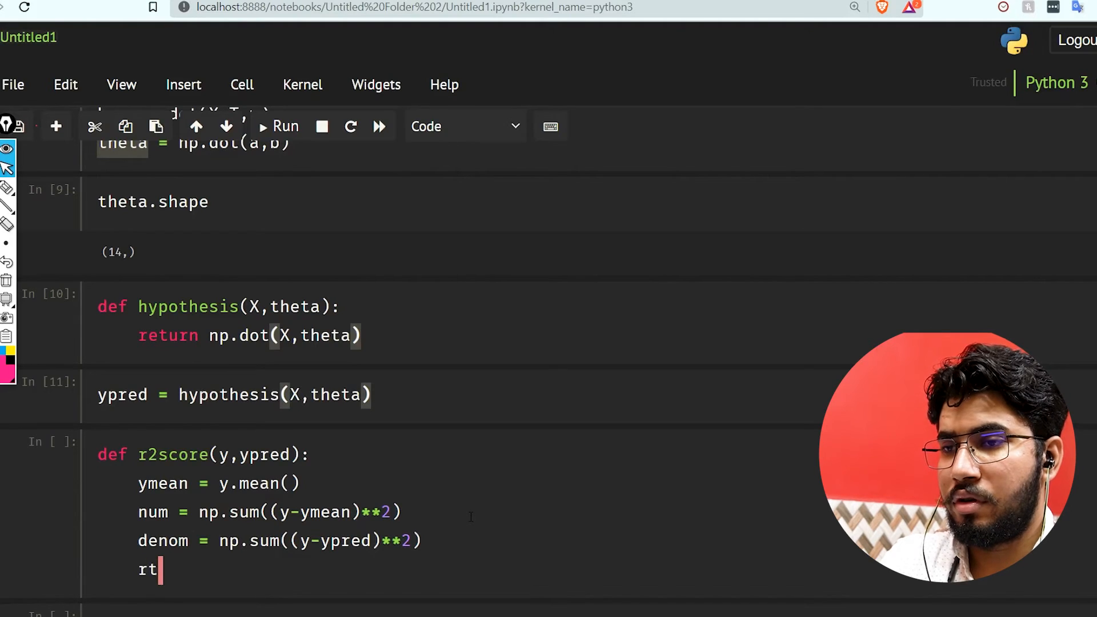
{"action": "type", "text": "eturn"}
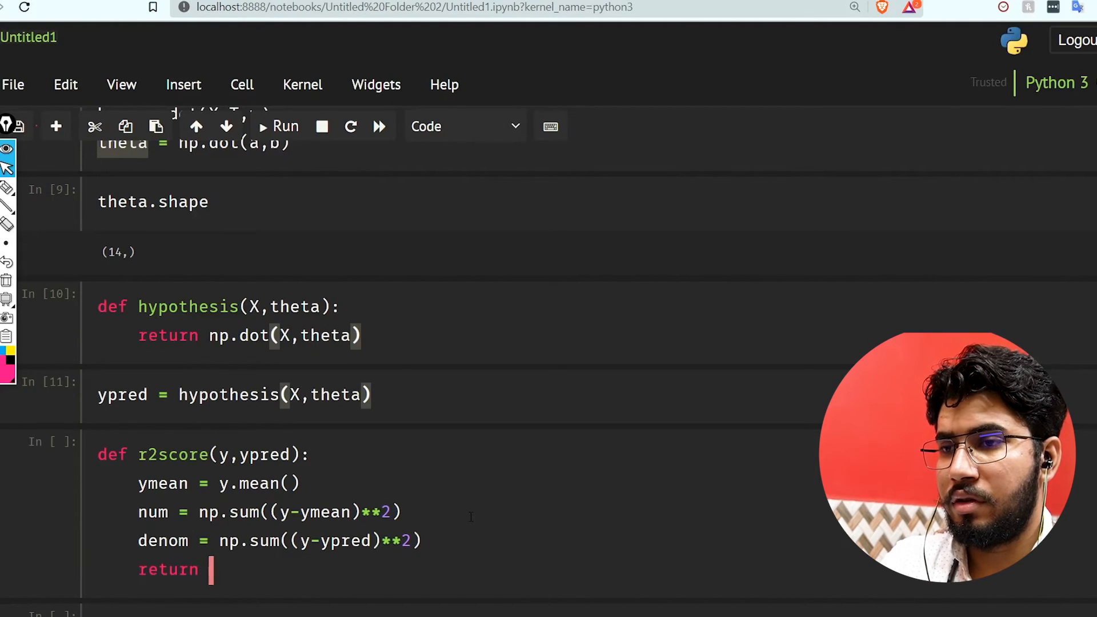
{"action": "type", "text": "1-"}
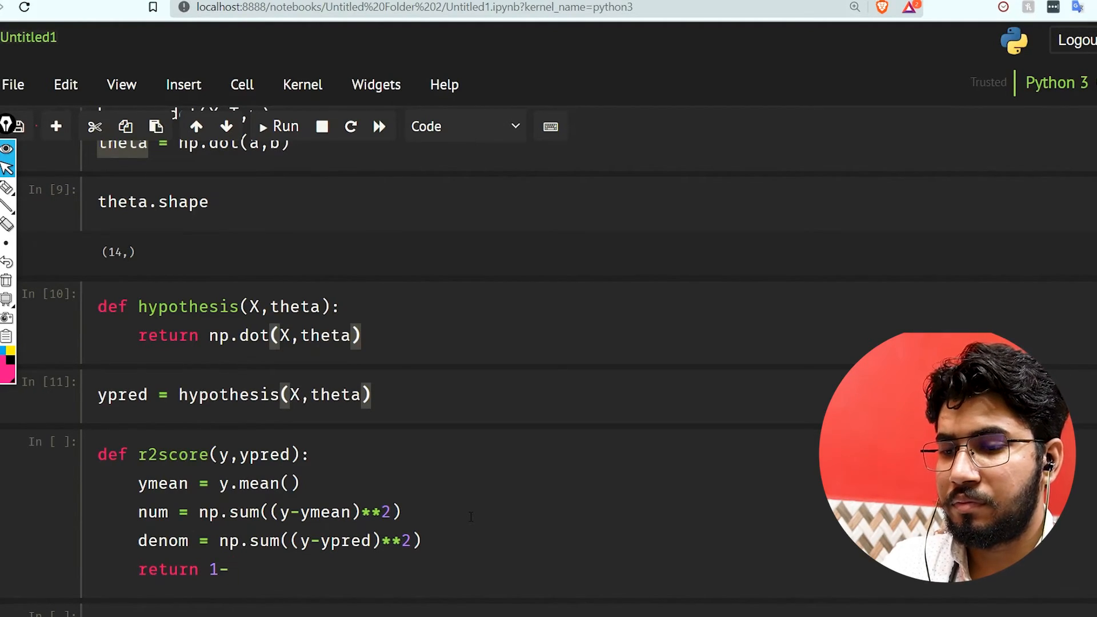
{"action": "type", "text": "(num)"}
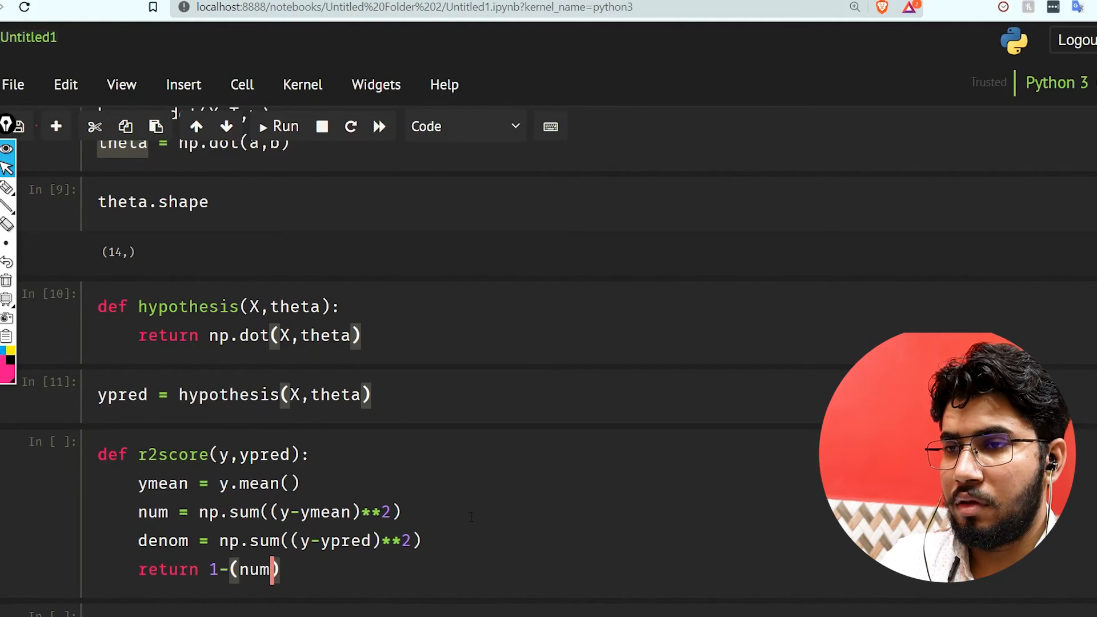
{"action": "type", "text": "/denom"}
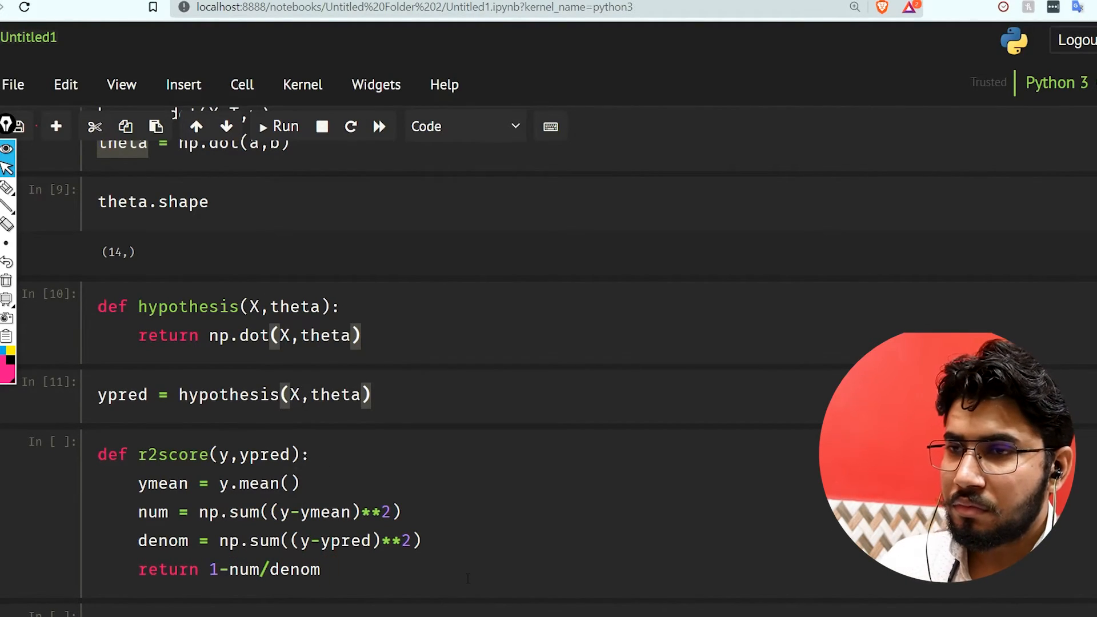
Evaluate r2score(y, ypred) in a new cell after running the r2score definition.
{"action": "type", "text": "r"}
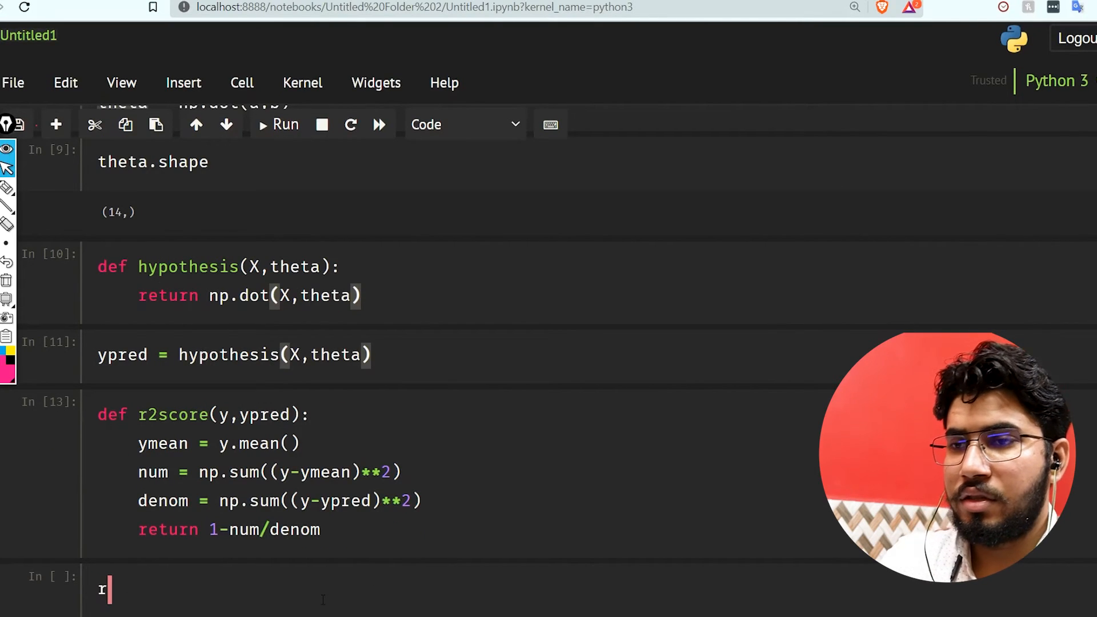
{"action": "type", "text": "2score(y"}
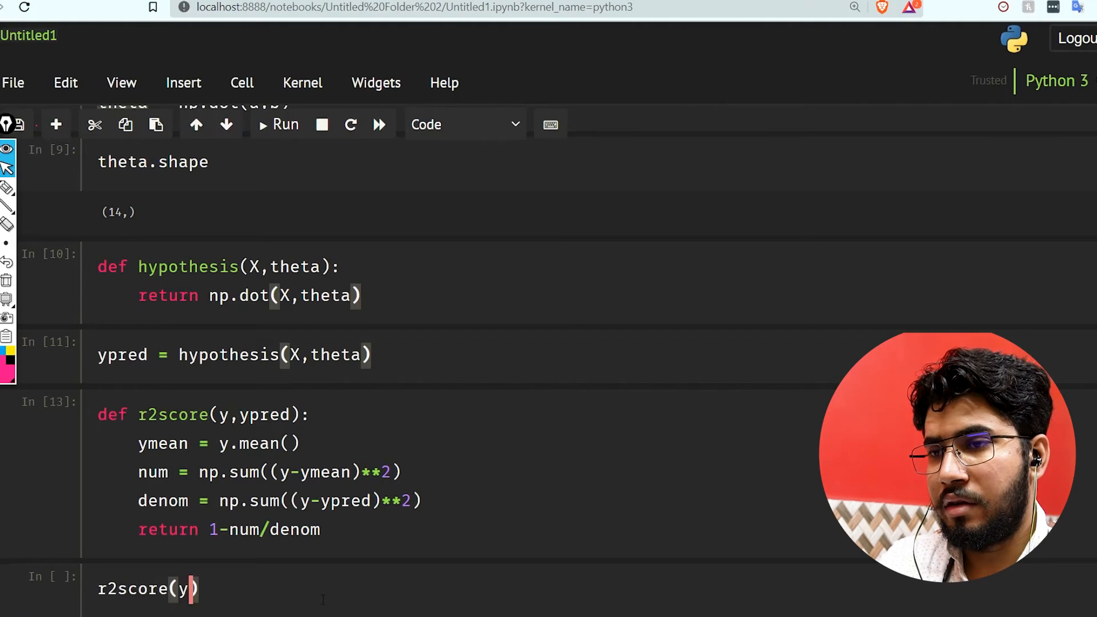
{"action": "type", "text": "ypred"}
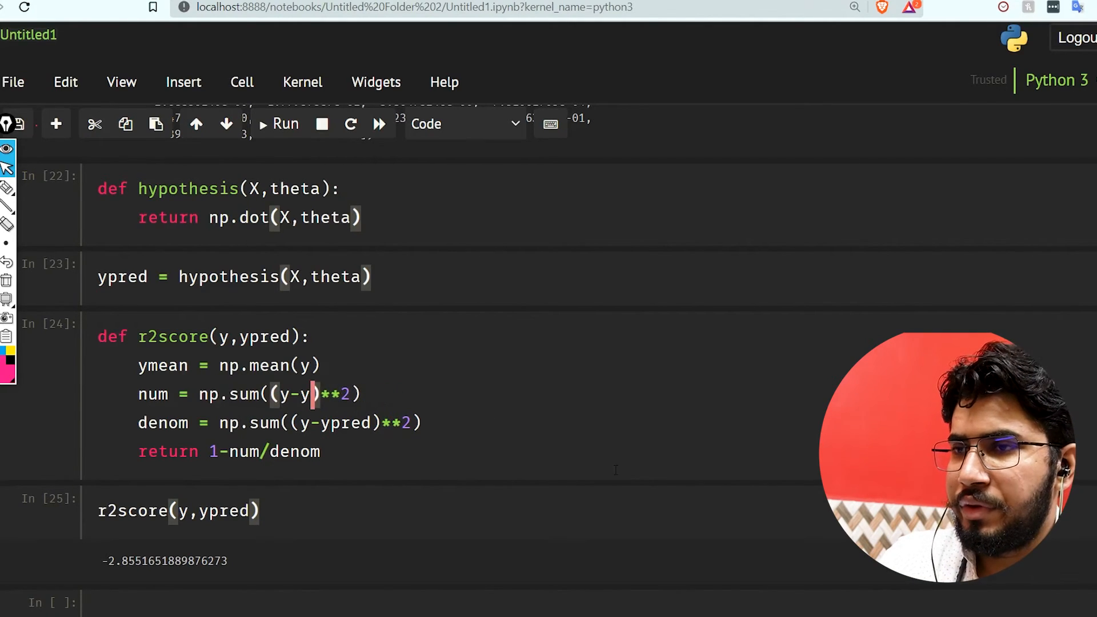
Edit r2score so num sums over ypred and denom over ymean, and rerun it.
{"action": "type", "text": "pred"}
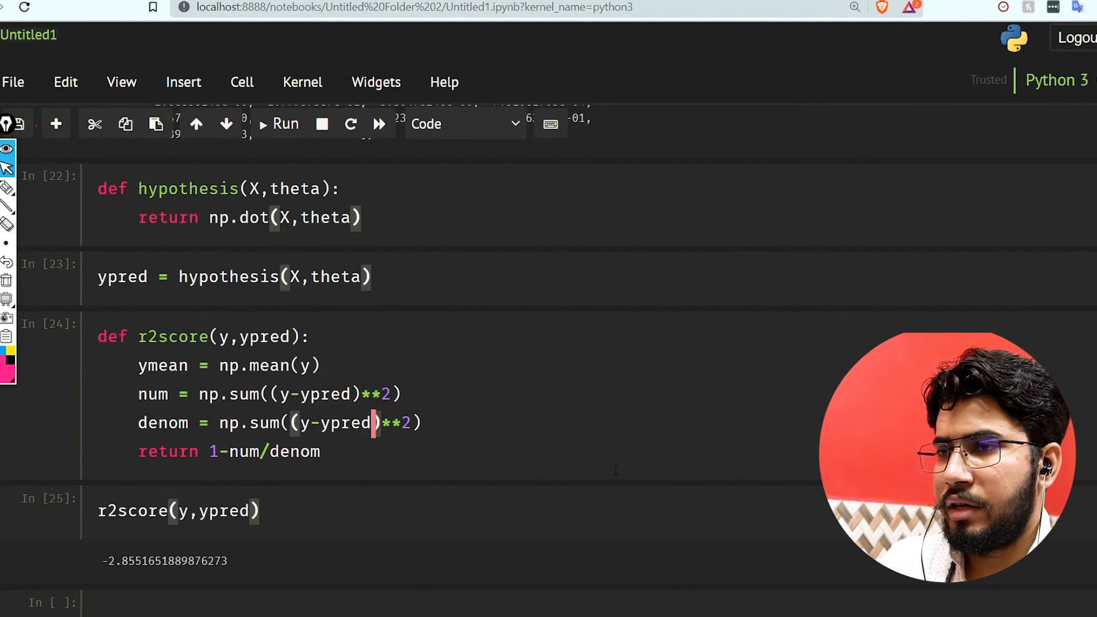
{"action": "type", "text": "ymean"}
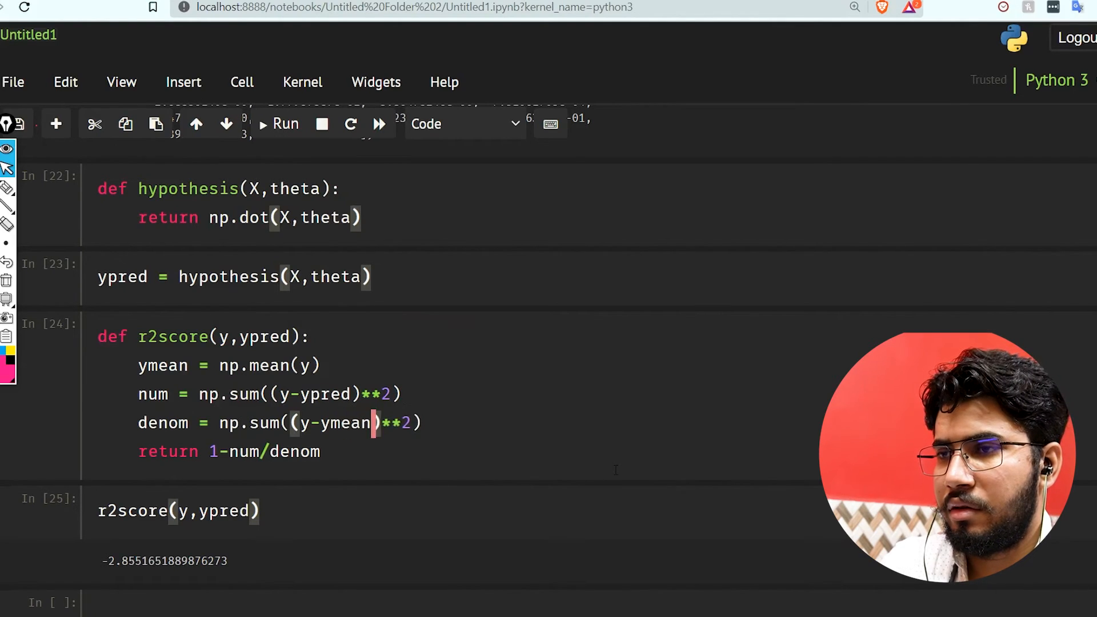
{"action": "left_click", "coordinate": [285, 124]}
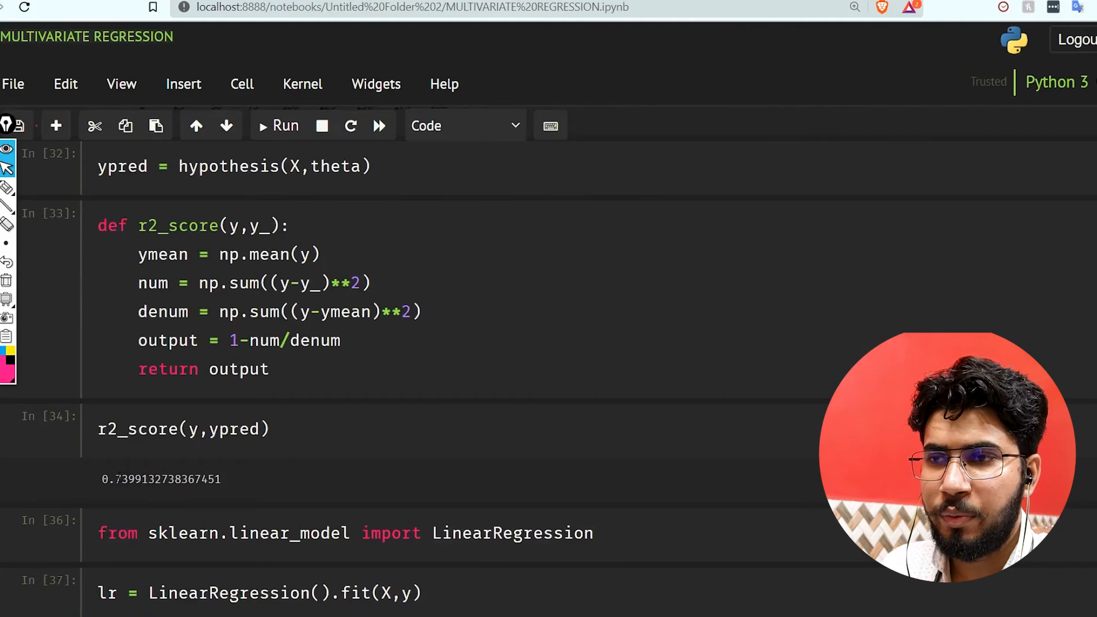
Highlight the 0.7399 r2_score output and scroll to compare it with lr.score in the MULTIVARIATE REGRESSION notebook.
{"action": "double_click", "coordinate": [127, 479]}
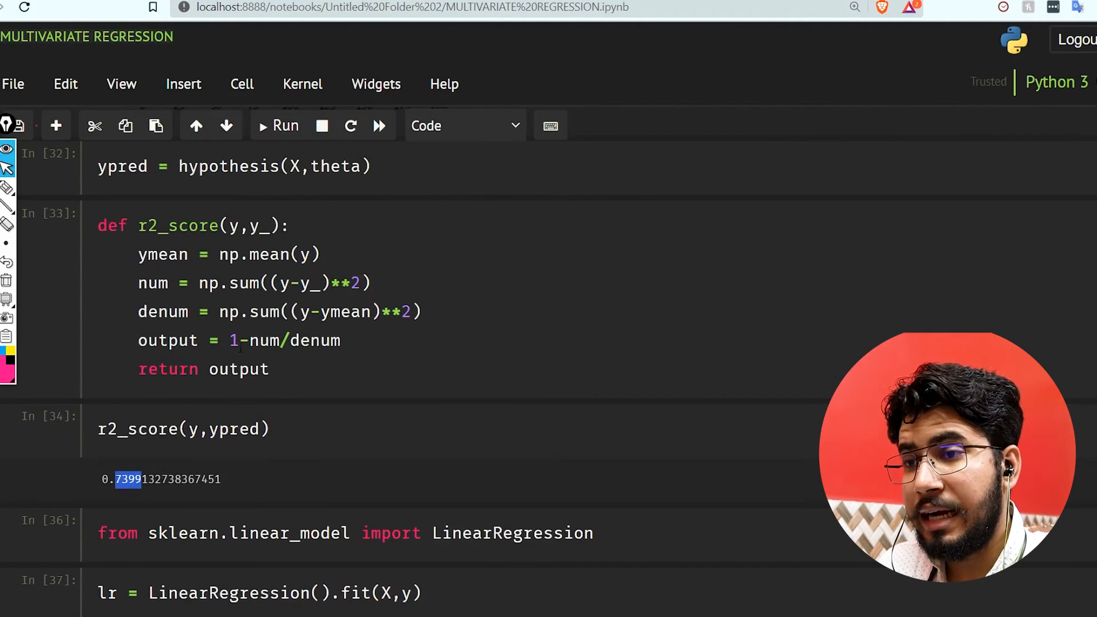
{"action": "scroll", "scroll_direction": "down", "scroll_amount": 3}
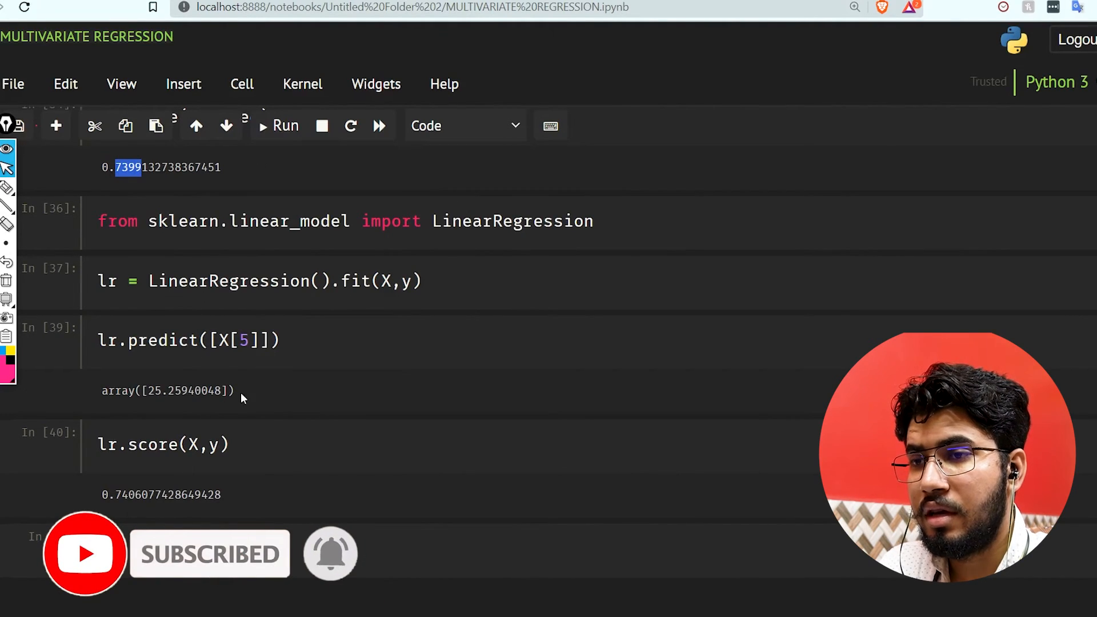
{"action": "double_click", "coordinate": [118, 495]}
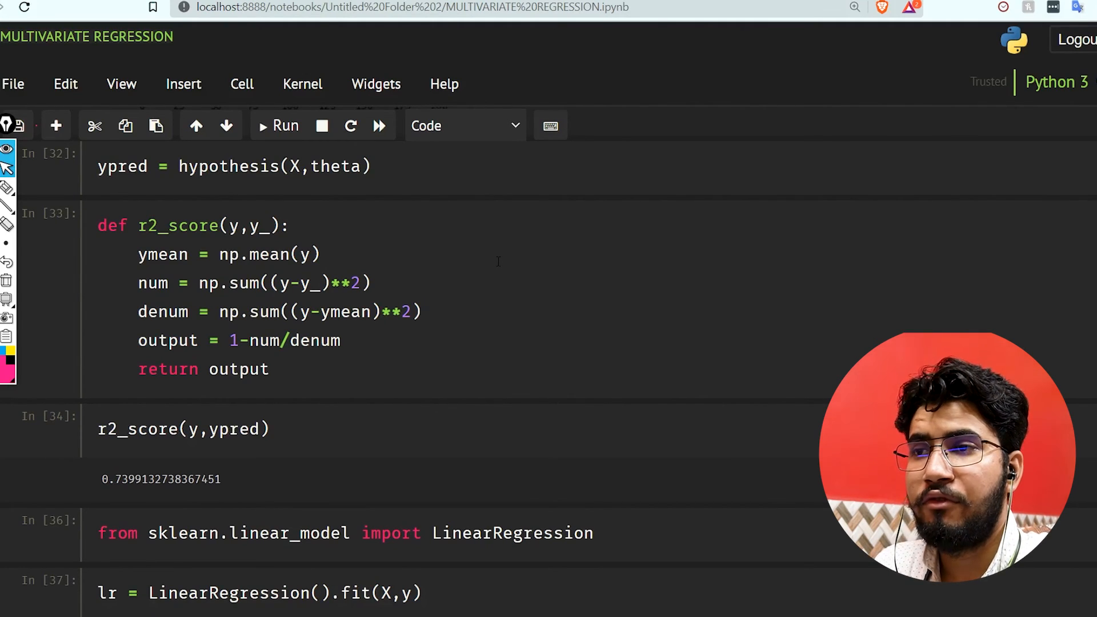
{"action": "scroll", "scroll_direction": "up", "scroll_amount": 3}
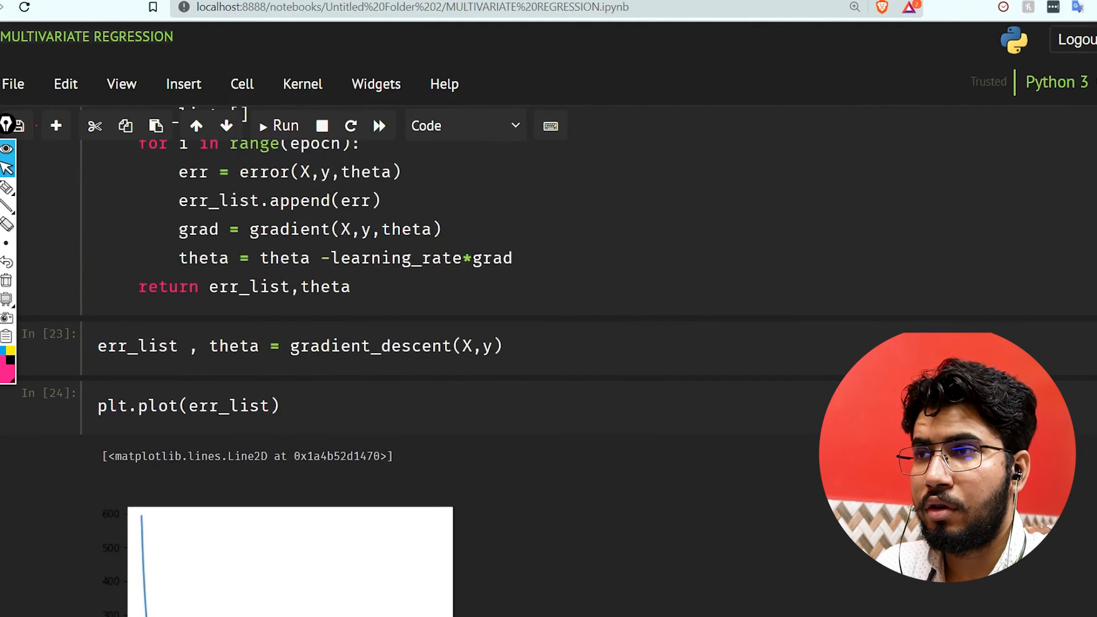